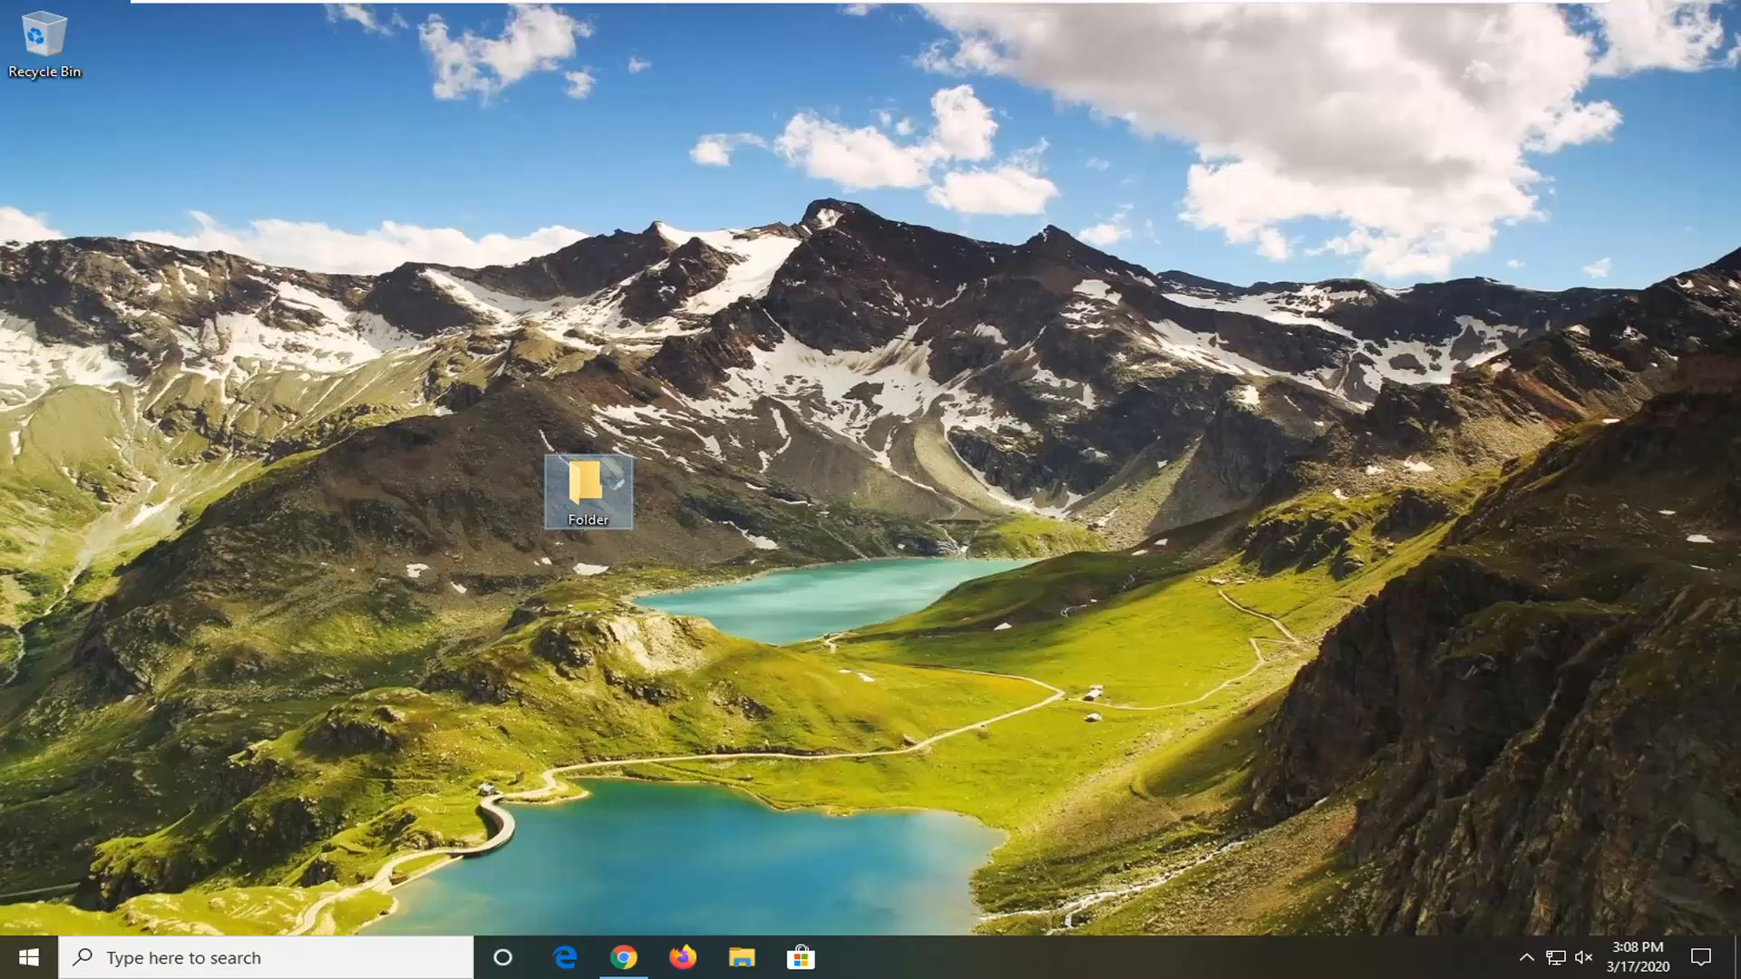
mouse_move(496, 531)
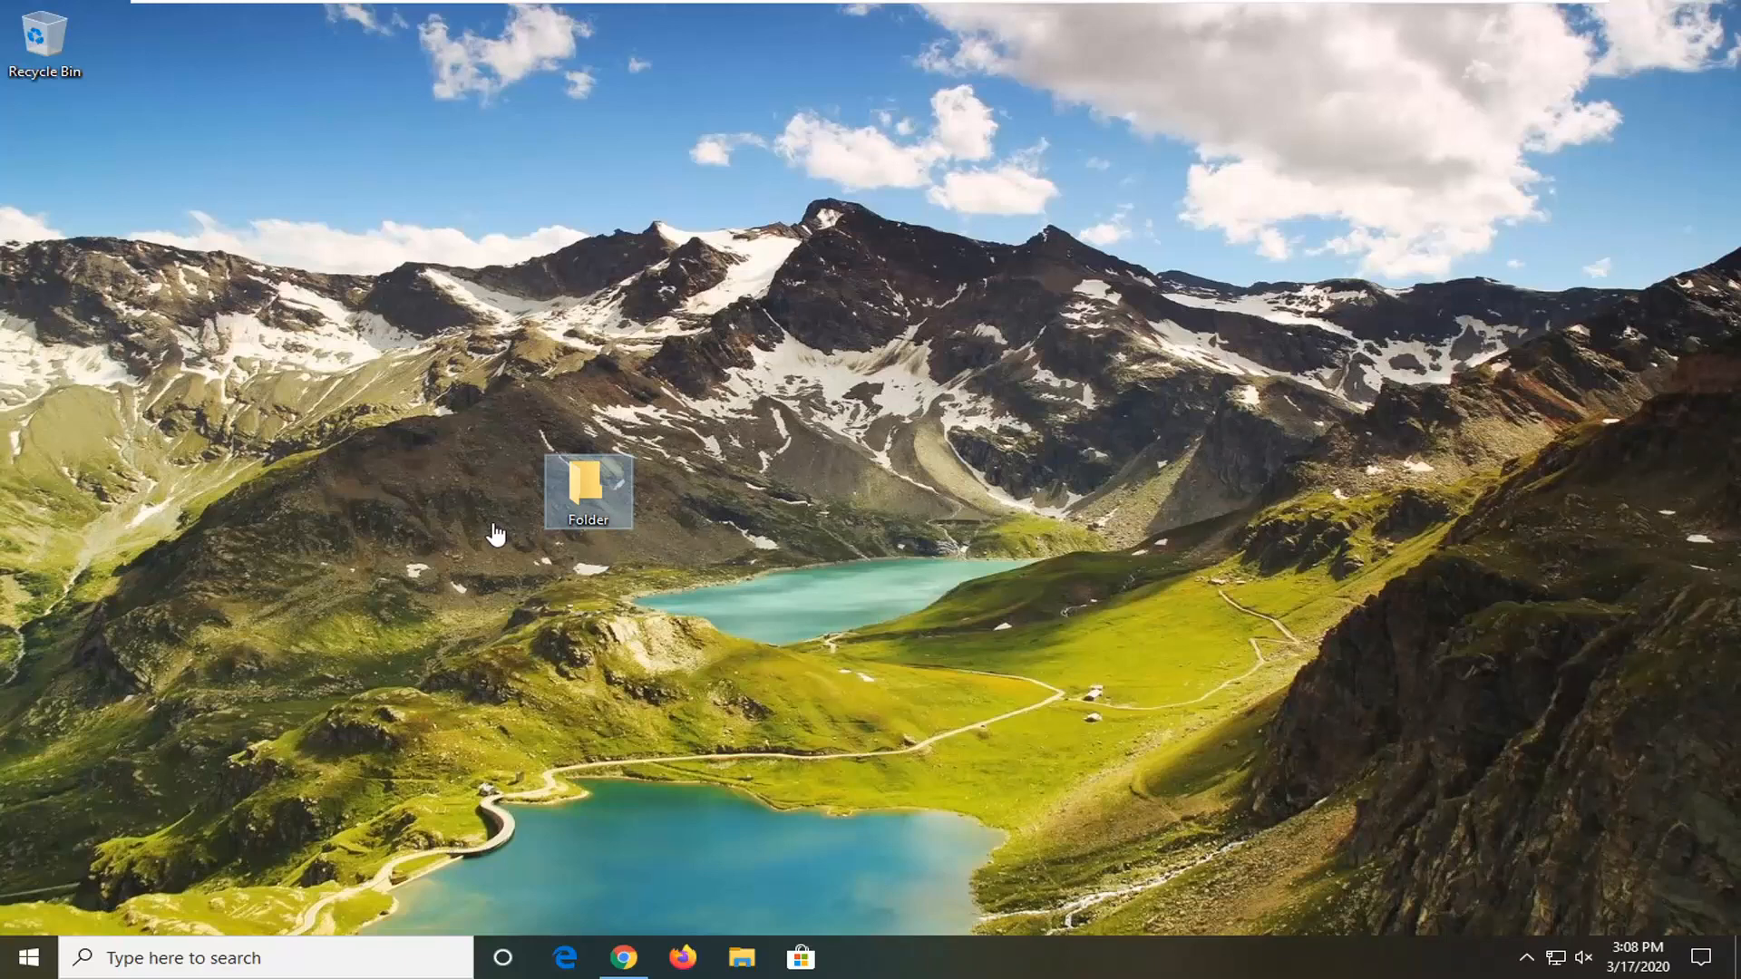
mouse_move(577, 497)
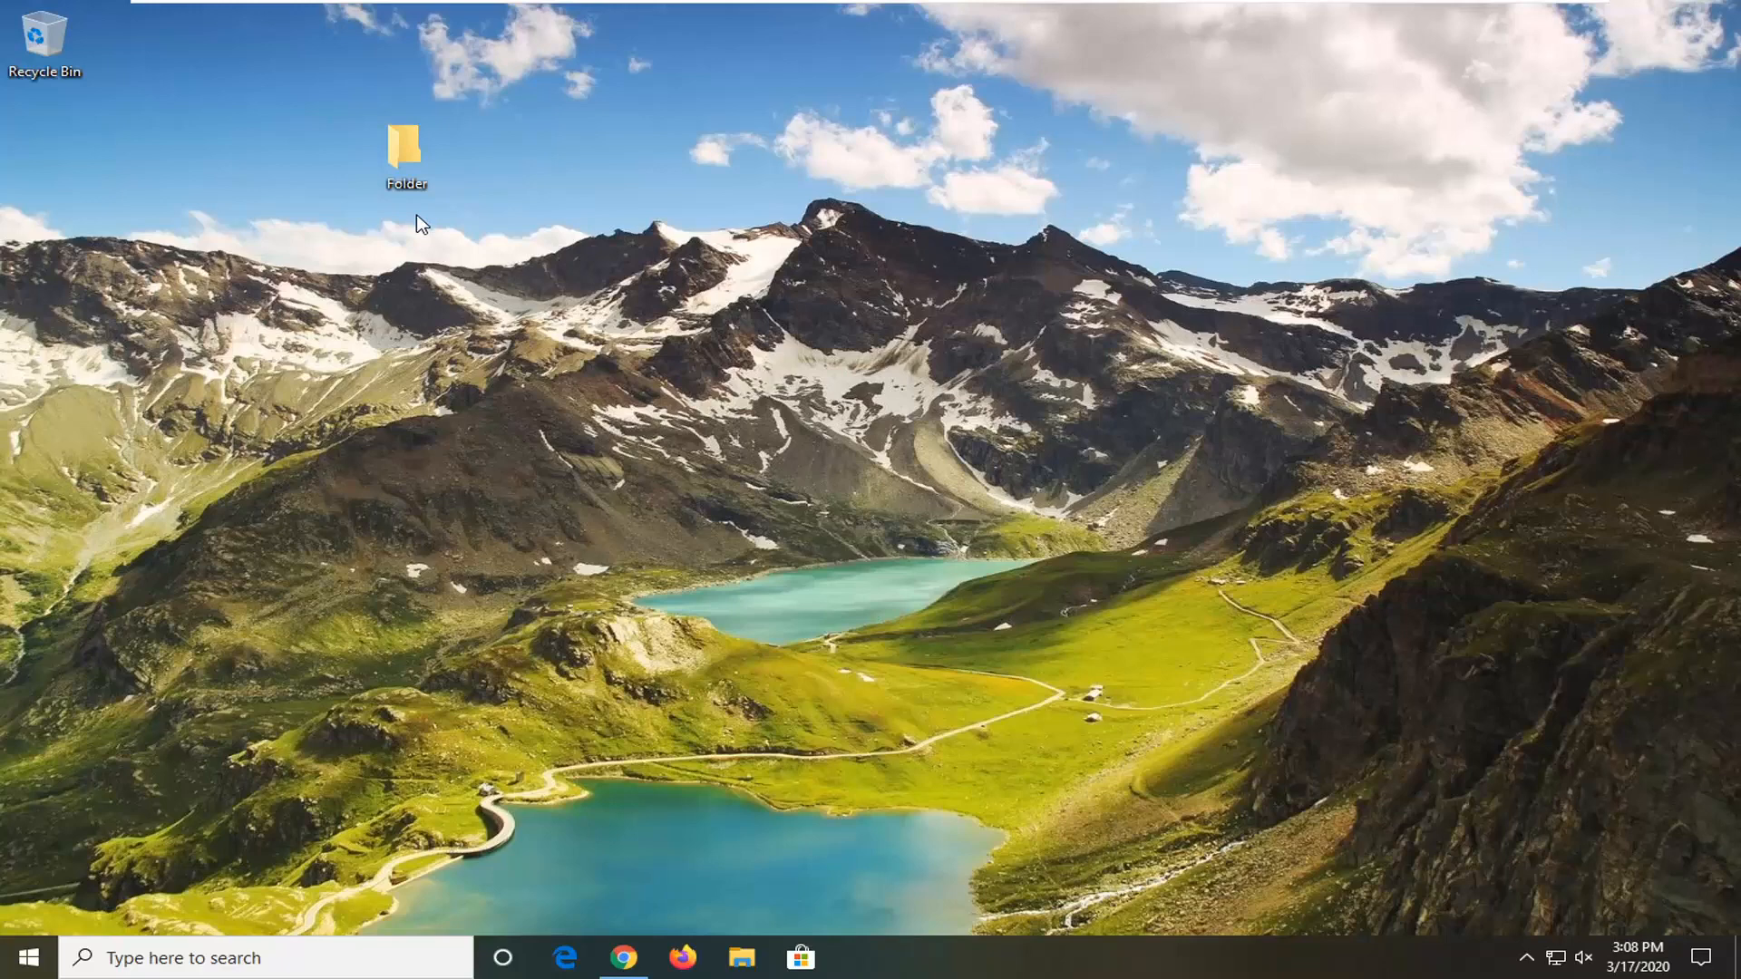
mouse_move(528, 344)
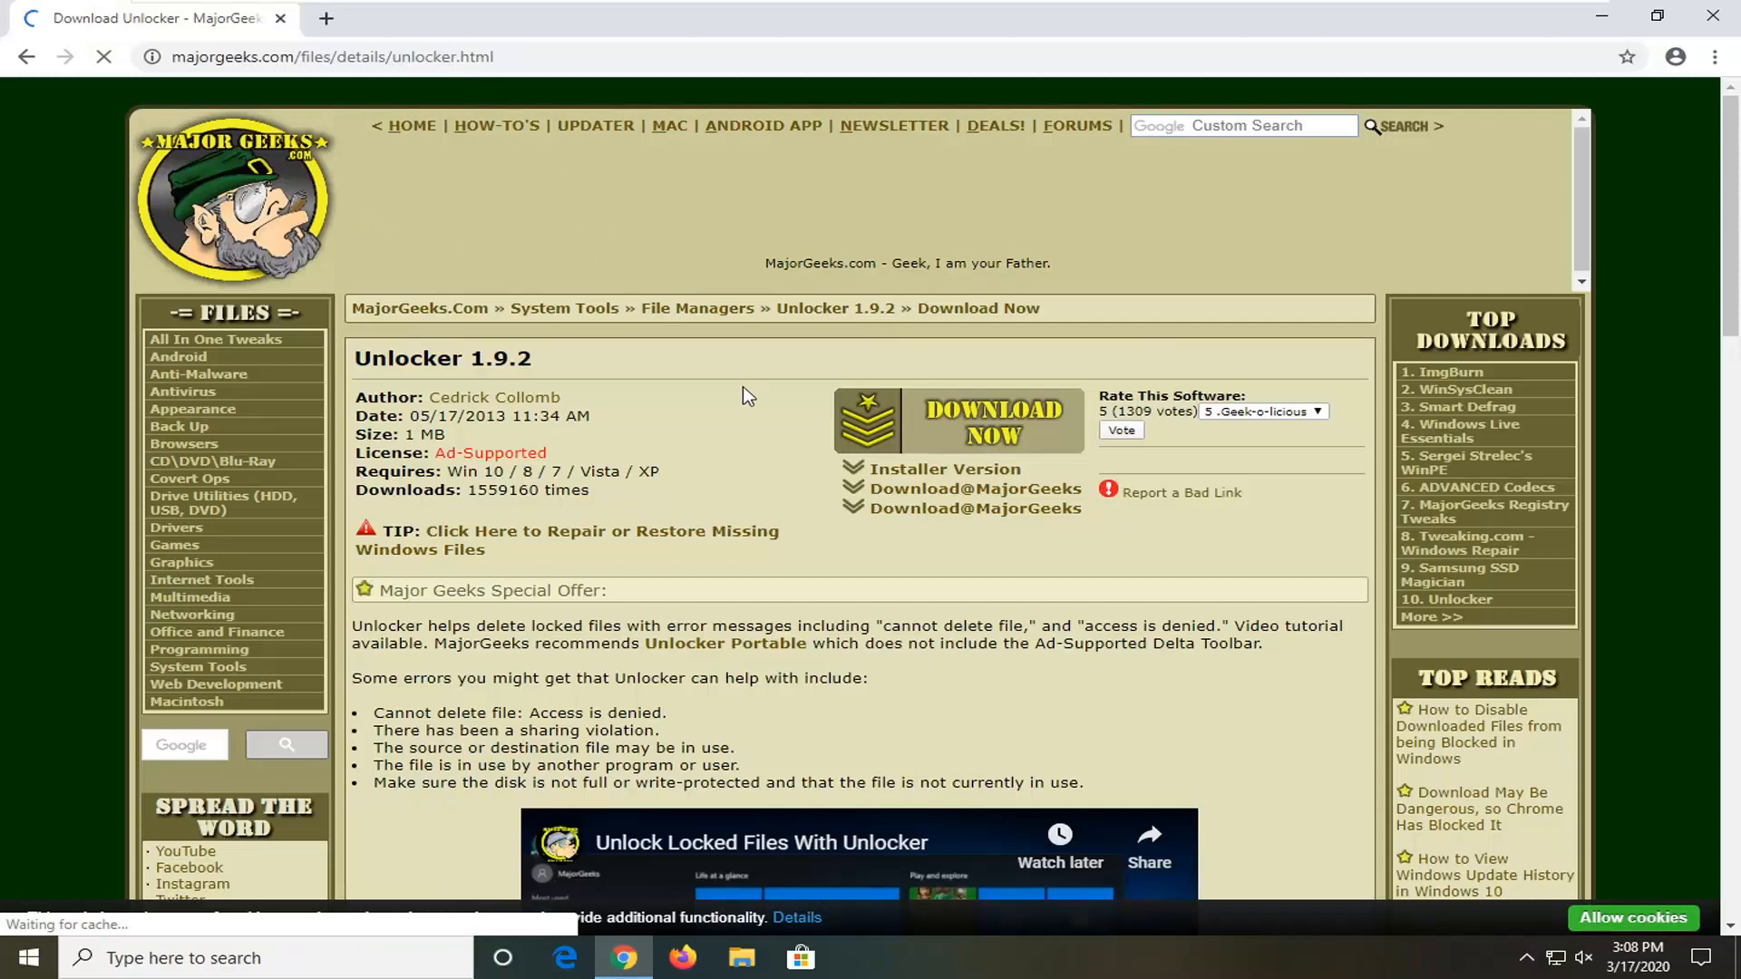
Request the Installer Version download of Unlocker 1.9.2 from its MajorGeeks page
scroll("down", 3)
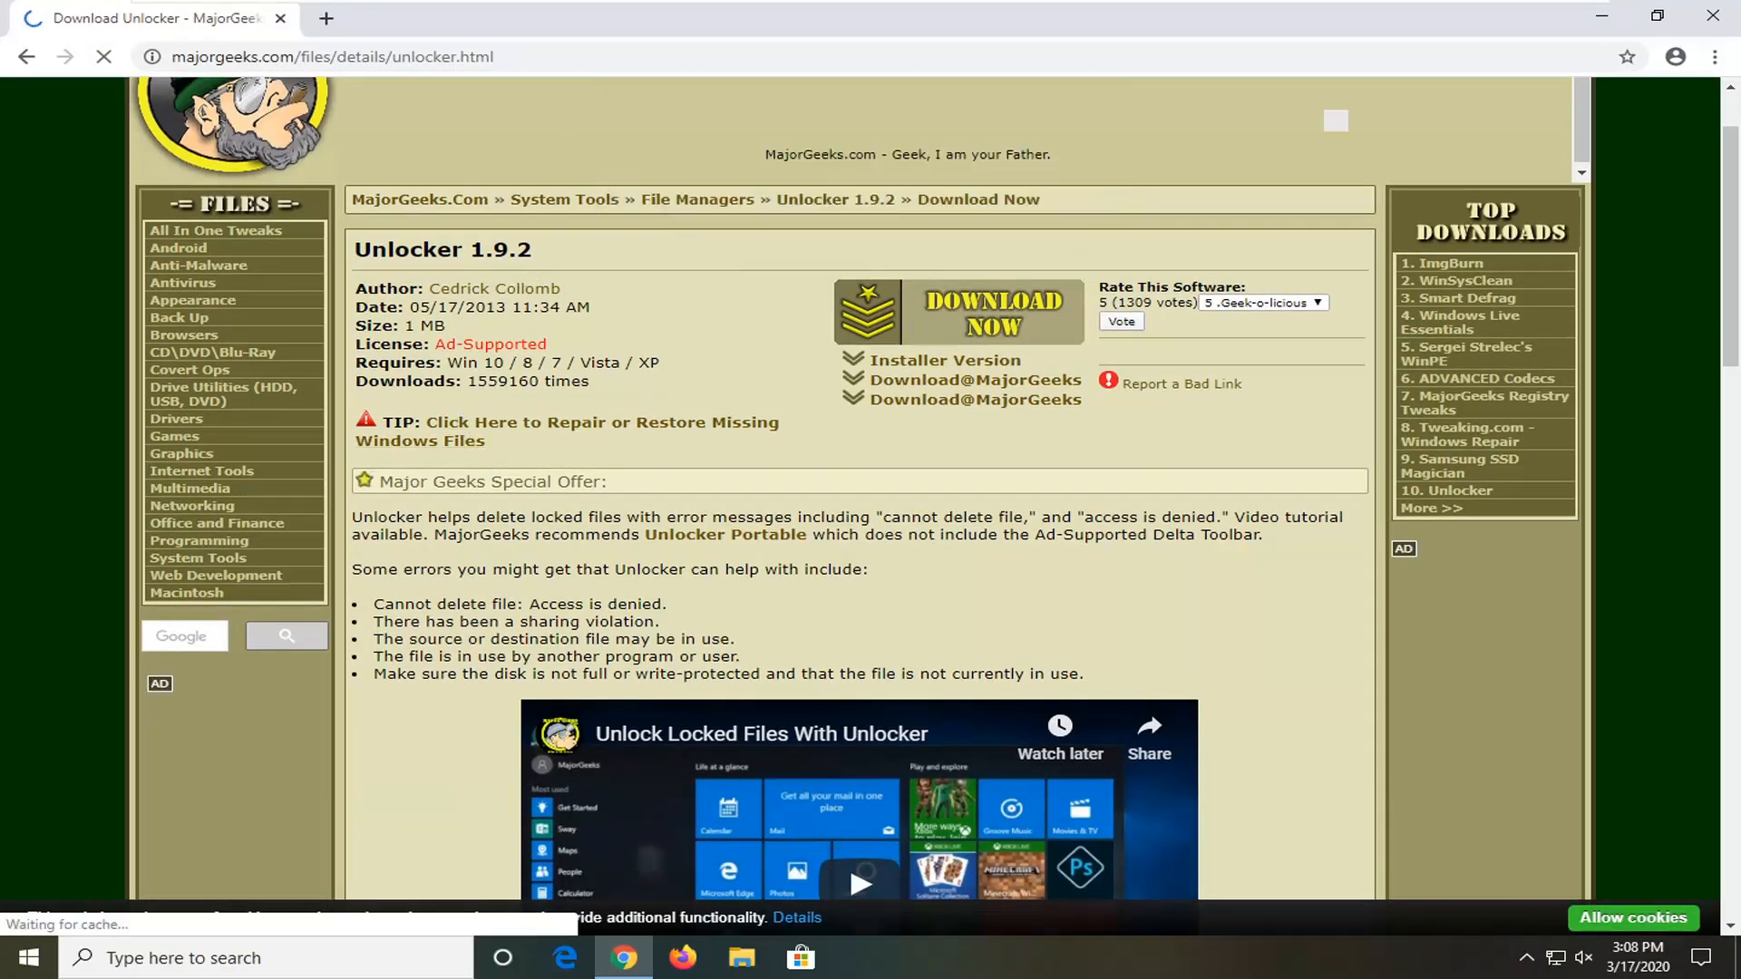
double_click(521, 381)
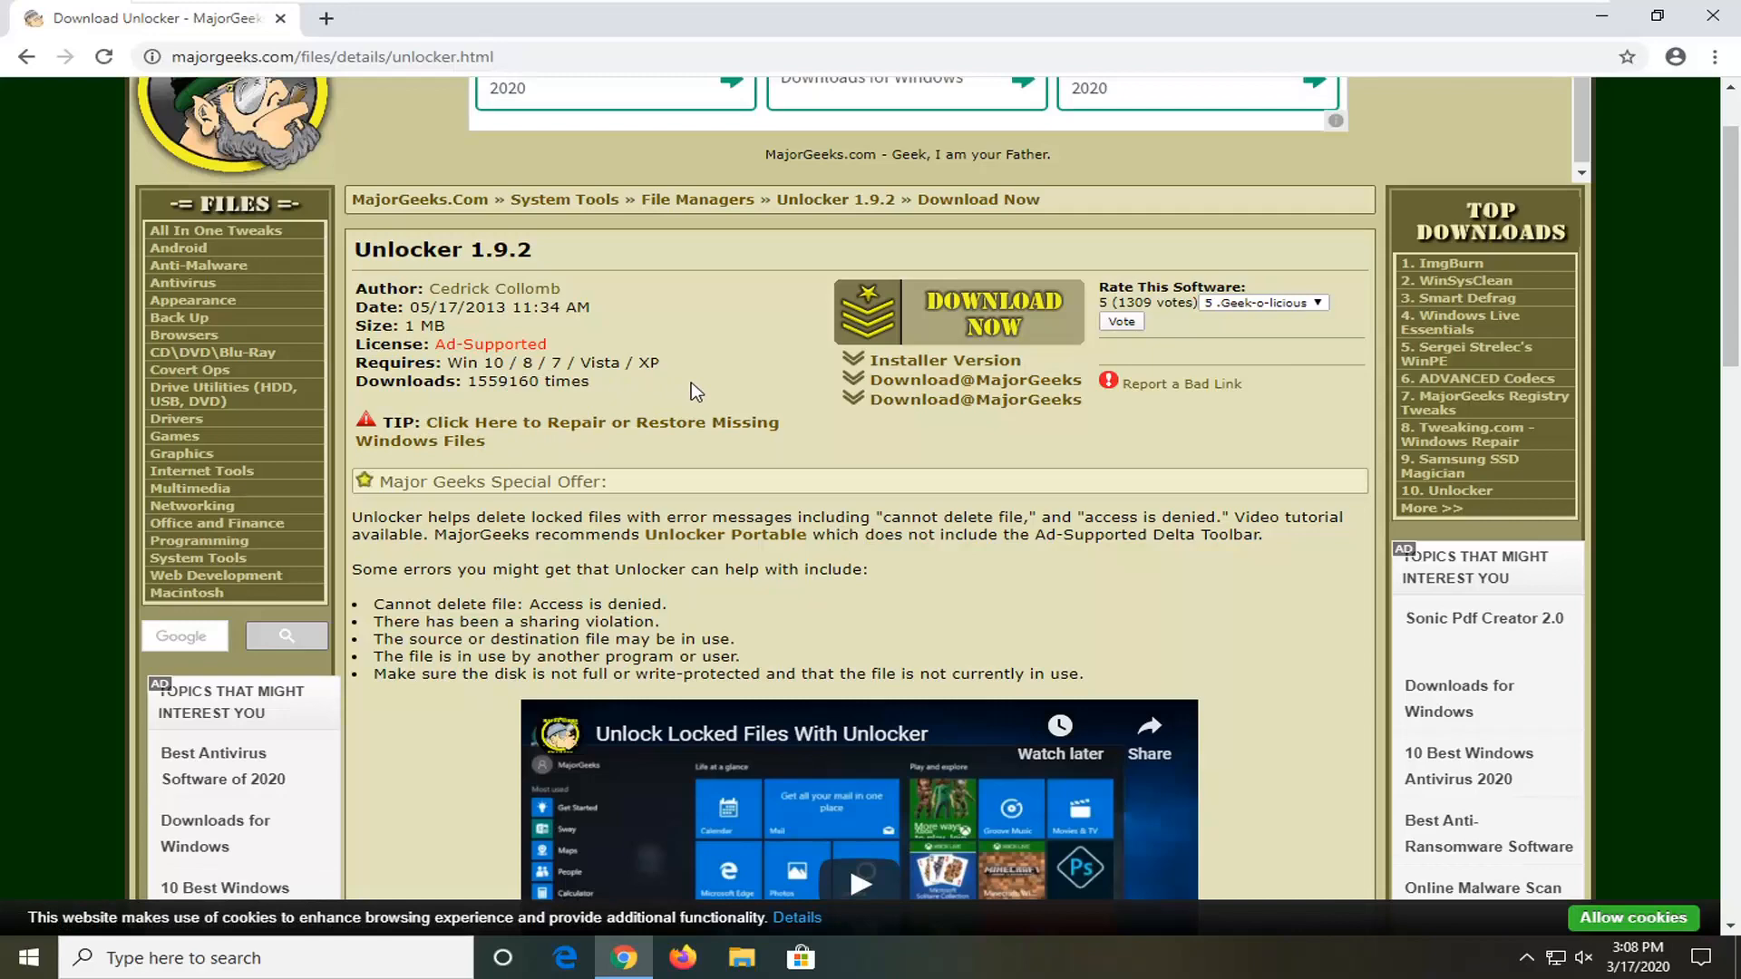
scroll("up", 3)
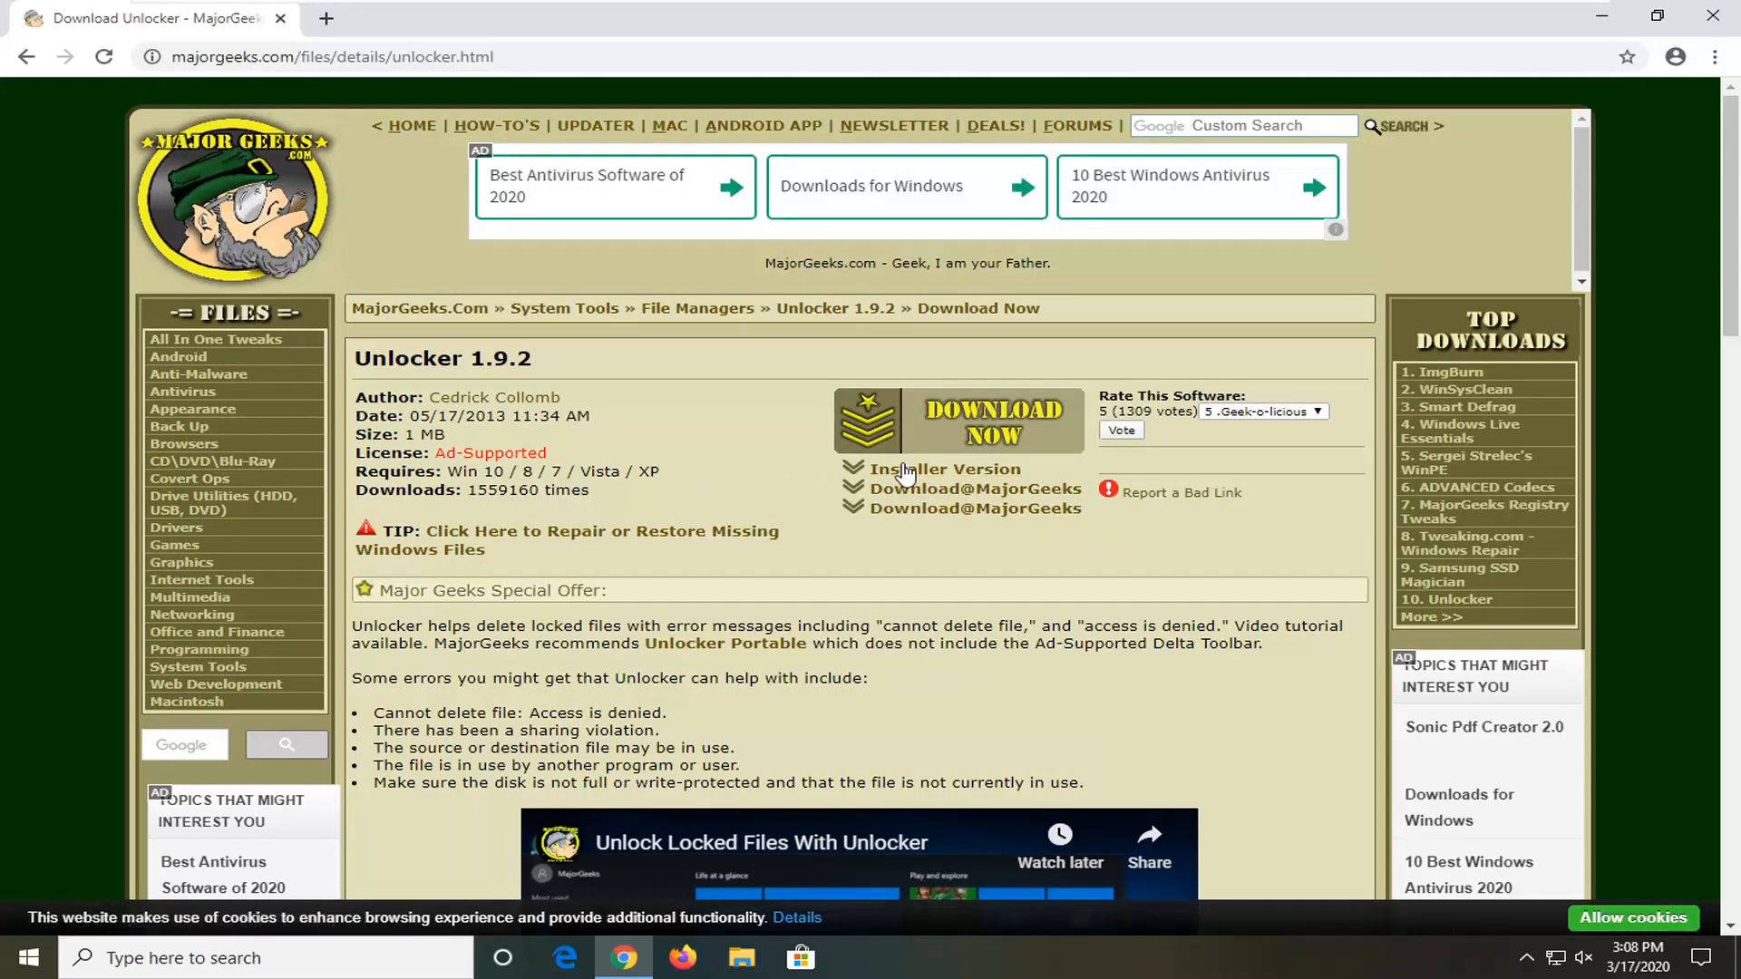
left_click(946, 467)
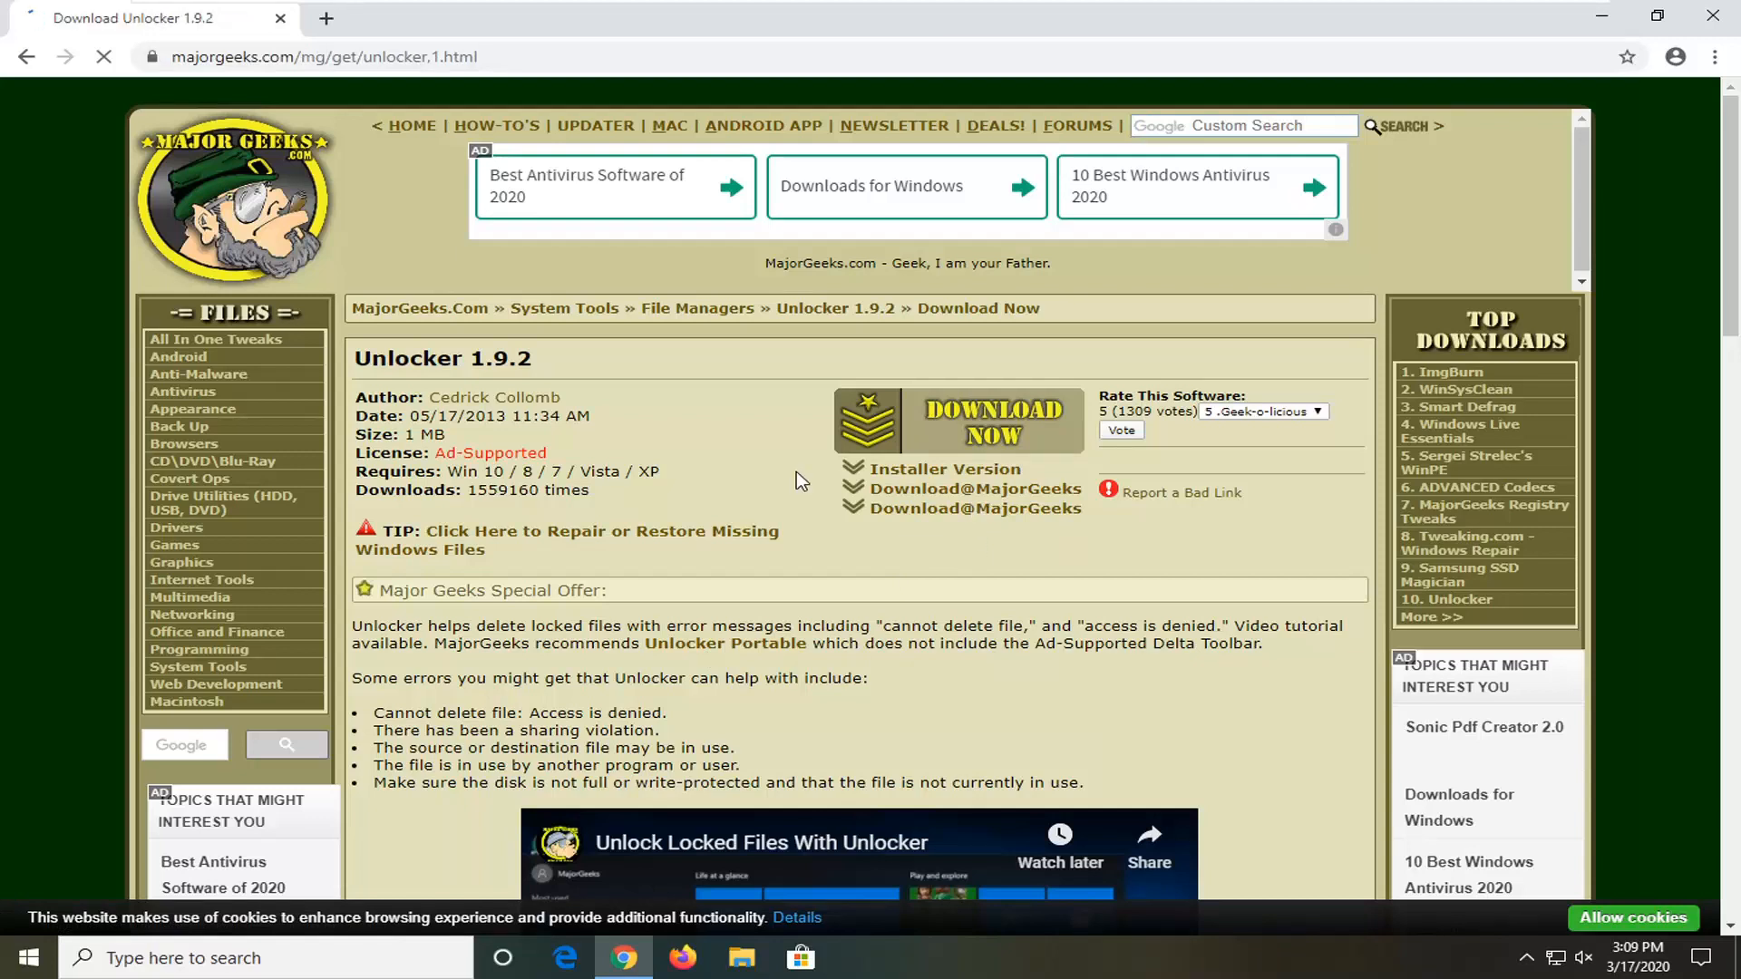
mouse_move(986, 471)
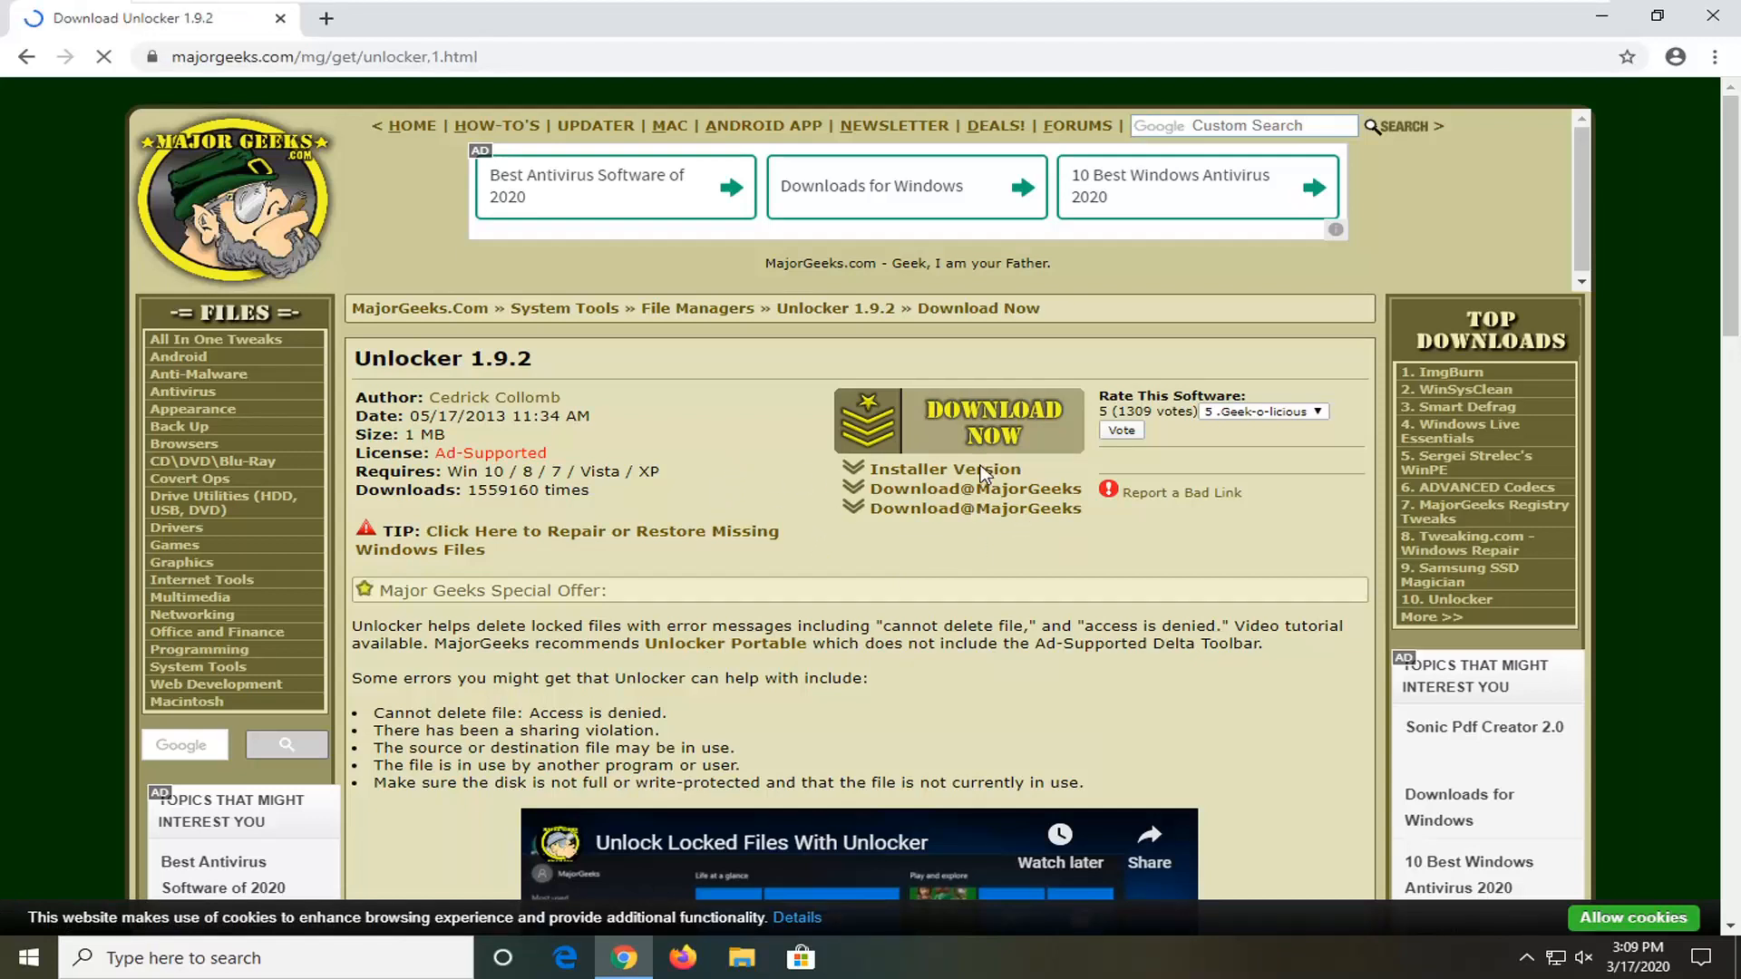
Start the Unlocker 1.9.2 download manually via the 'Click here if it does not' link
left_click(990, 421)
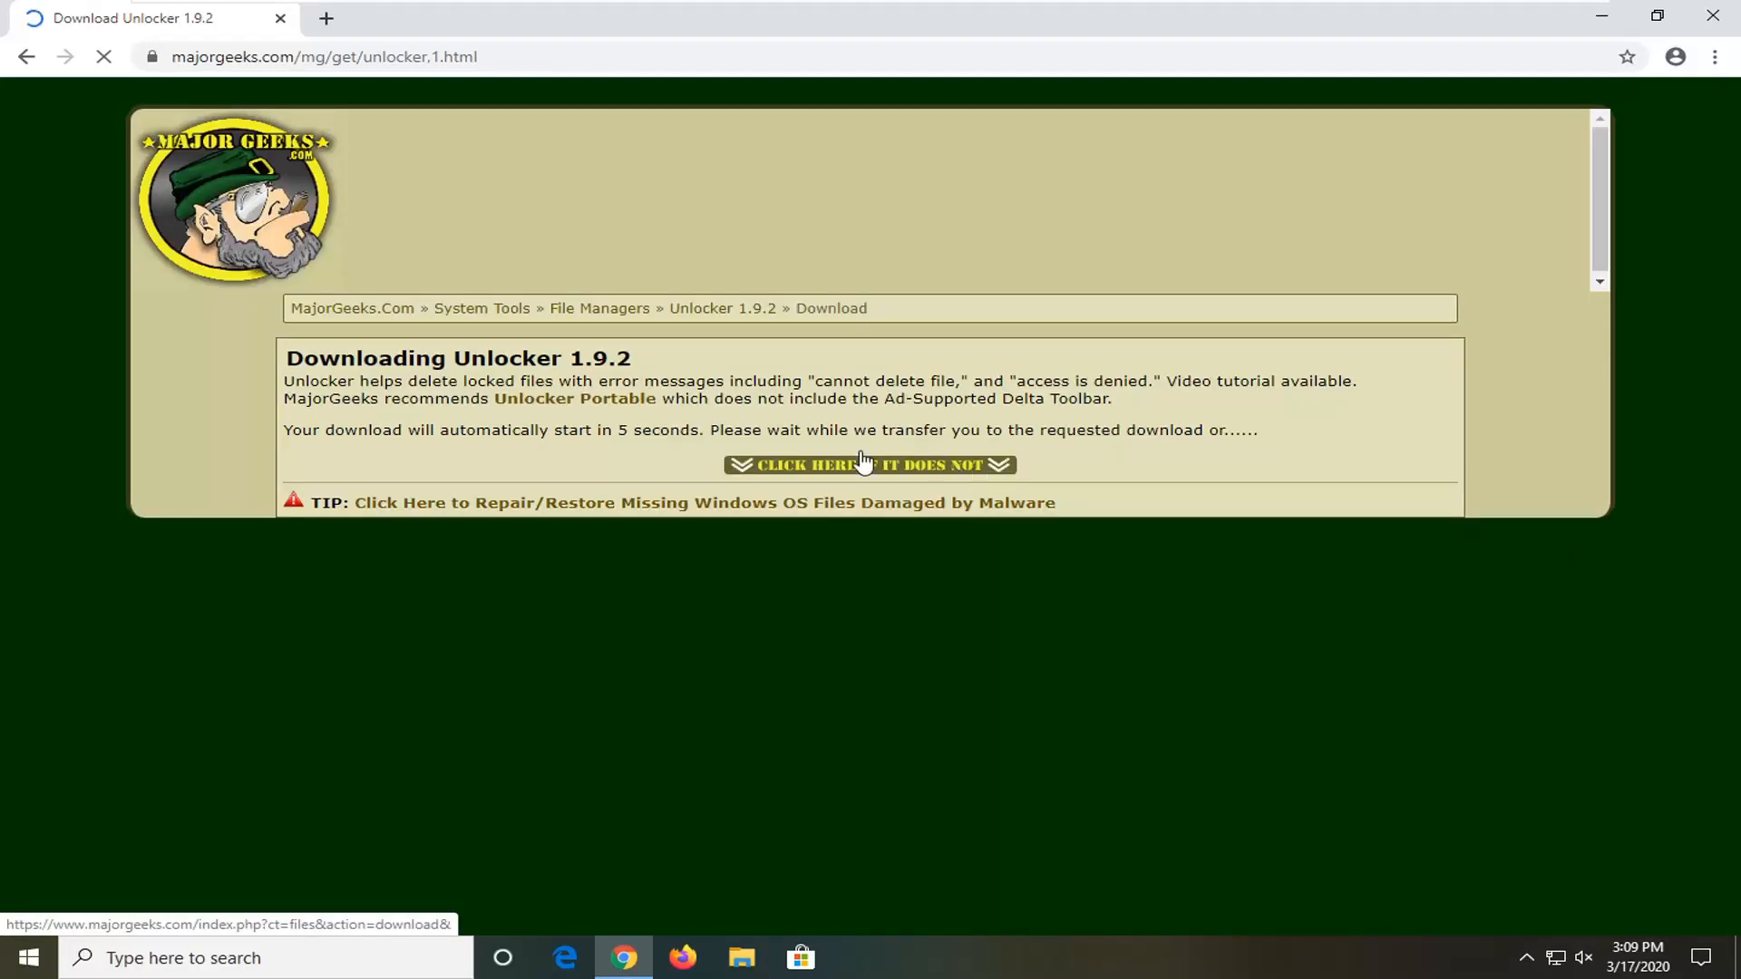
mouse_move(694, 486)
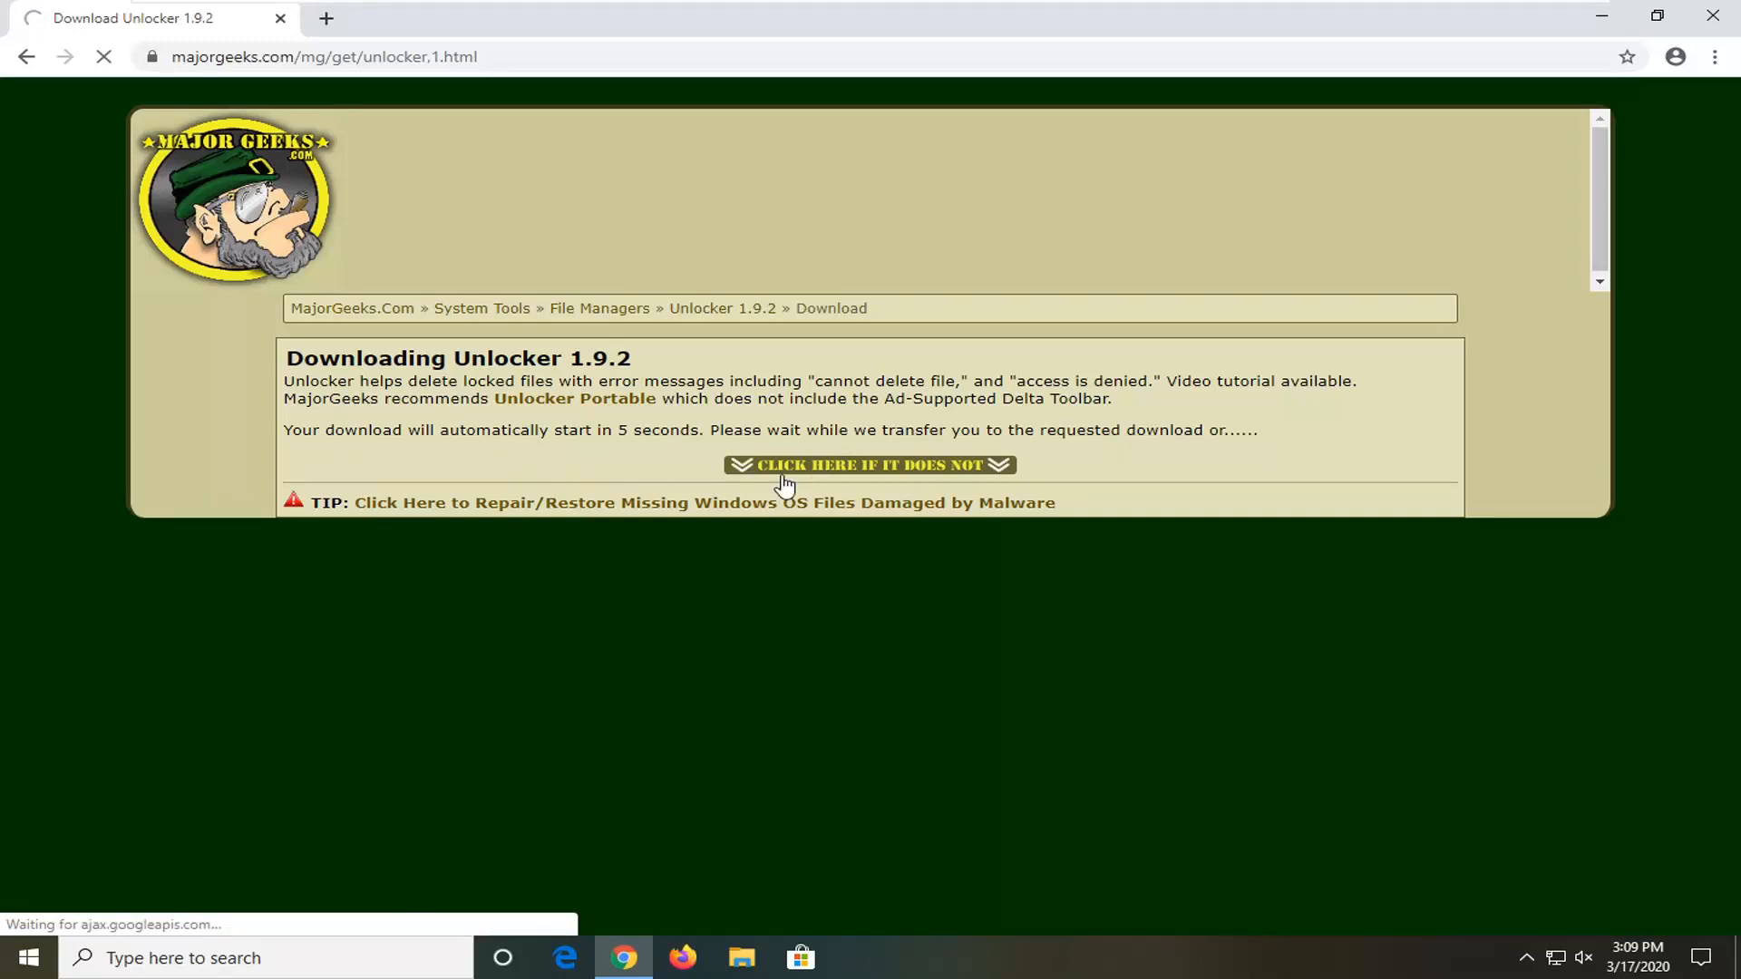
mouse_move(857, 472)
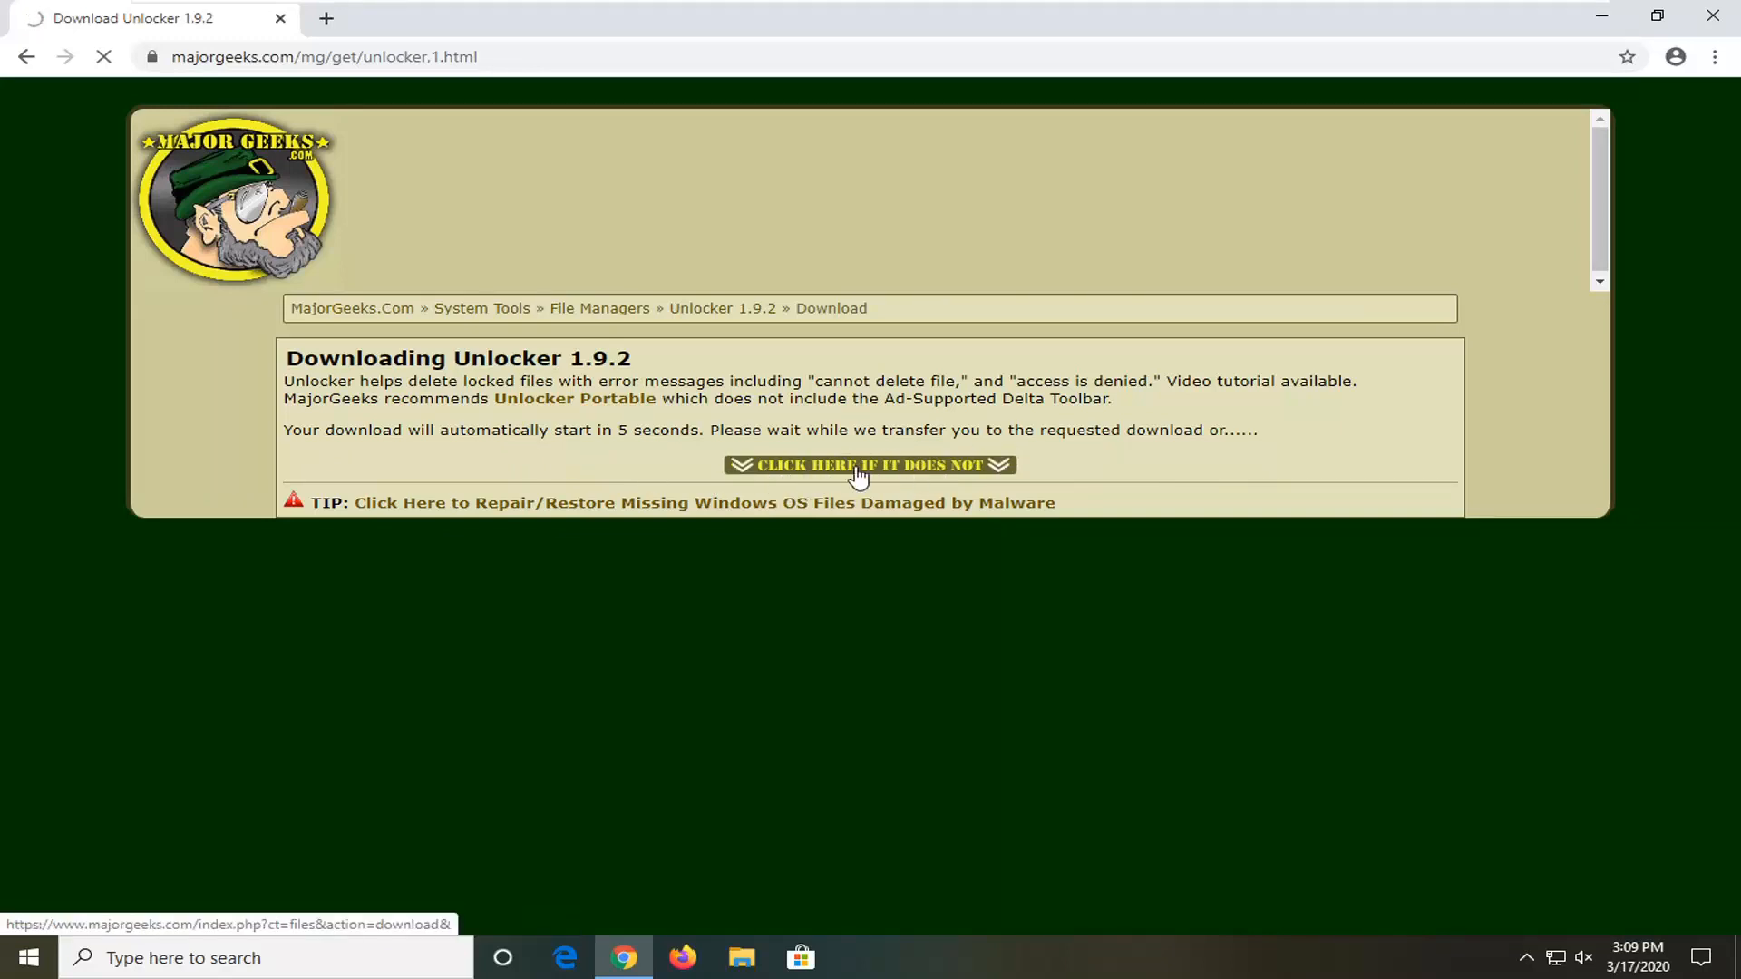
left_click(873, 464)
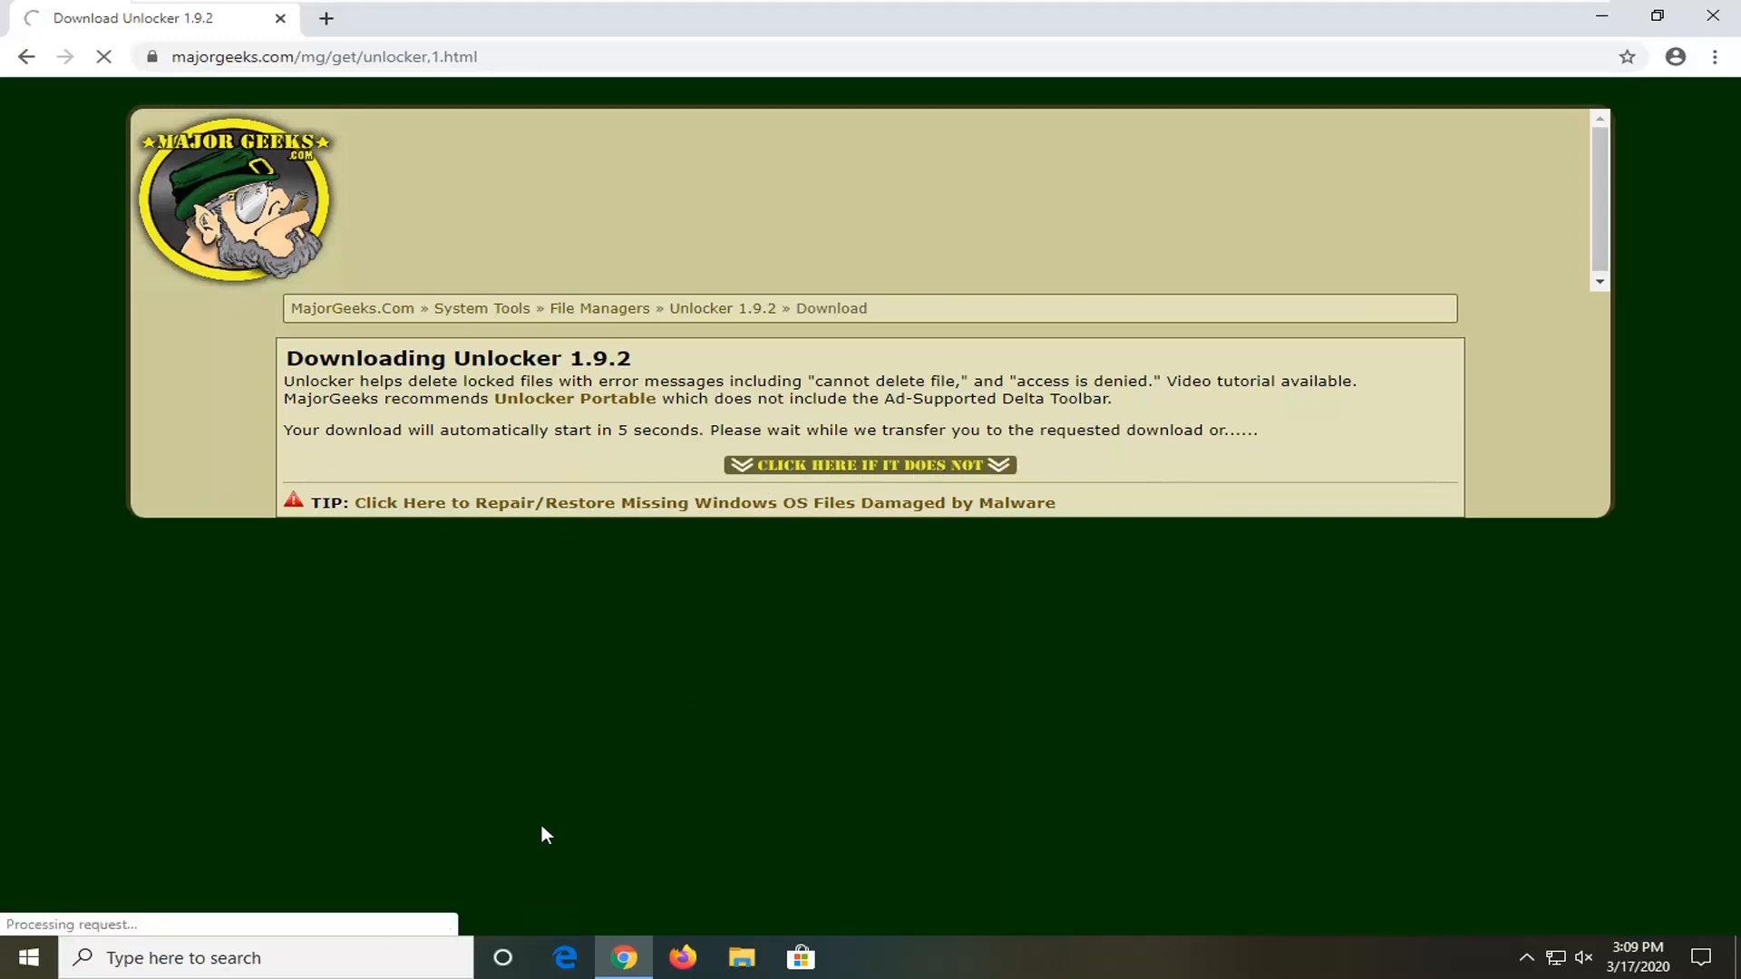
mouse_move(869, 465)
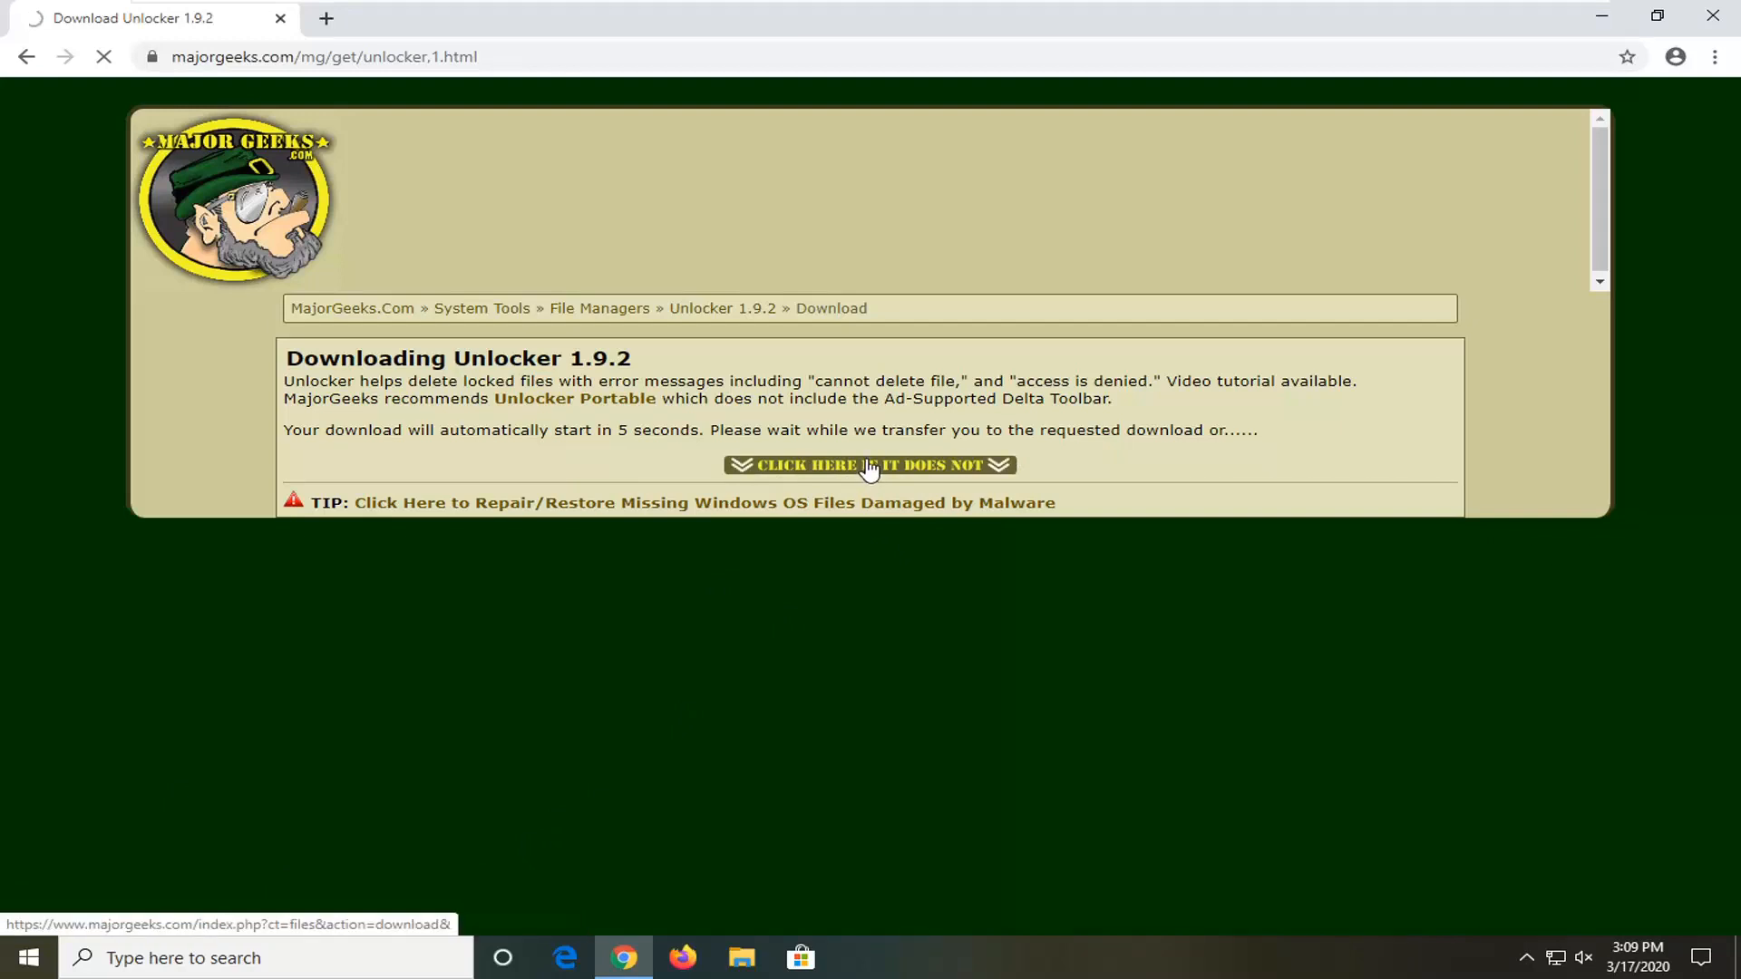
left_click(871, 466)
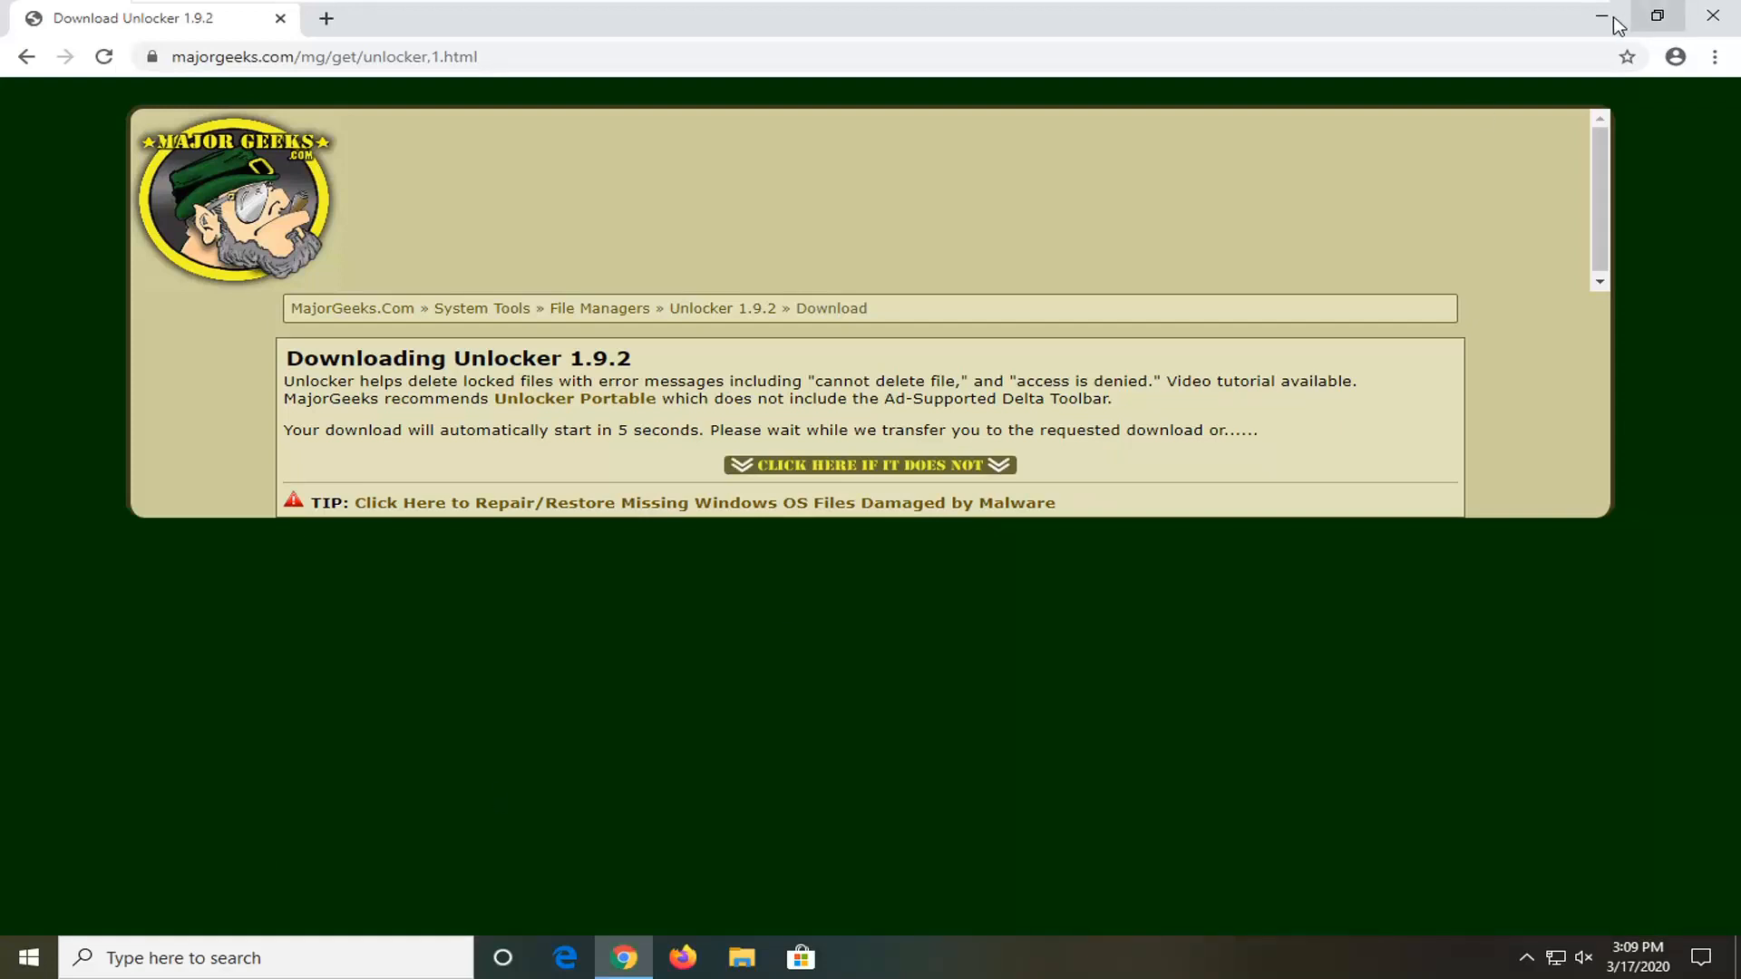
Run the downloaded file past the security warning and continue through the Major Geeks Wizard welcome
left_click(1602, 18)
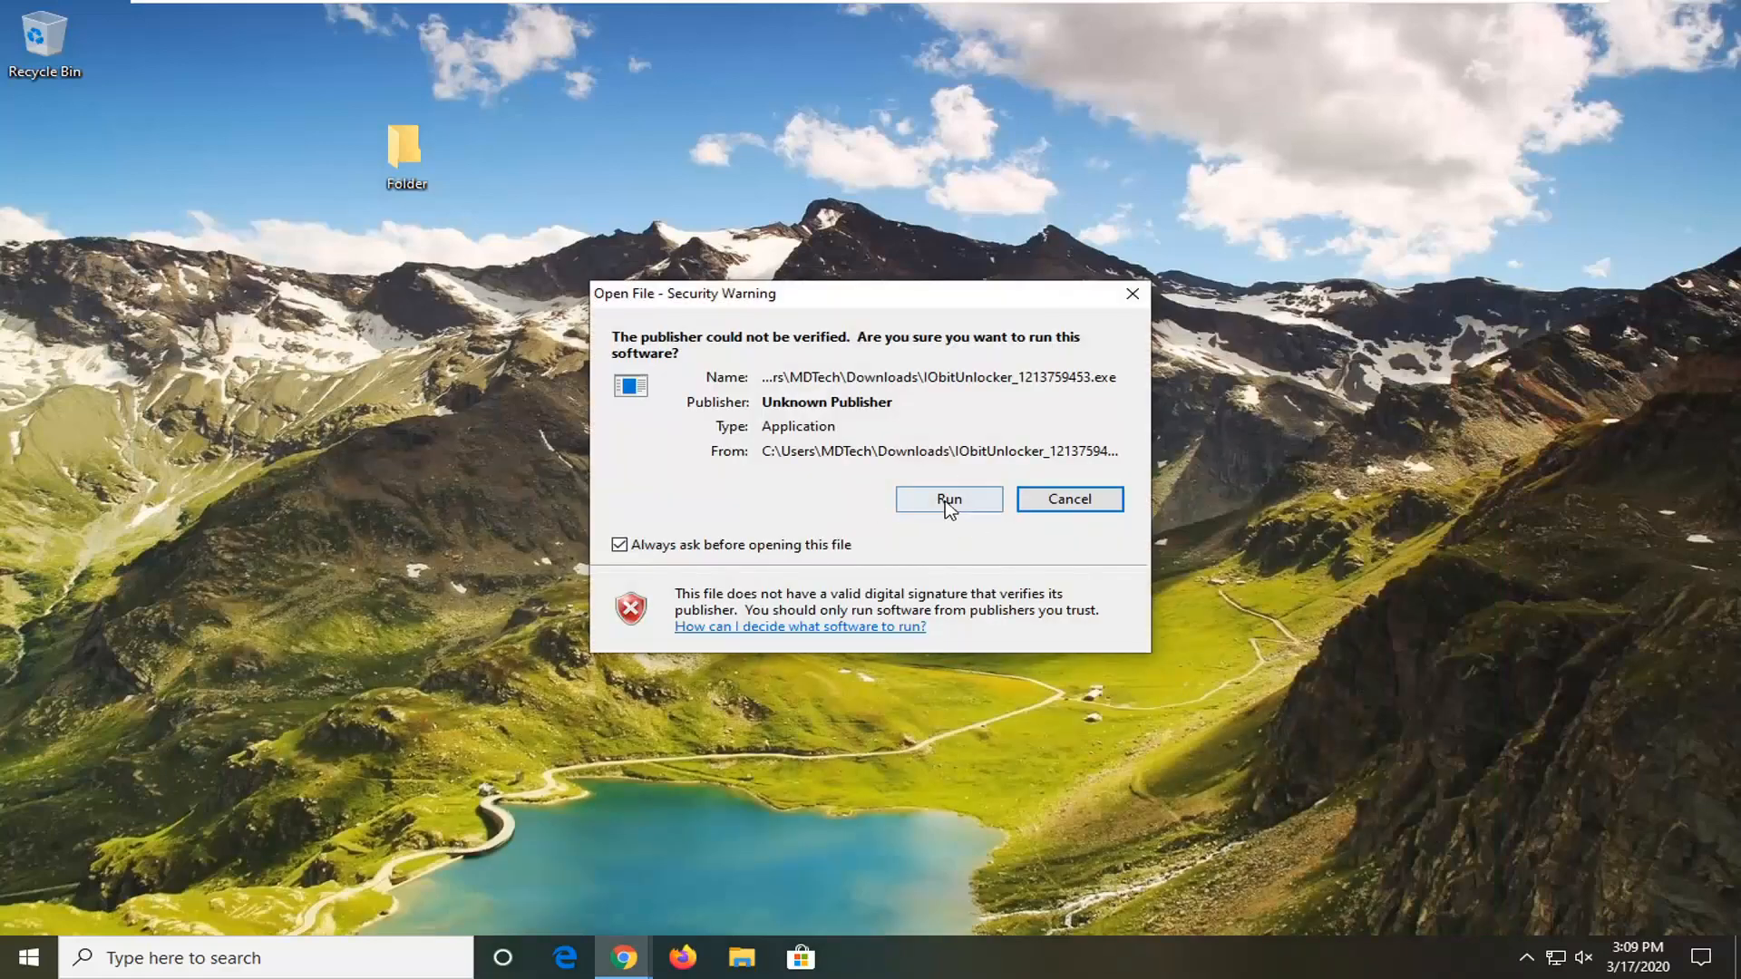
left_click(946, 498)
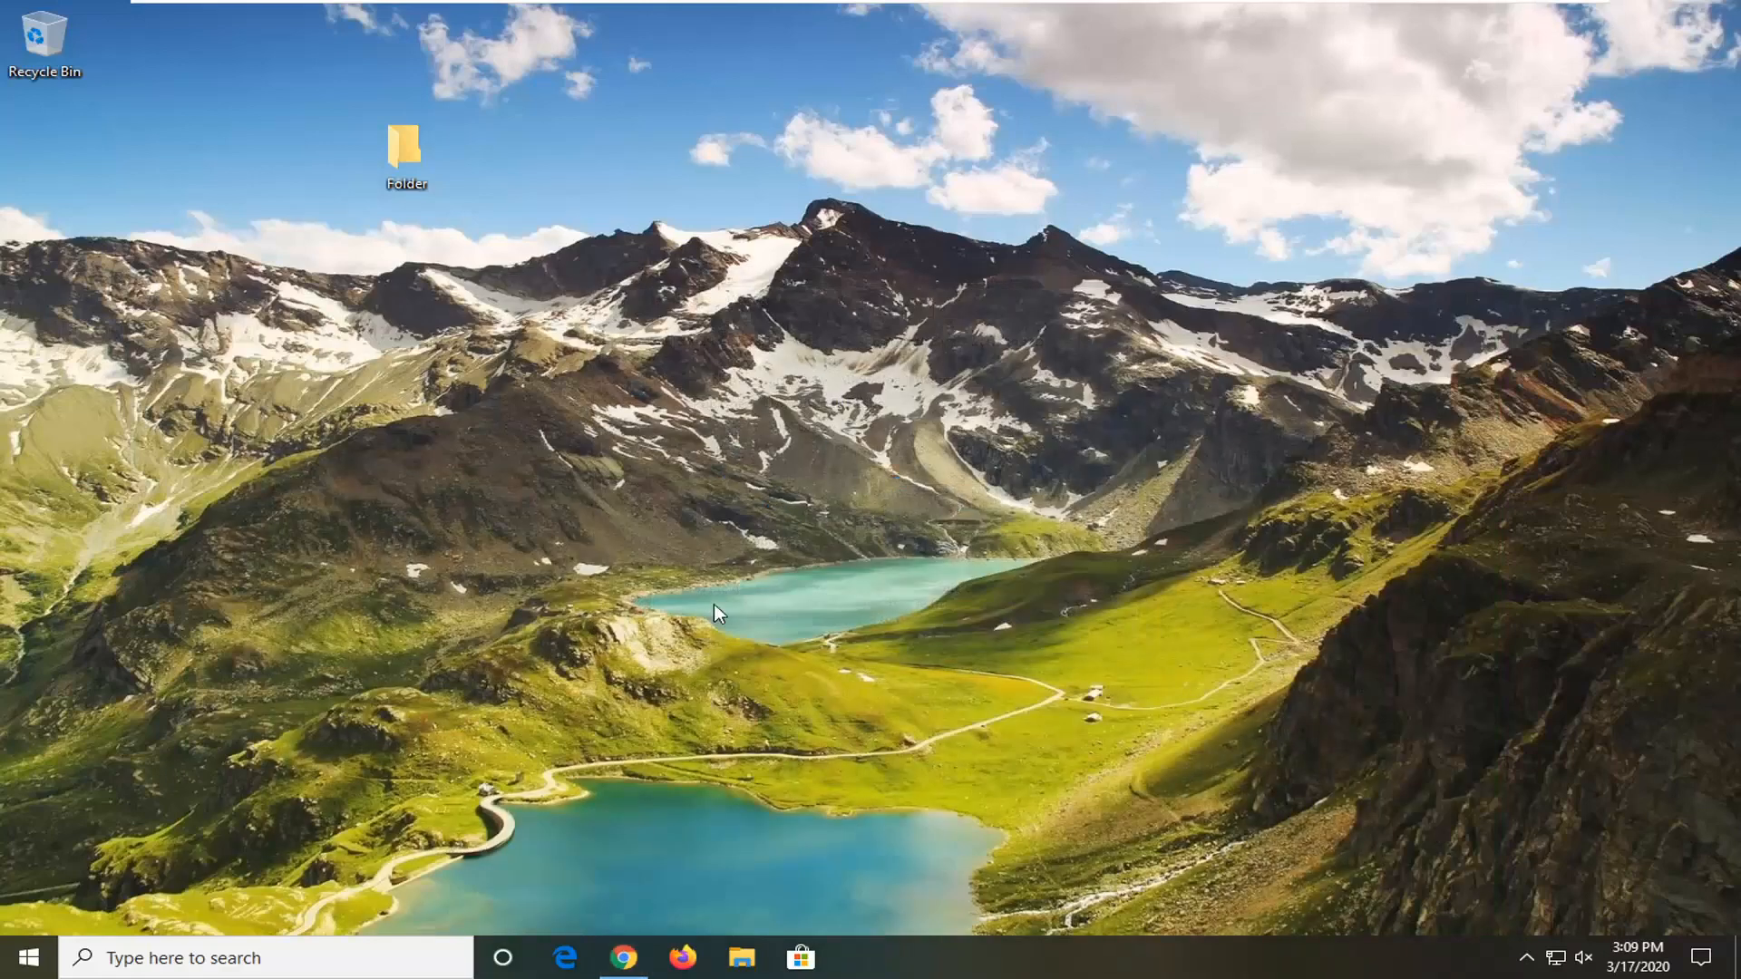
mouse_move(735, 636)
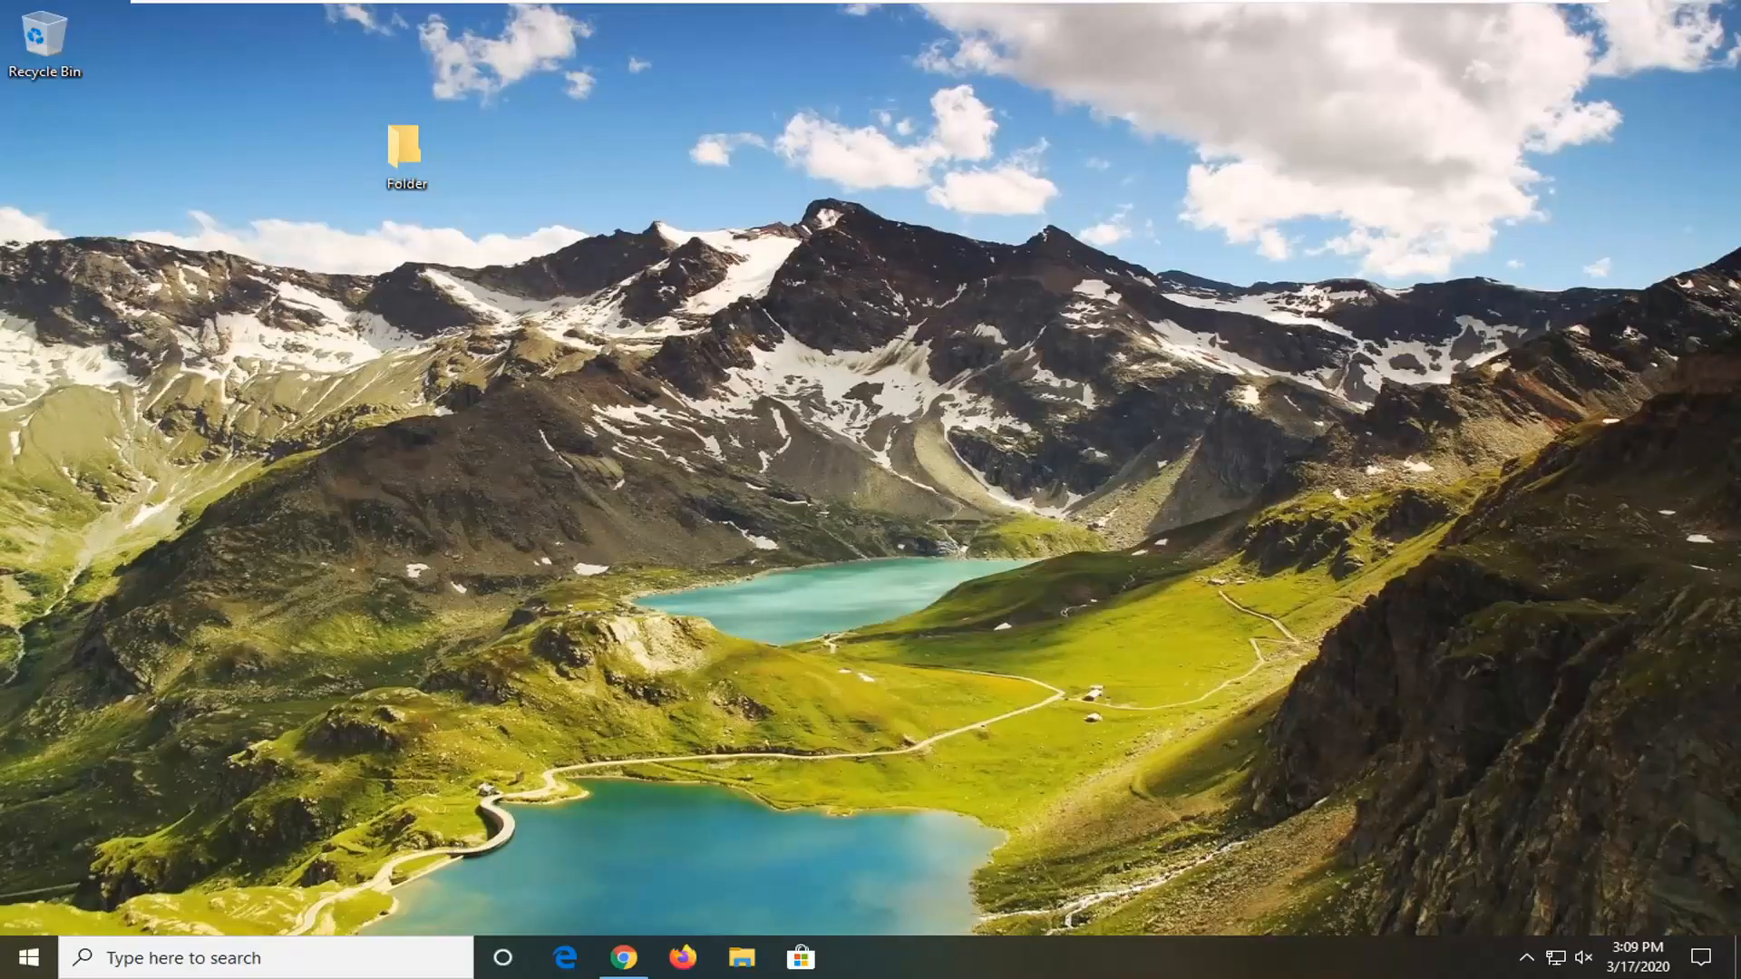
left_click(860, 957)
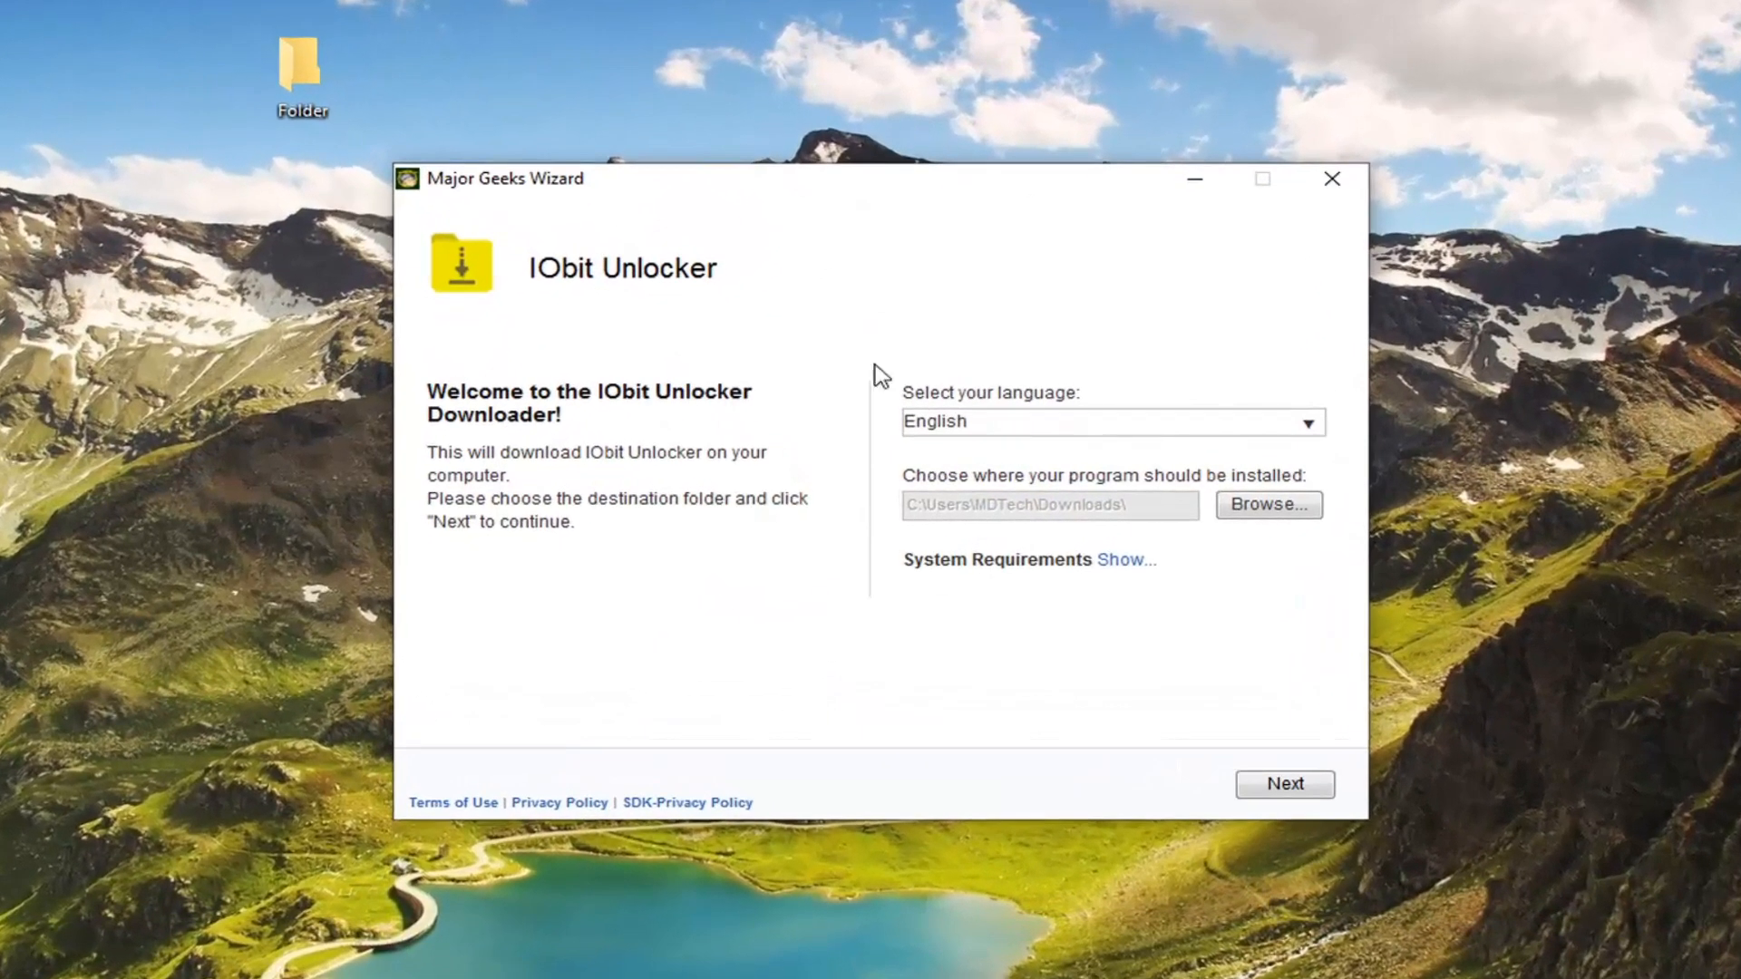
mouse_move(1162, 544)
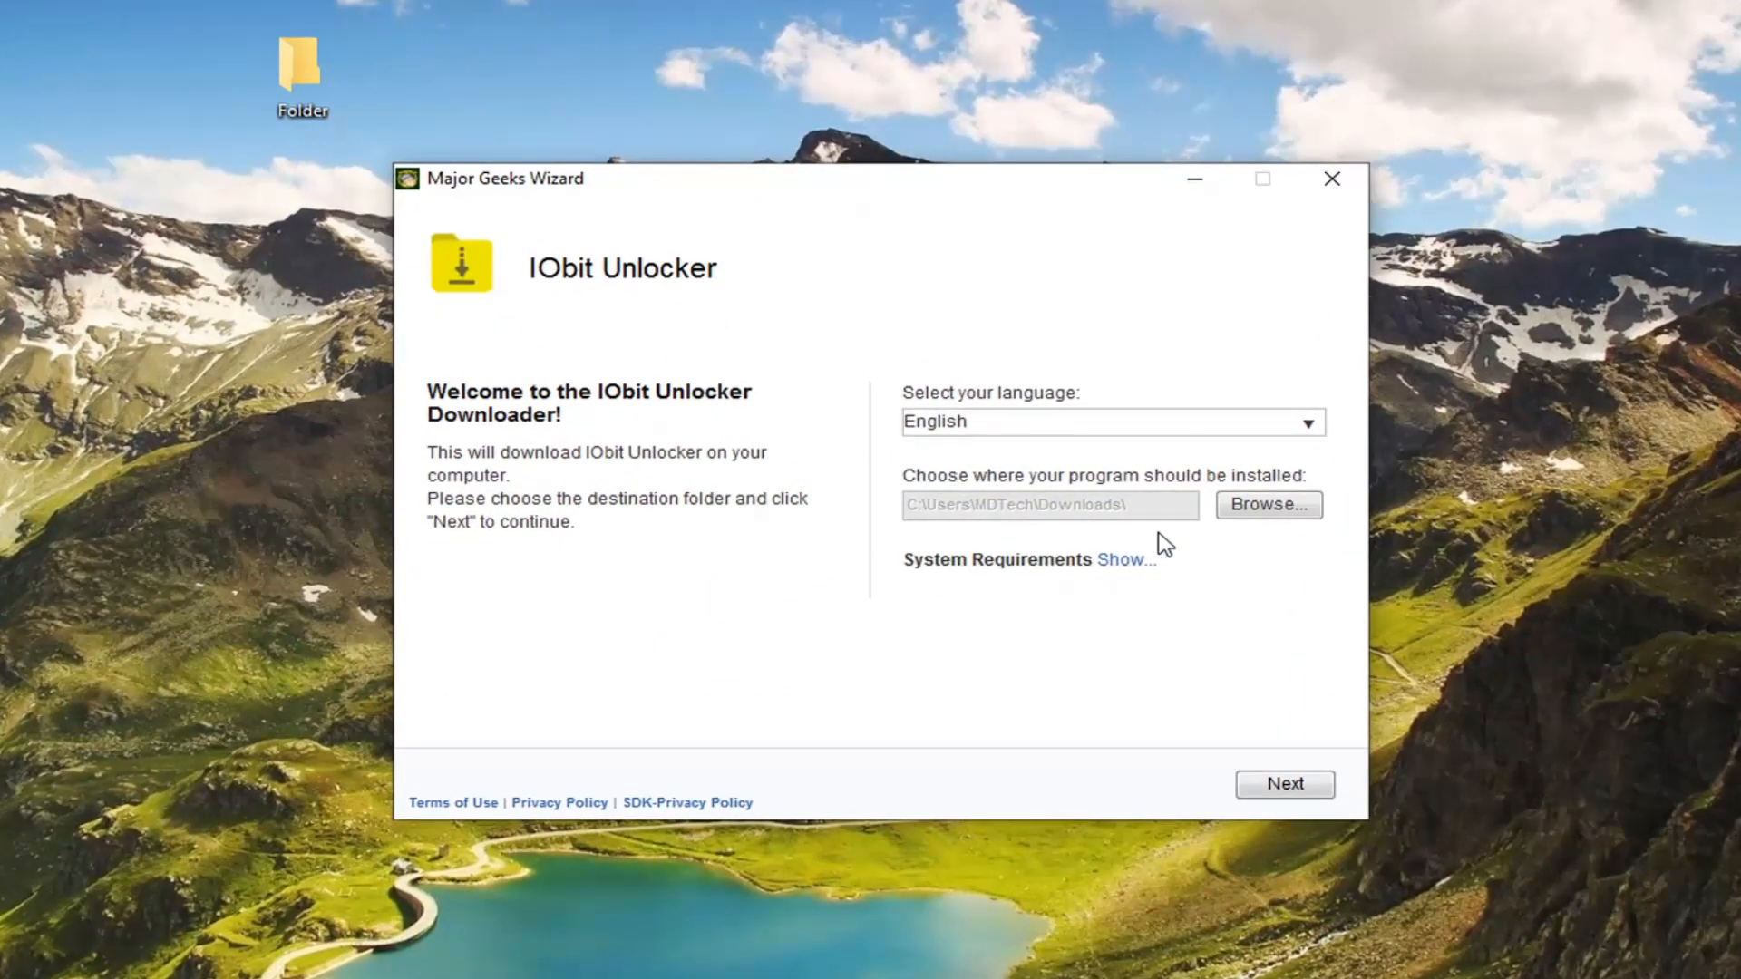
mouse_move(1045, 455)
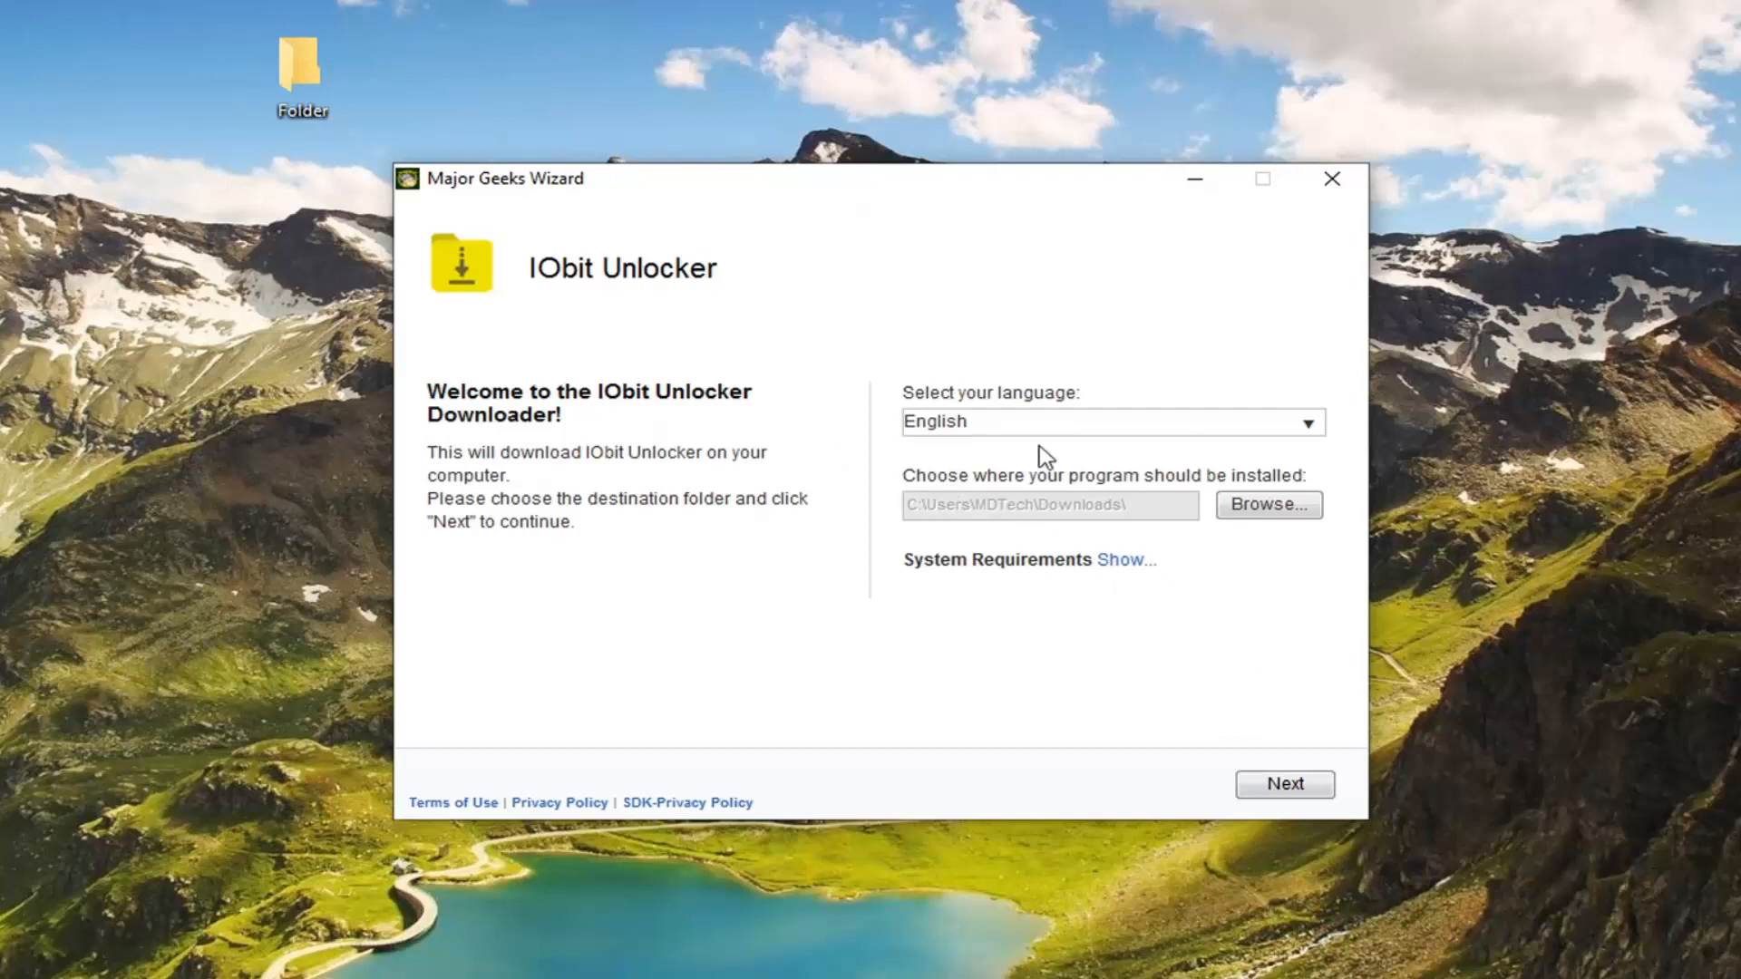
mouse_move(1284, 809)
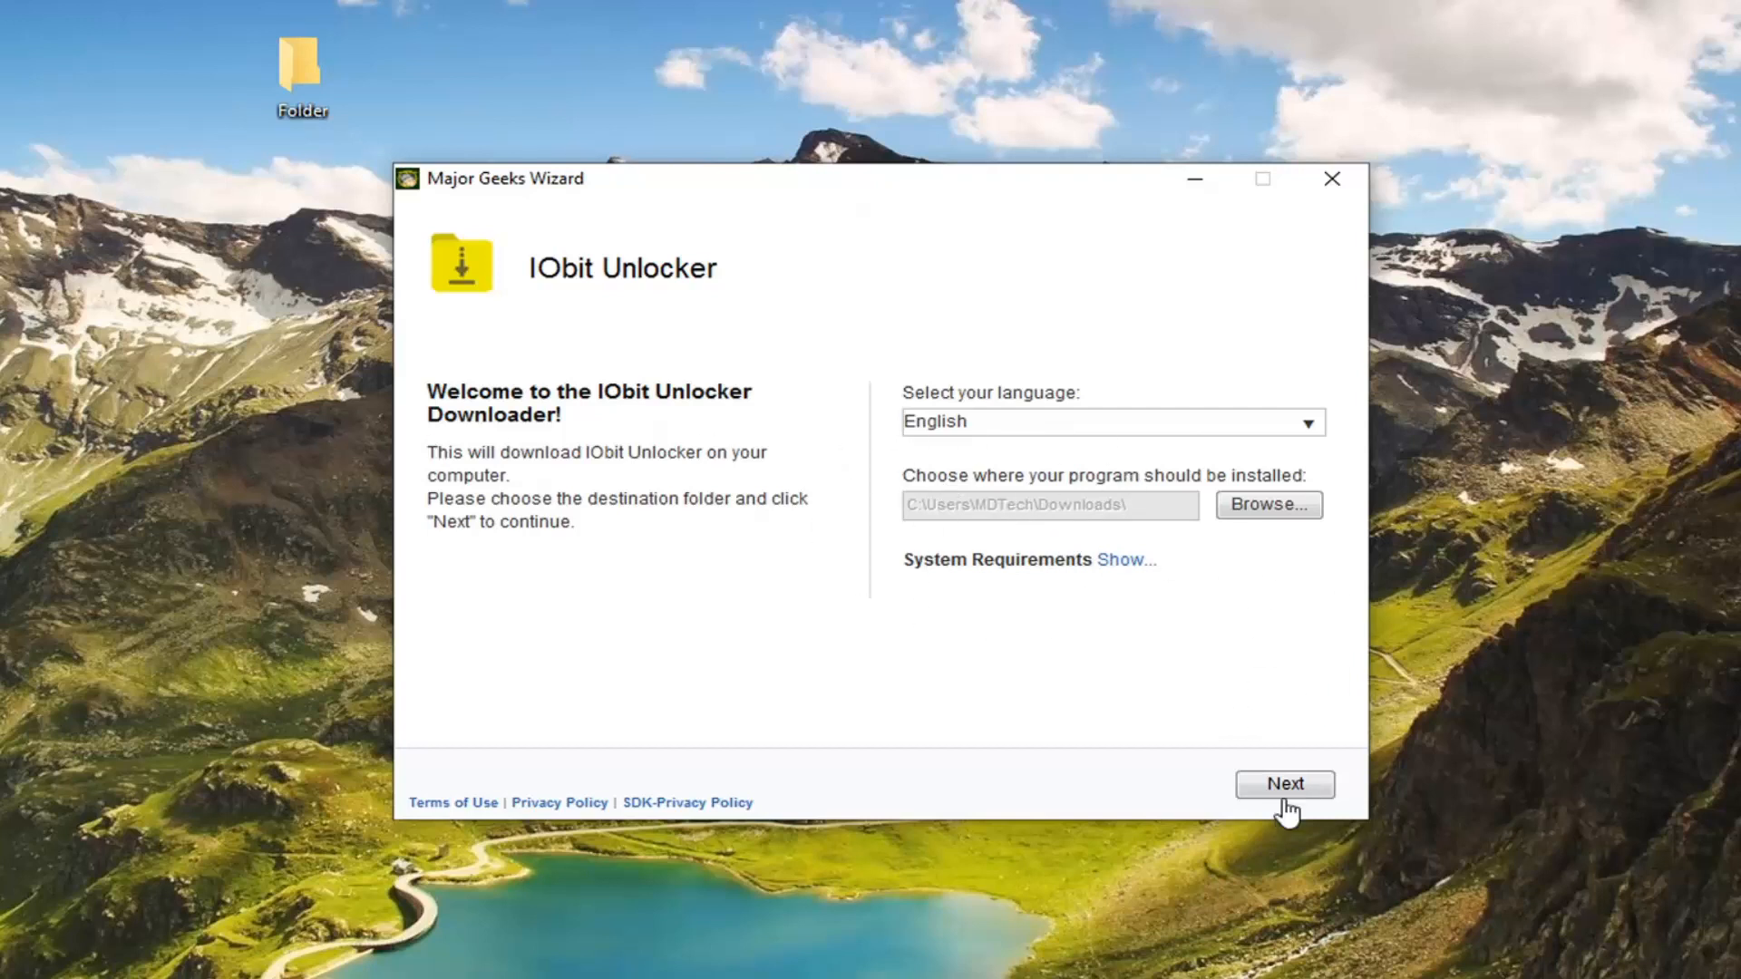
mouse_move(1104, 577)
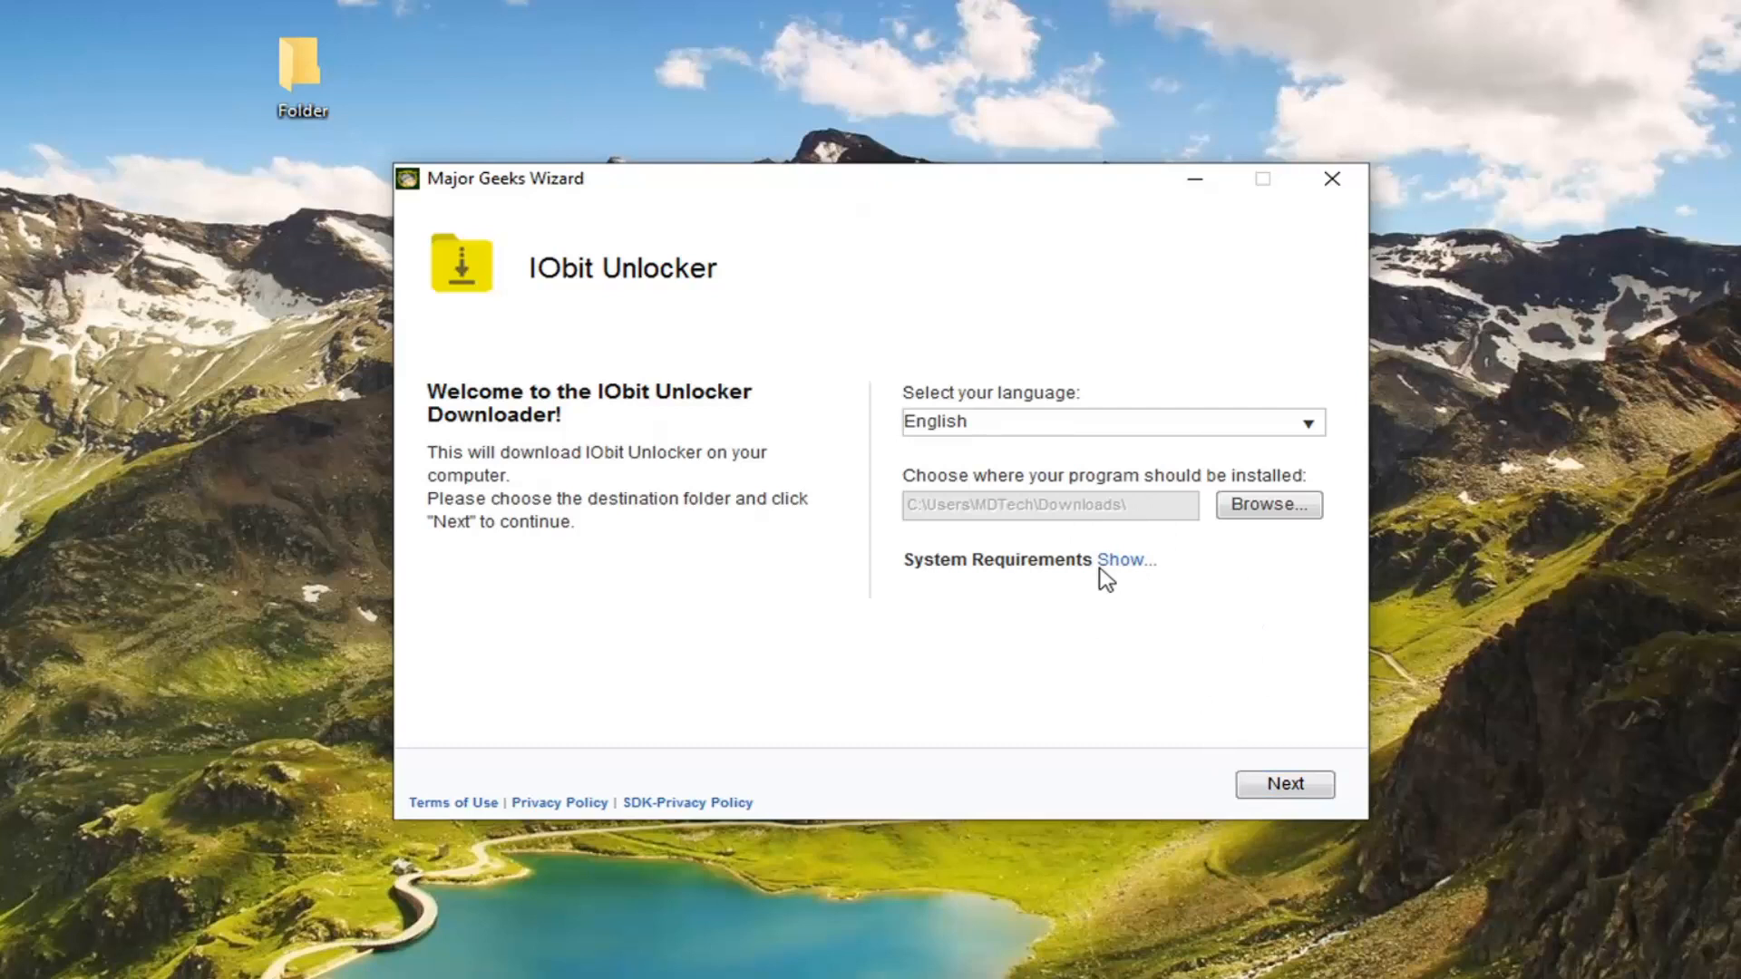
mouse_move(1284, 784)
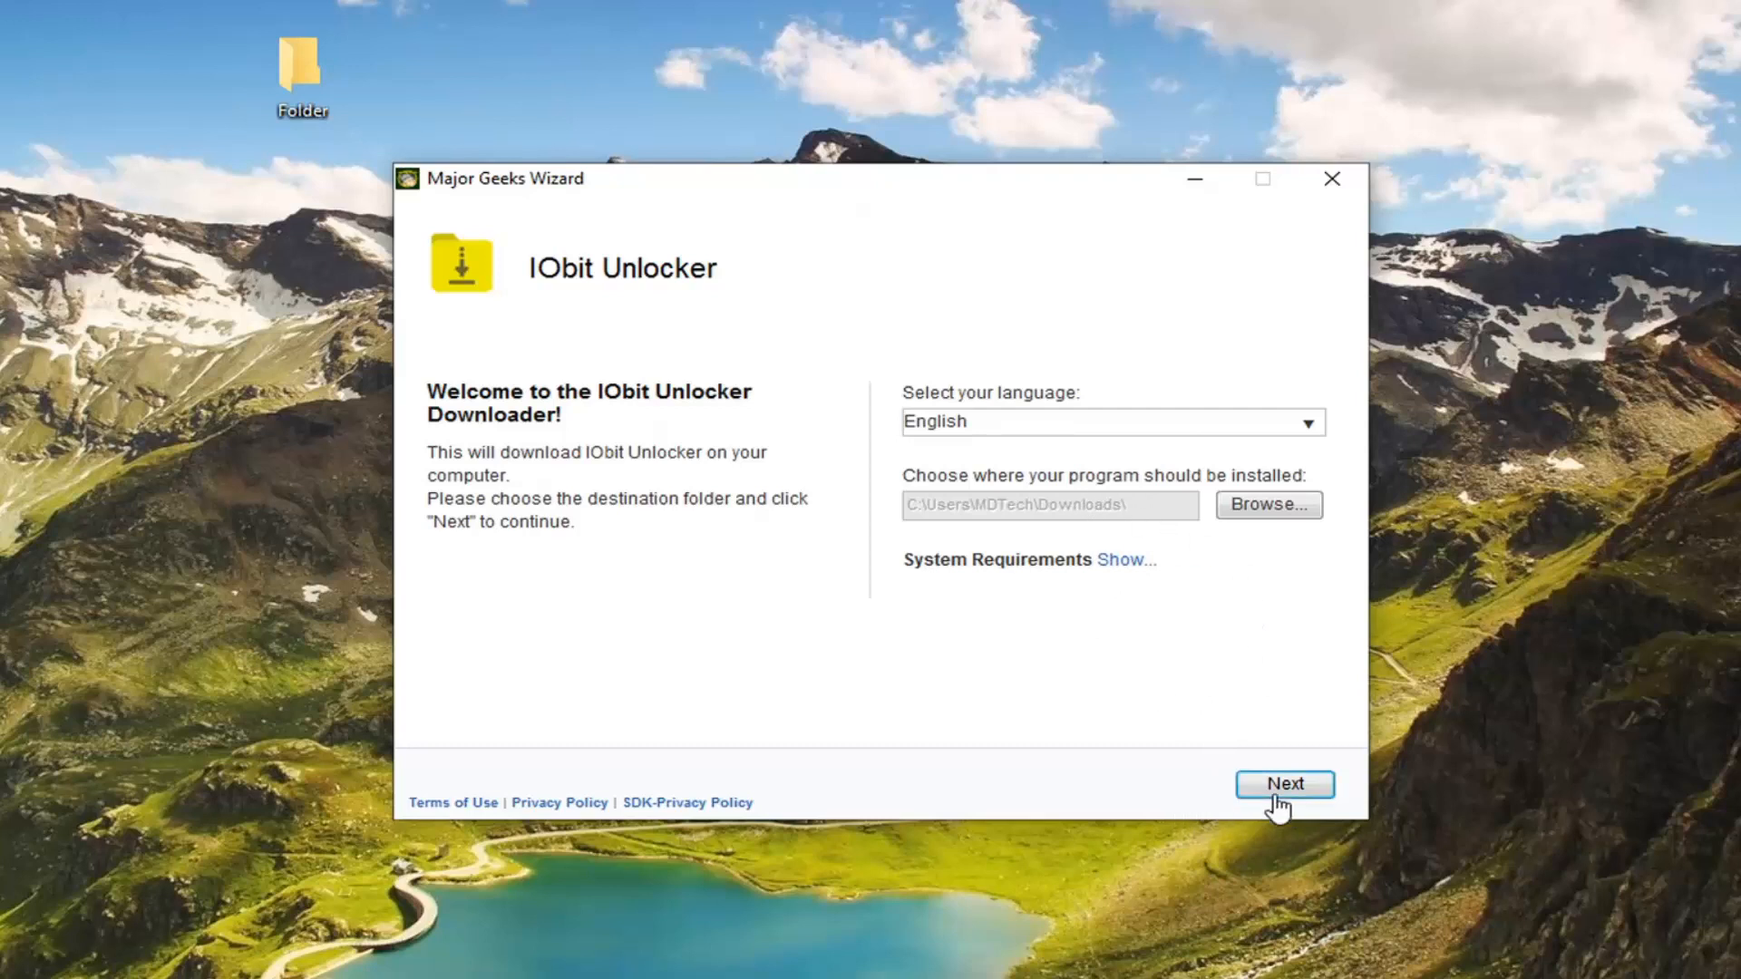
Decline the Avast offer, finish the IObit Unlocker download and choose Install Now
left_click(1284, 784)
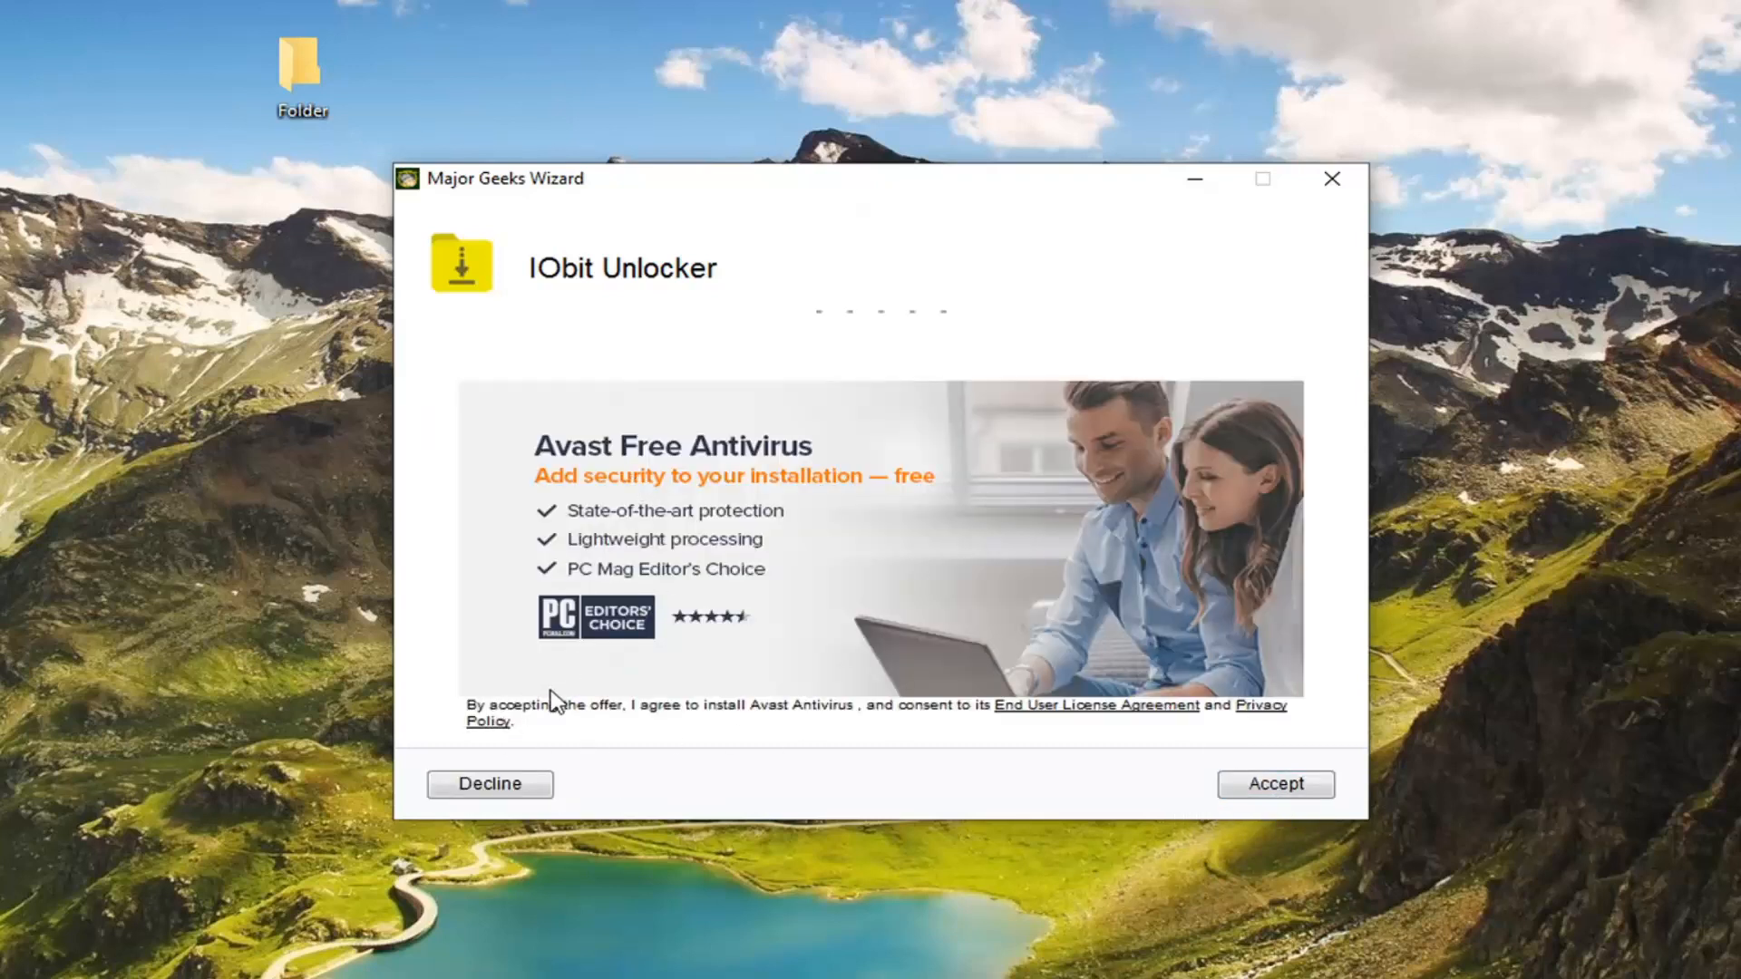
left_click(487, 783)
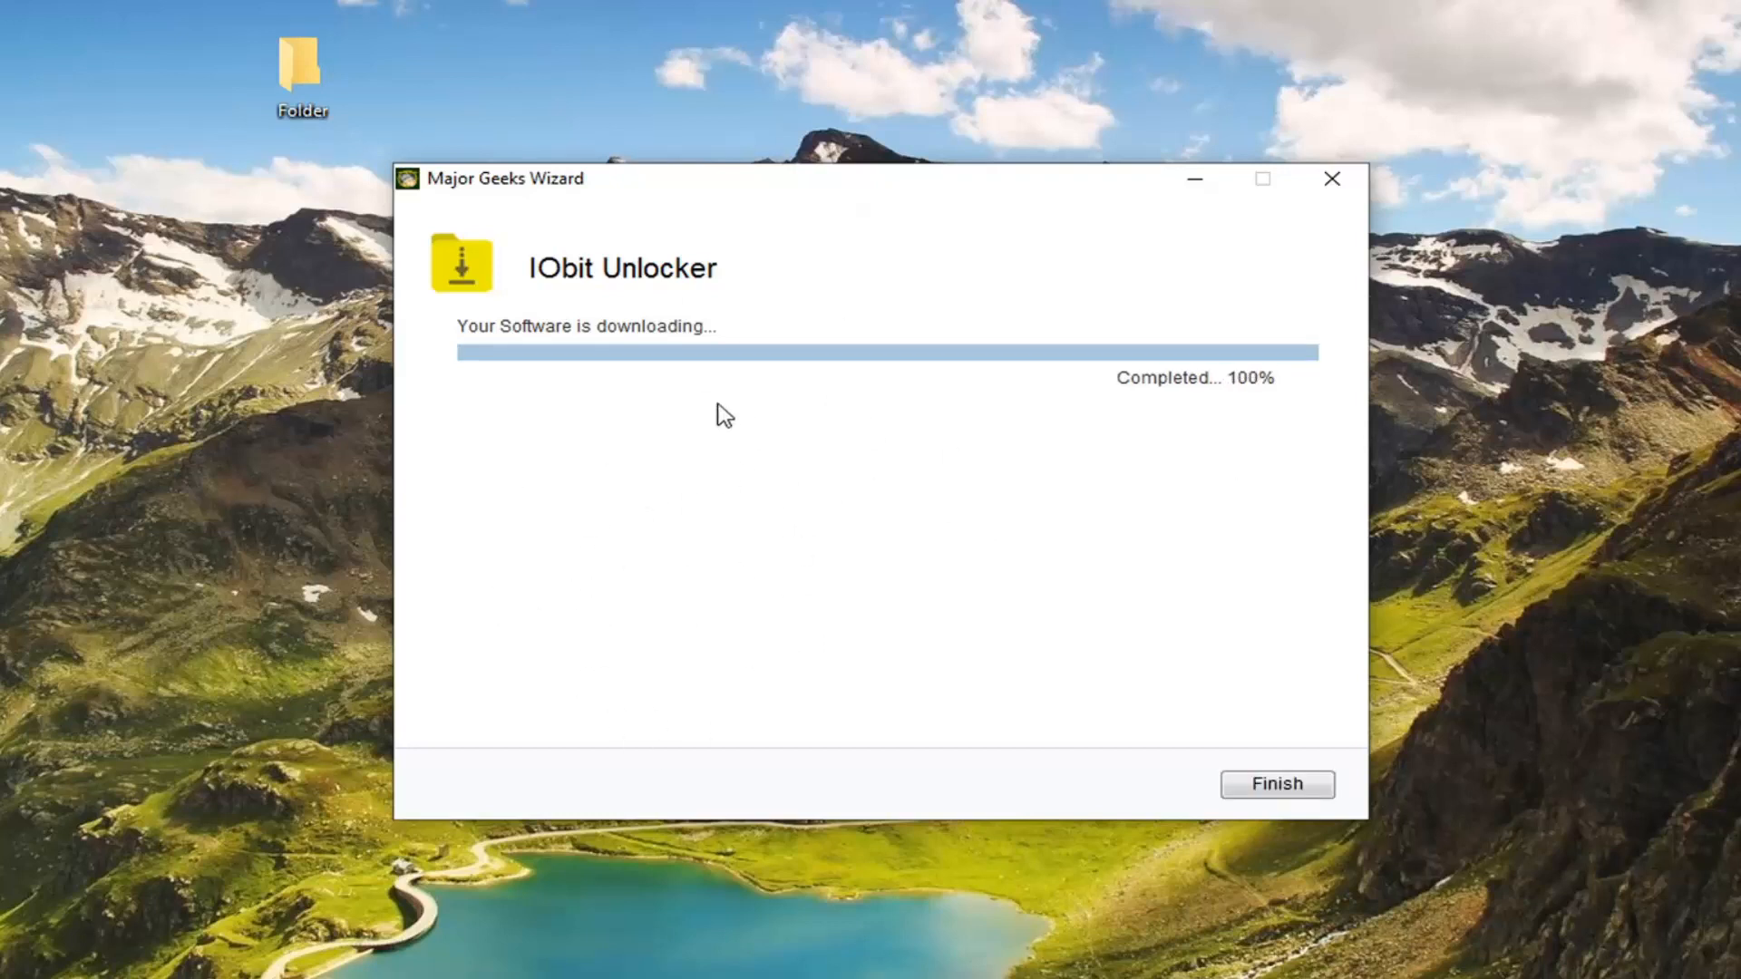
mouse_move(340, 343)
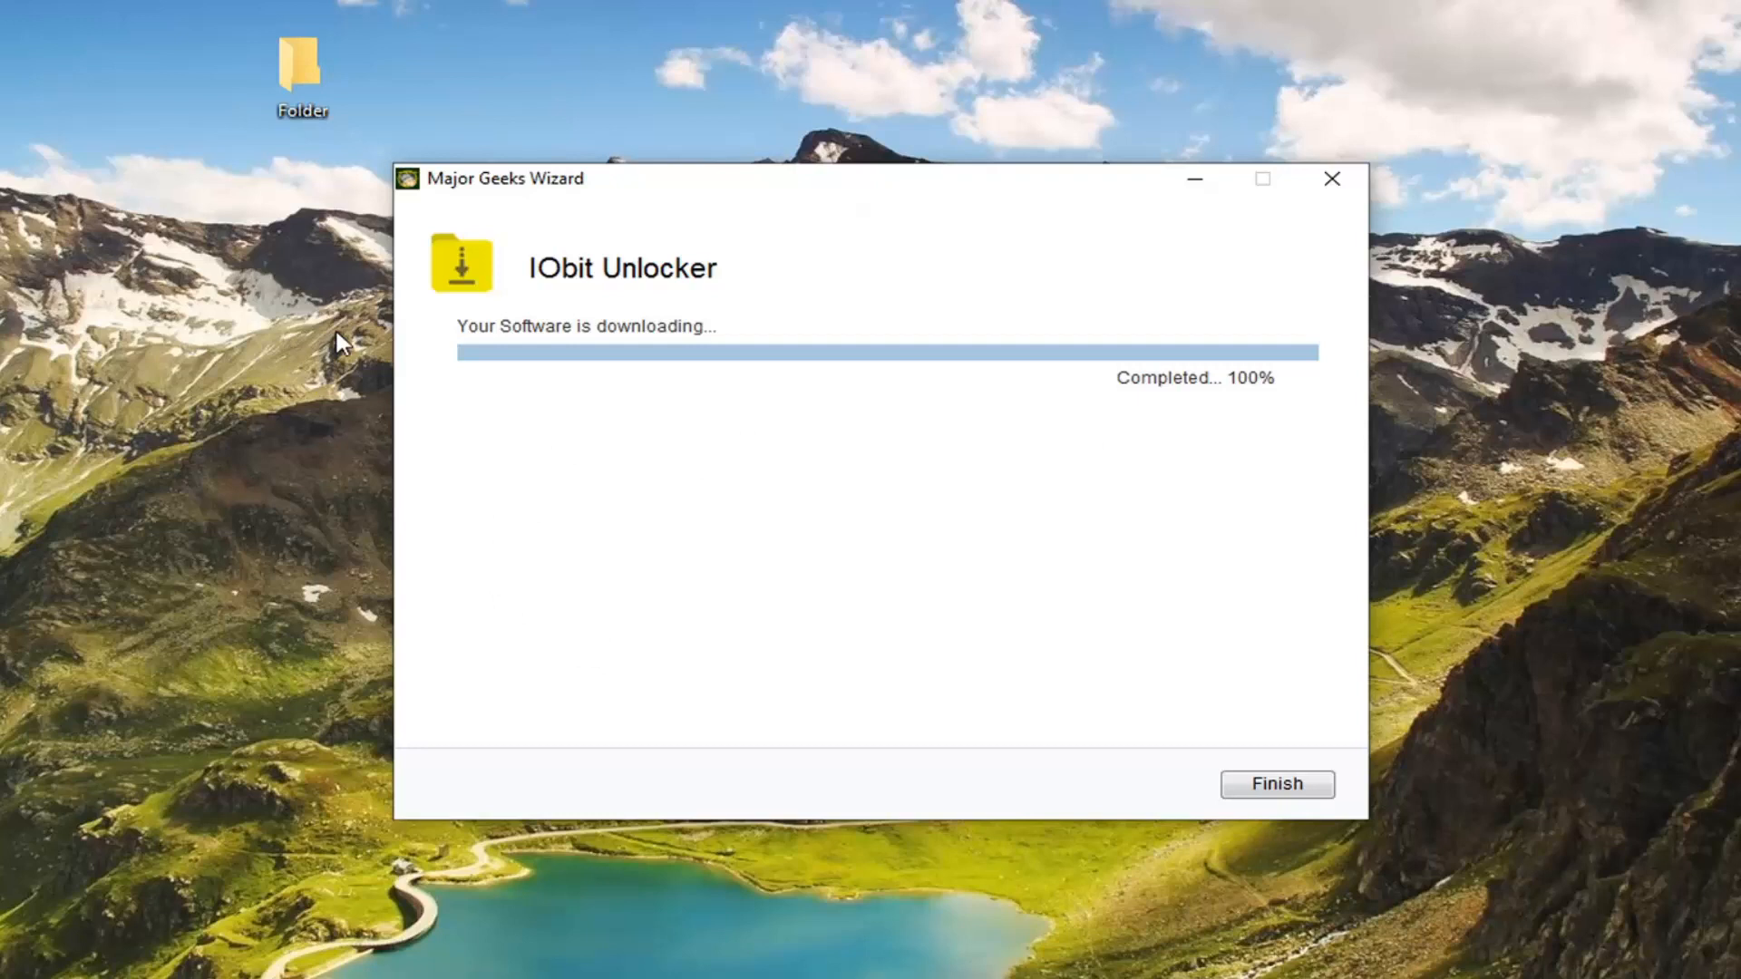
mouse_move(1266, 816)
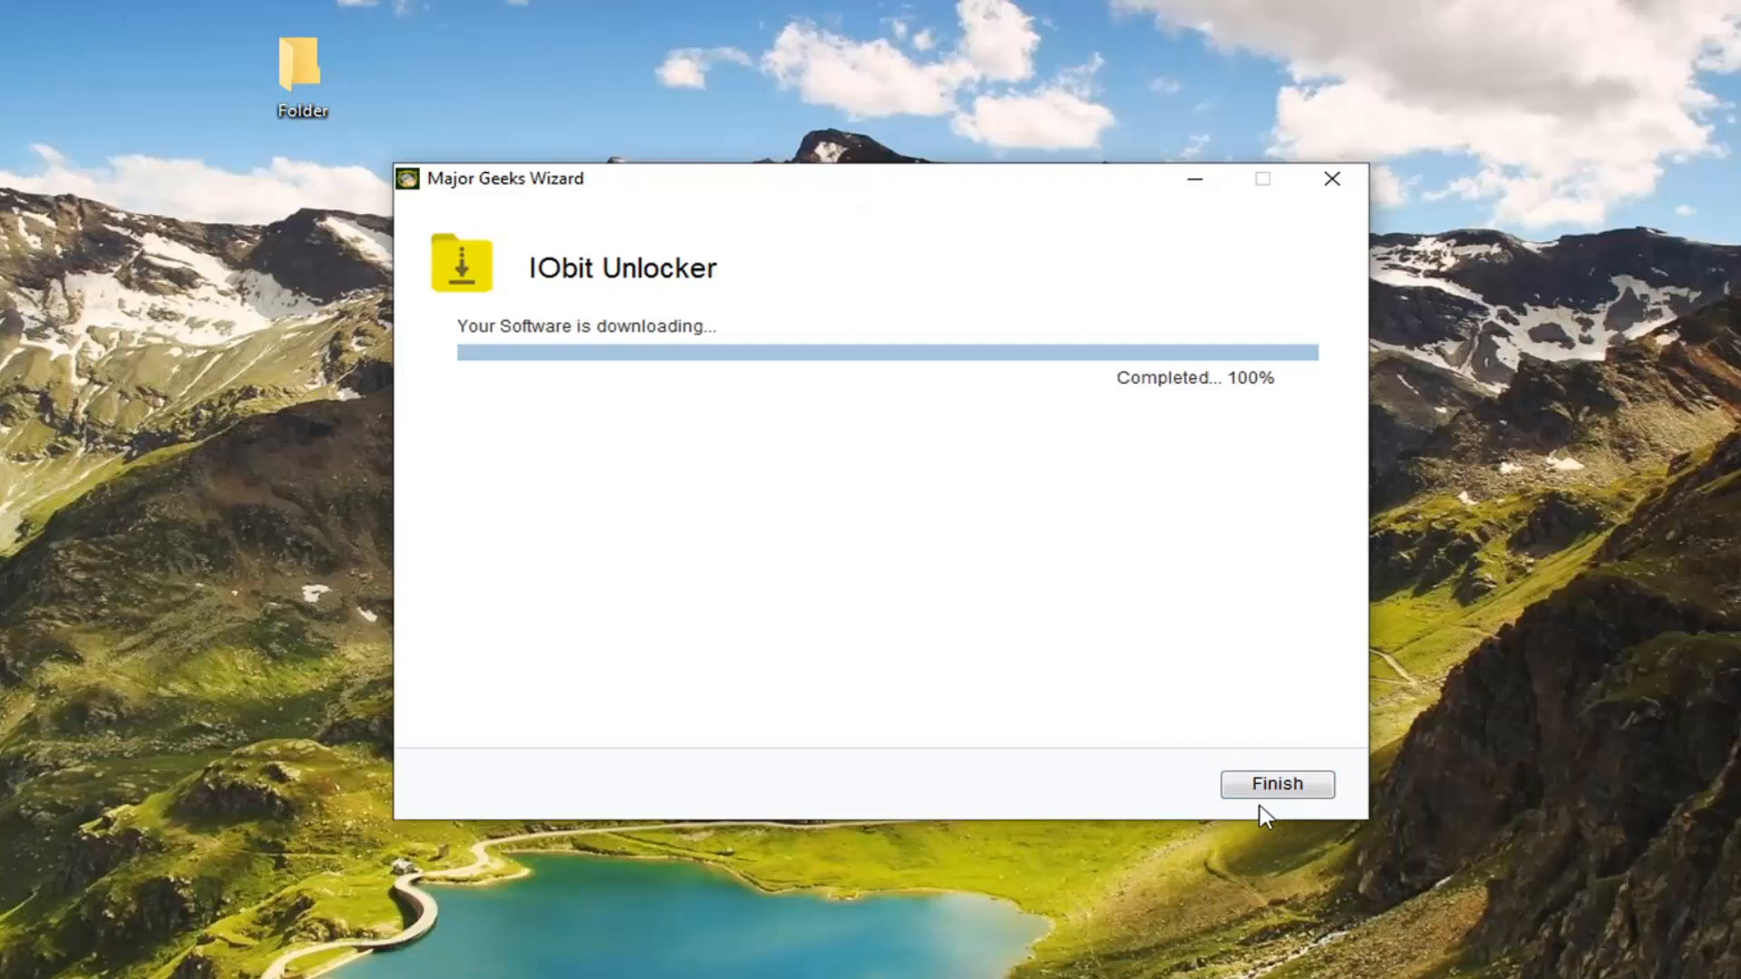
mouse_move(1307, 765)
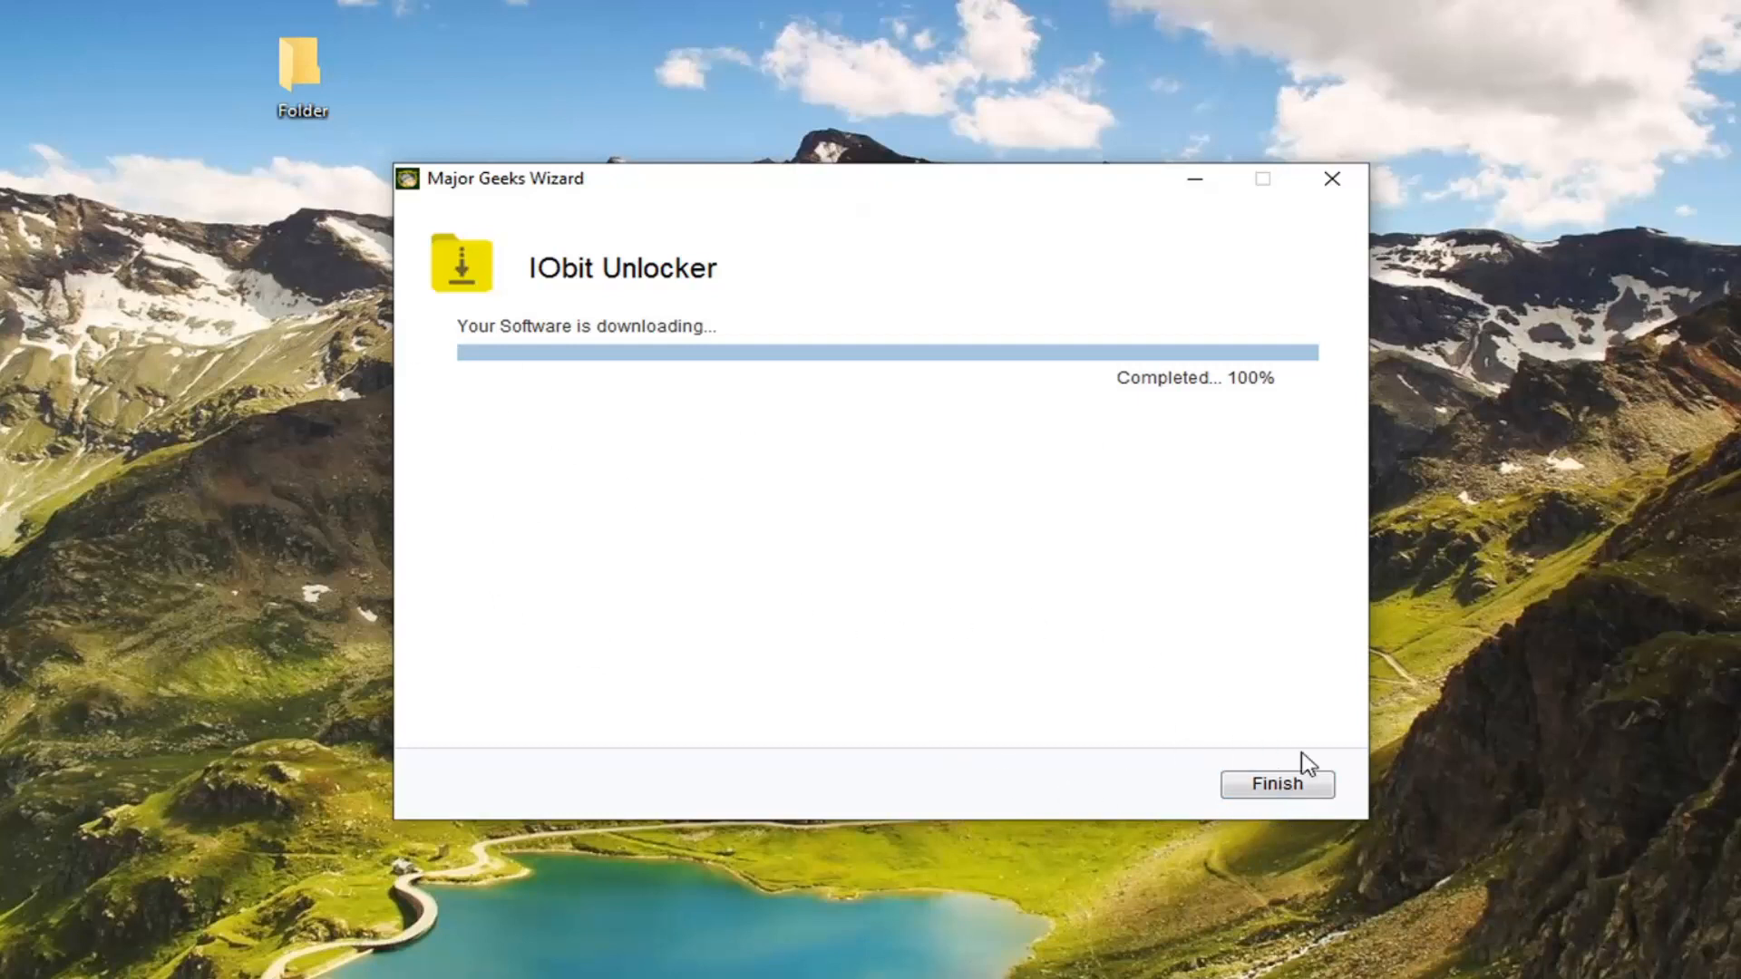
mouse_move(783, 638)
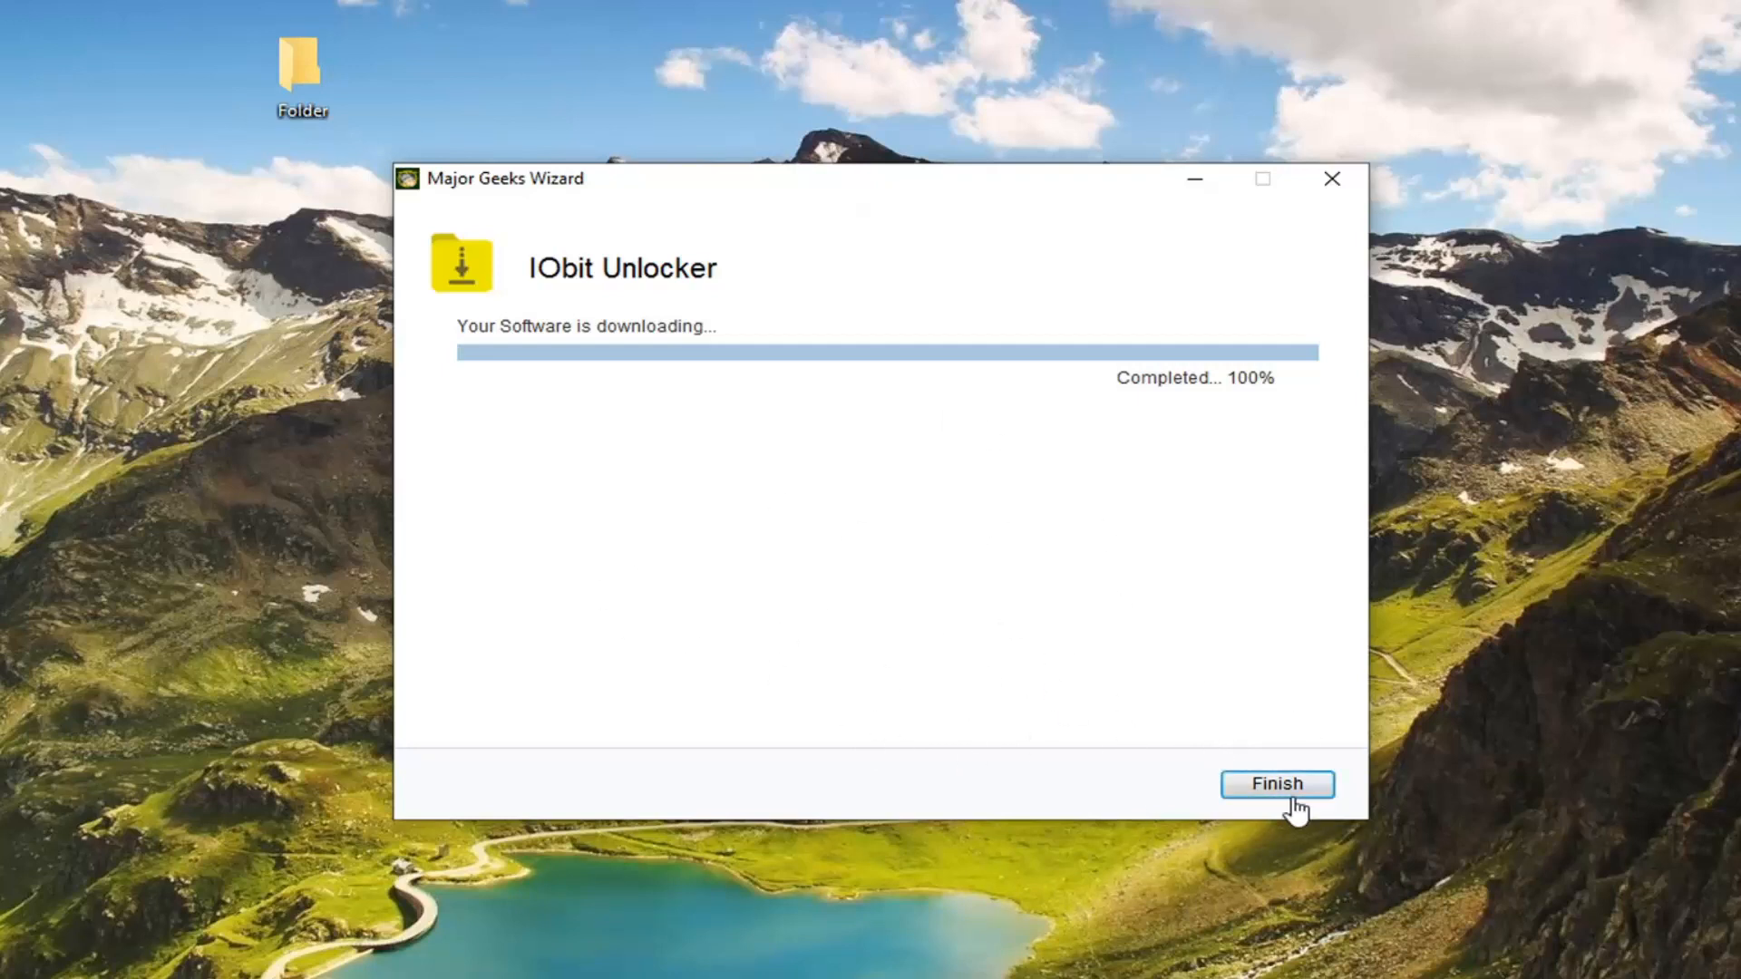
left_click(1275, 784)
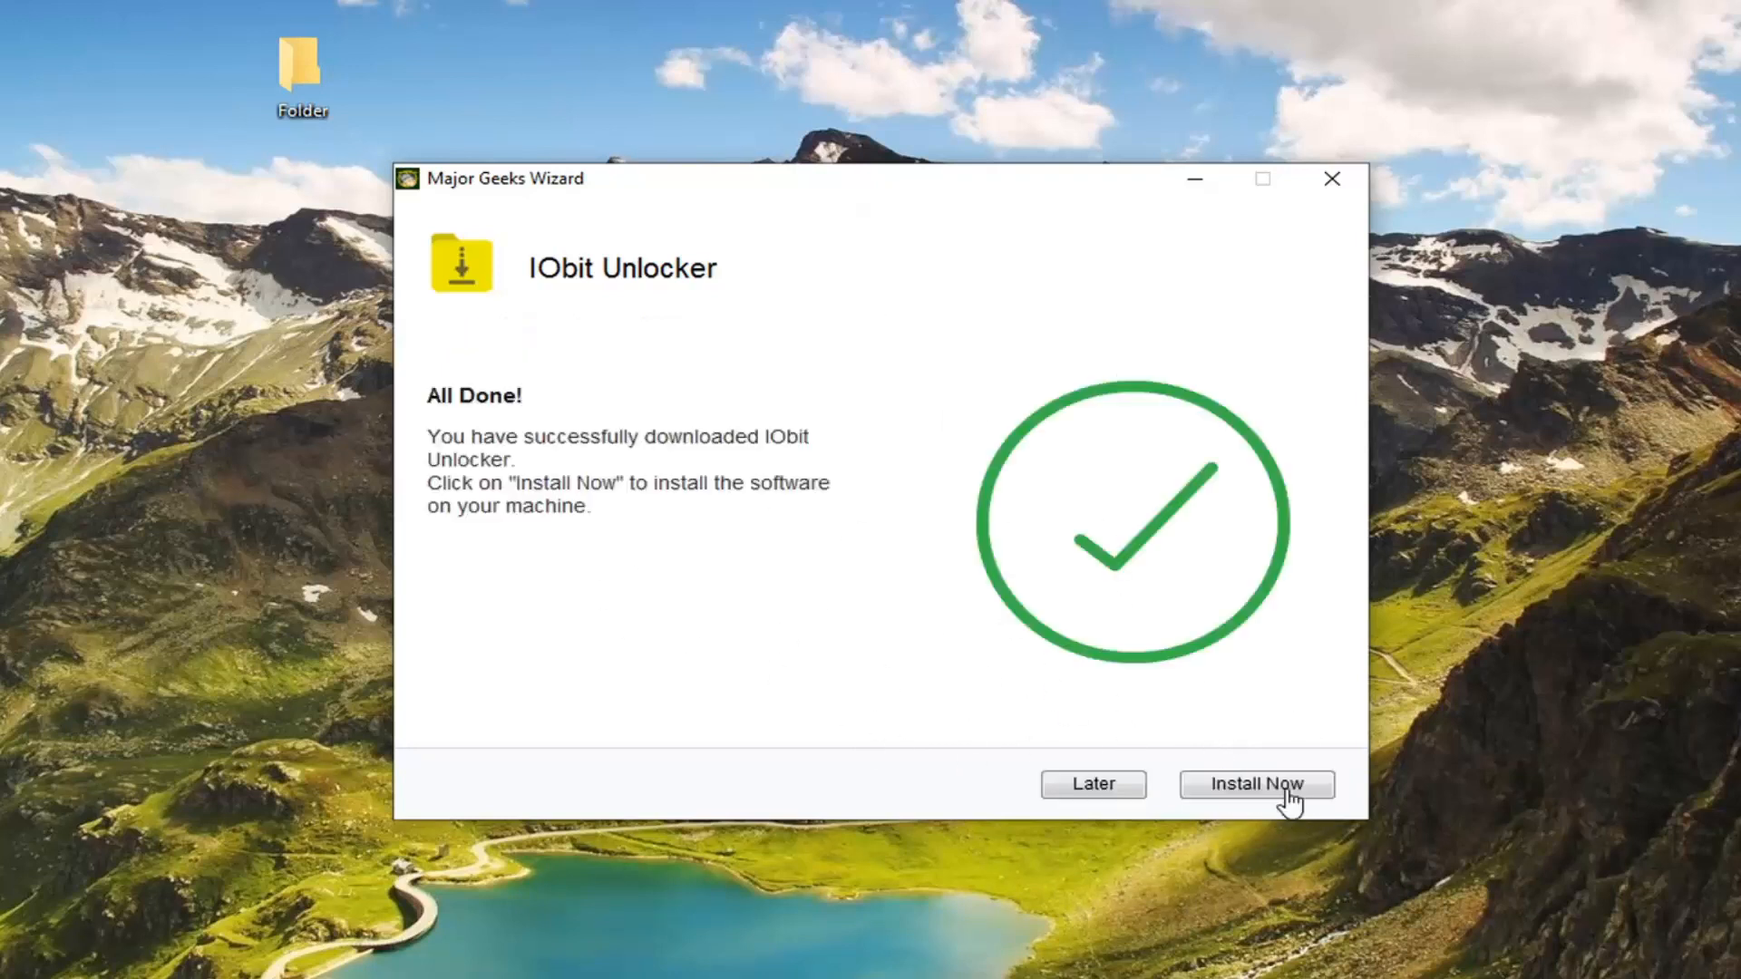
left_click(1255, 783)
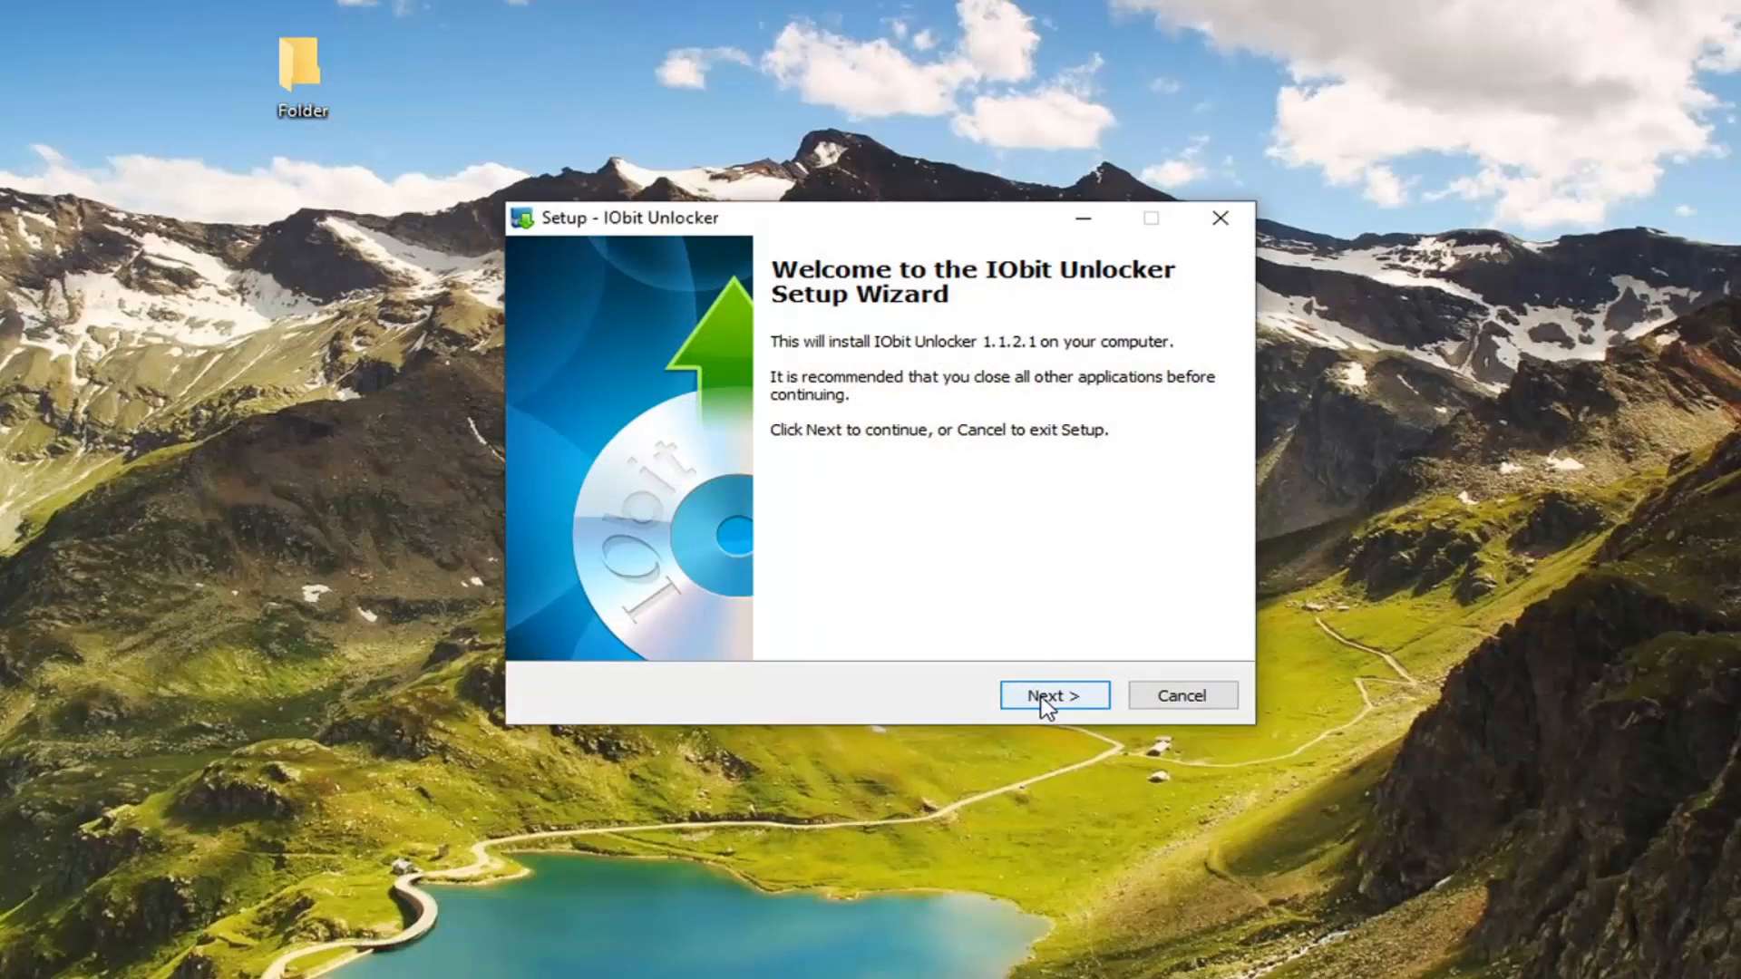
Install to the default Program Files folder with a desktop icon and launch IObit Unlocker
left_click(1051, 695)
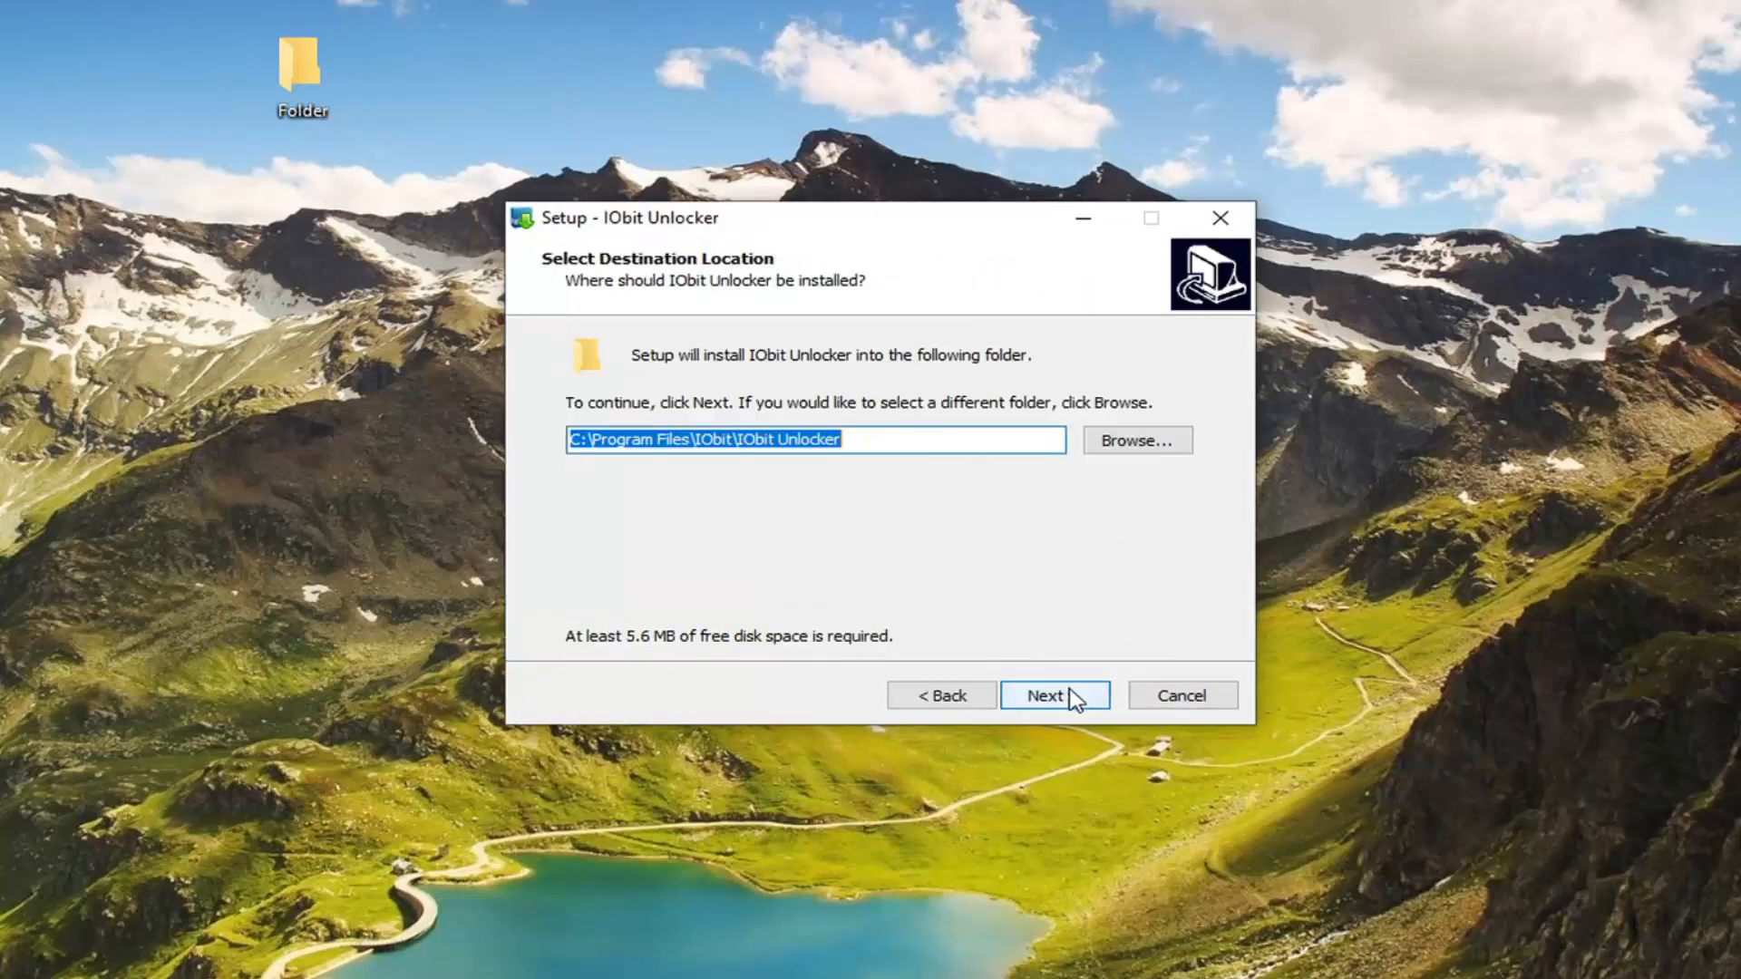
left_click(1052, 695)
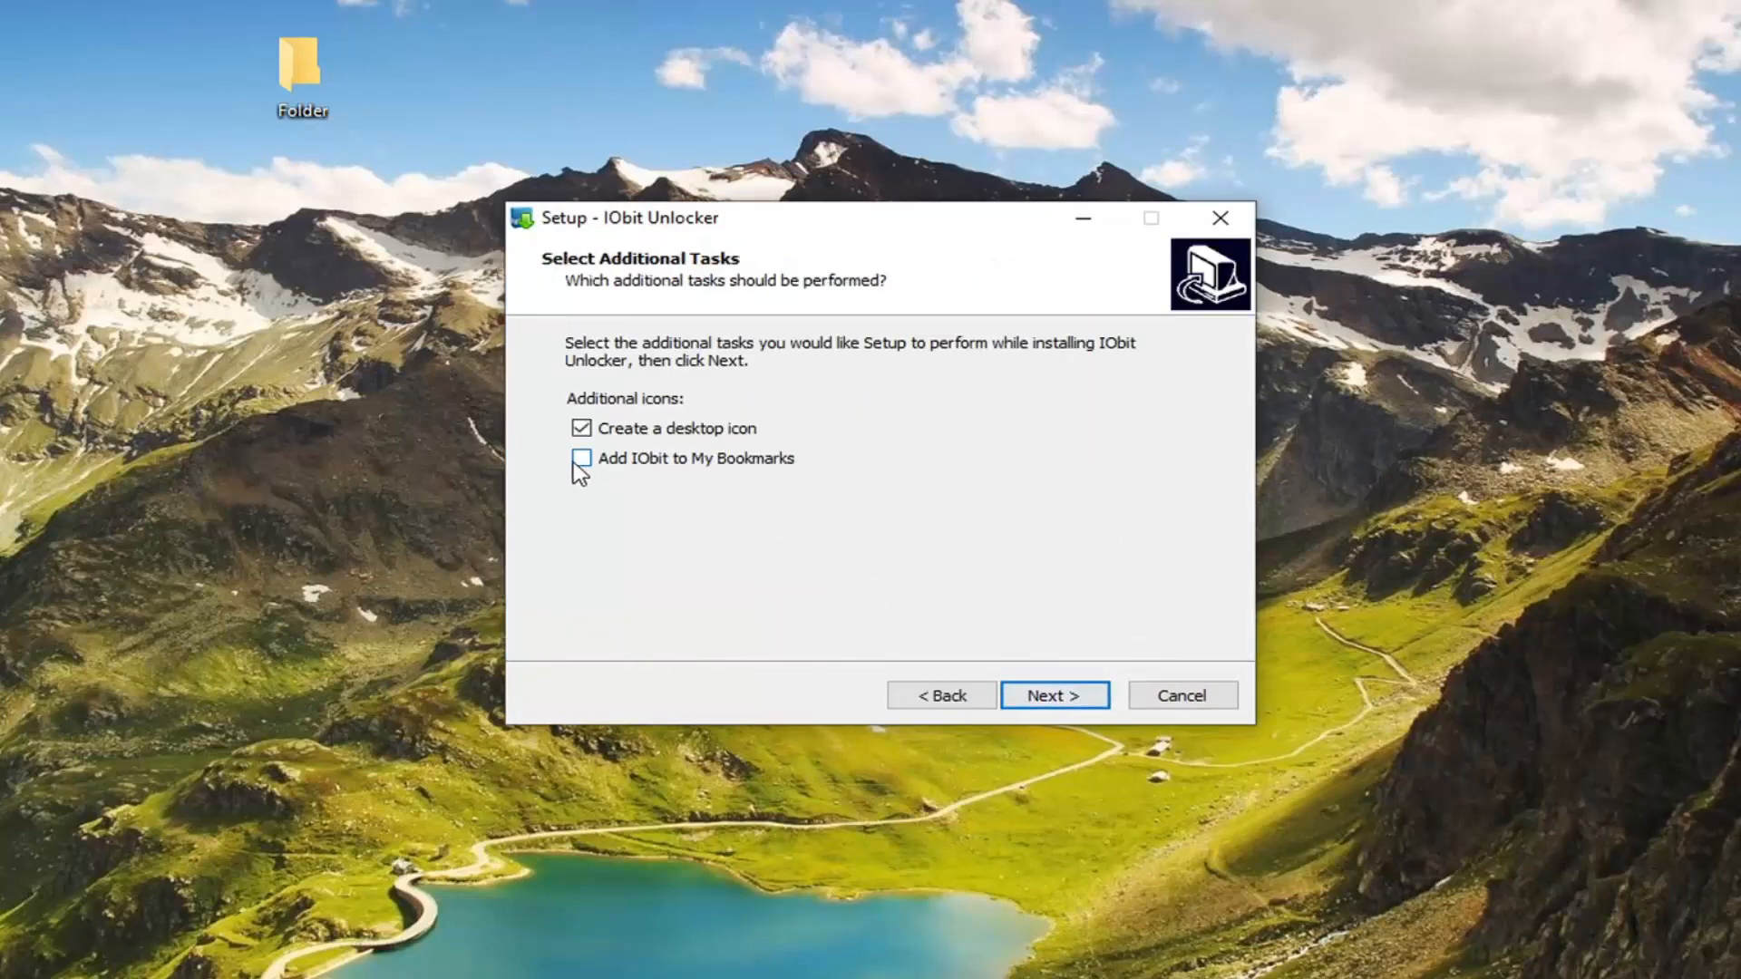
mouse_move(1008, 643)
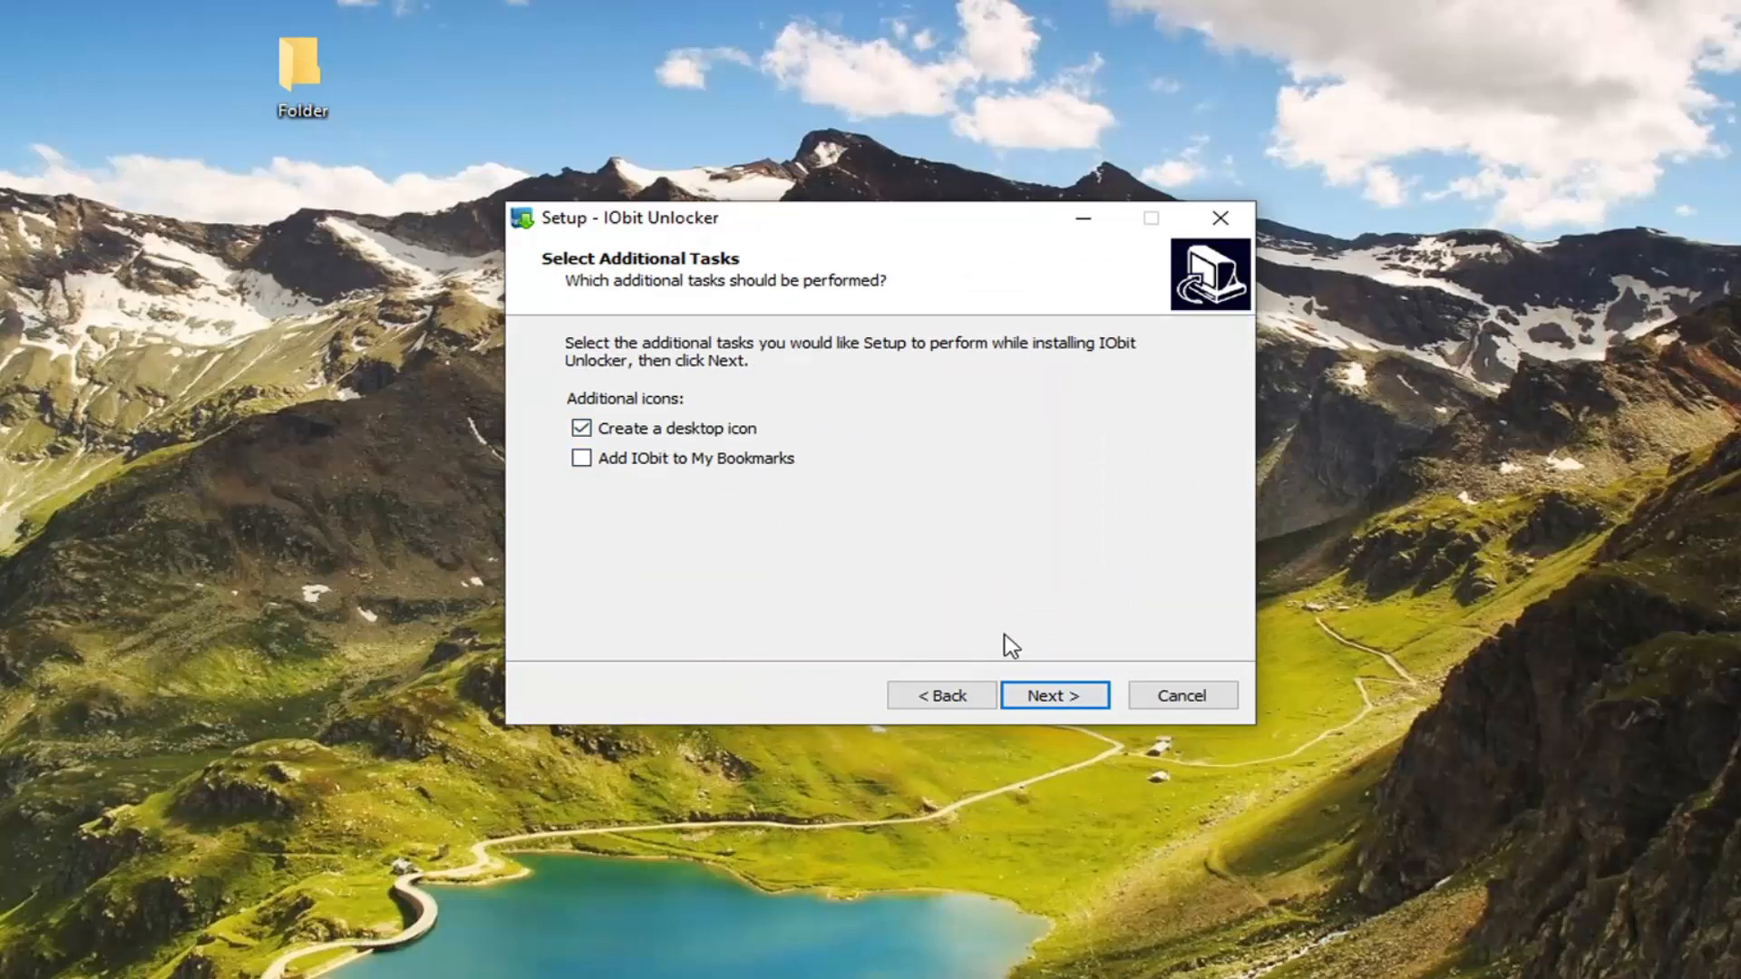
left_click(1051, 695)
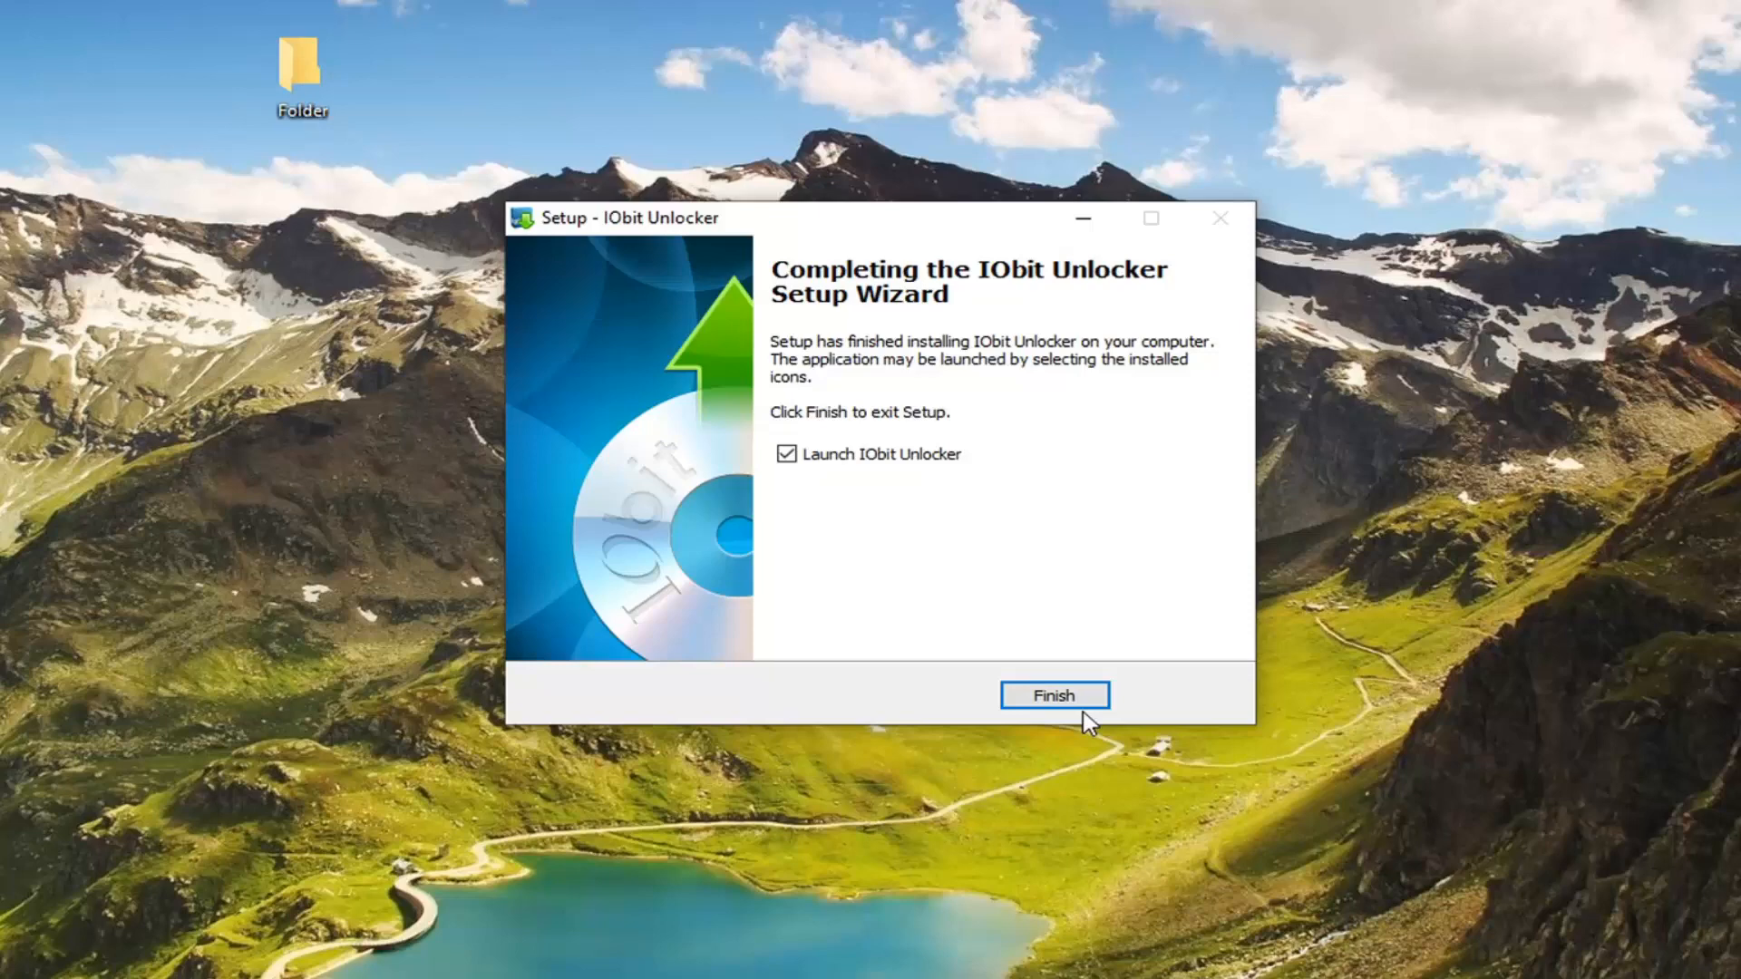
left_click(1052, 695)
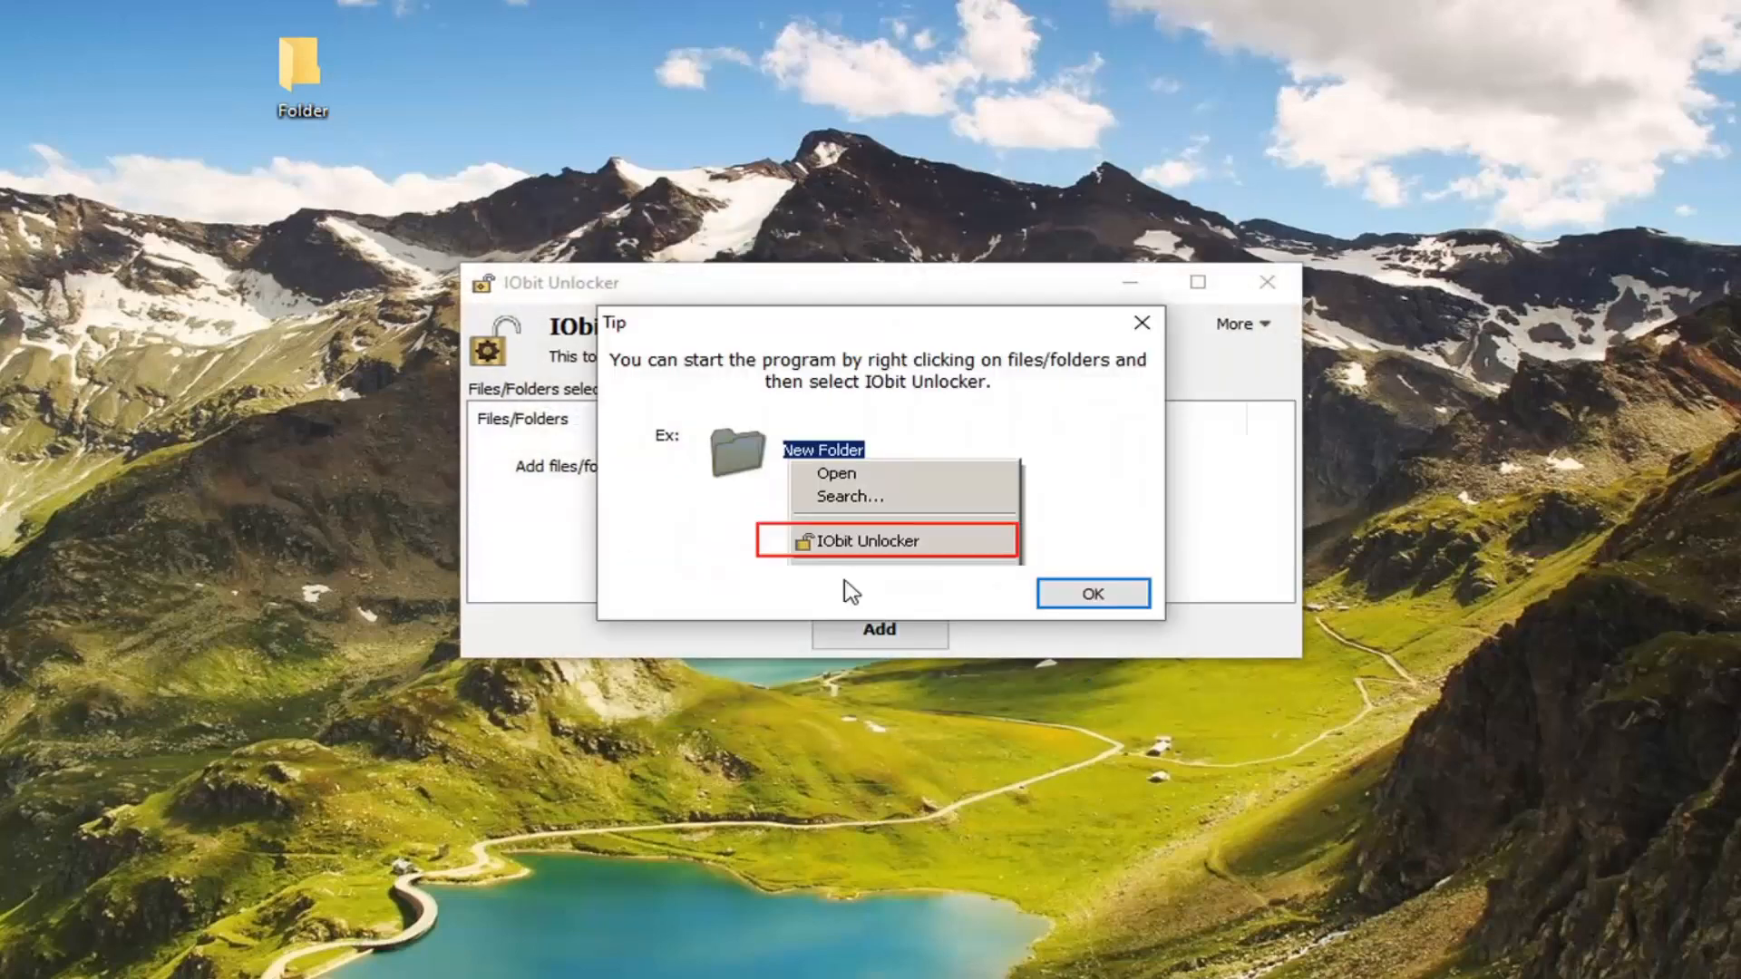
Add Desktop > Folder to the list and unlock it to 'Unlock successfully'
left_click(1092, 593)
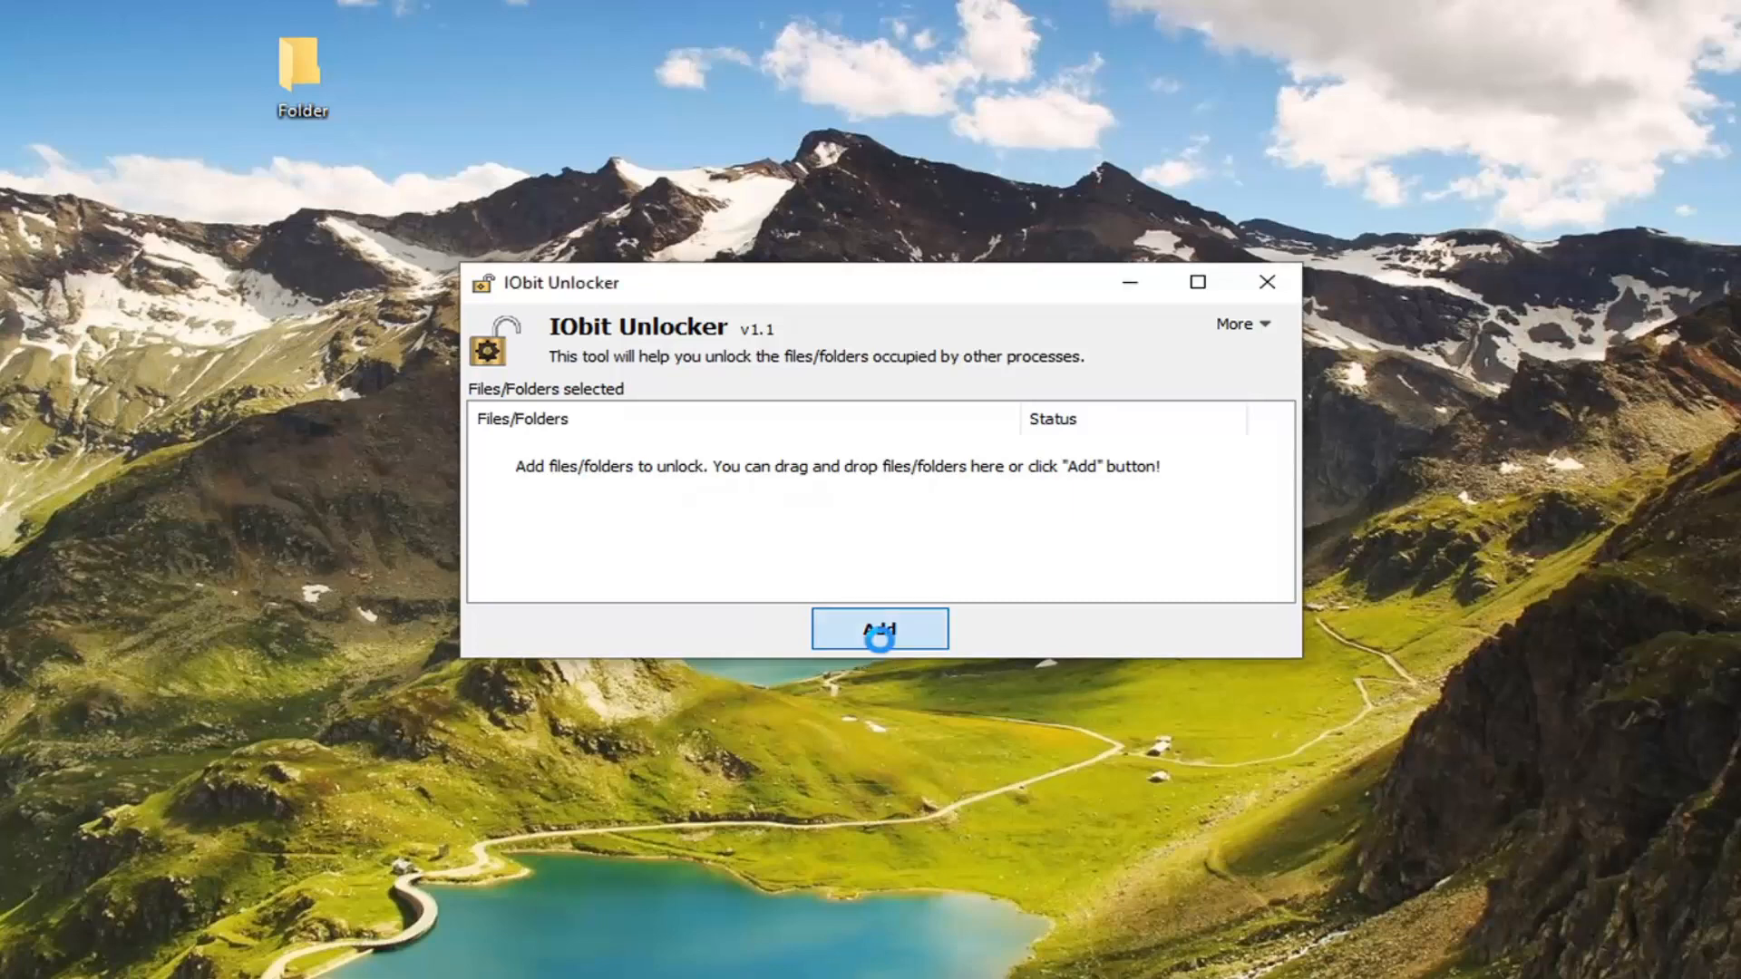
left_click(878, 629)
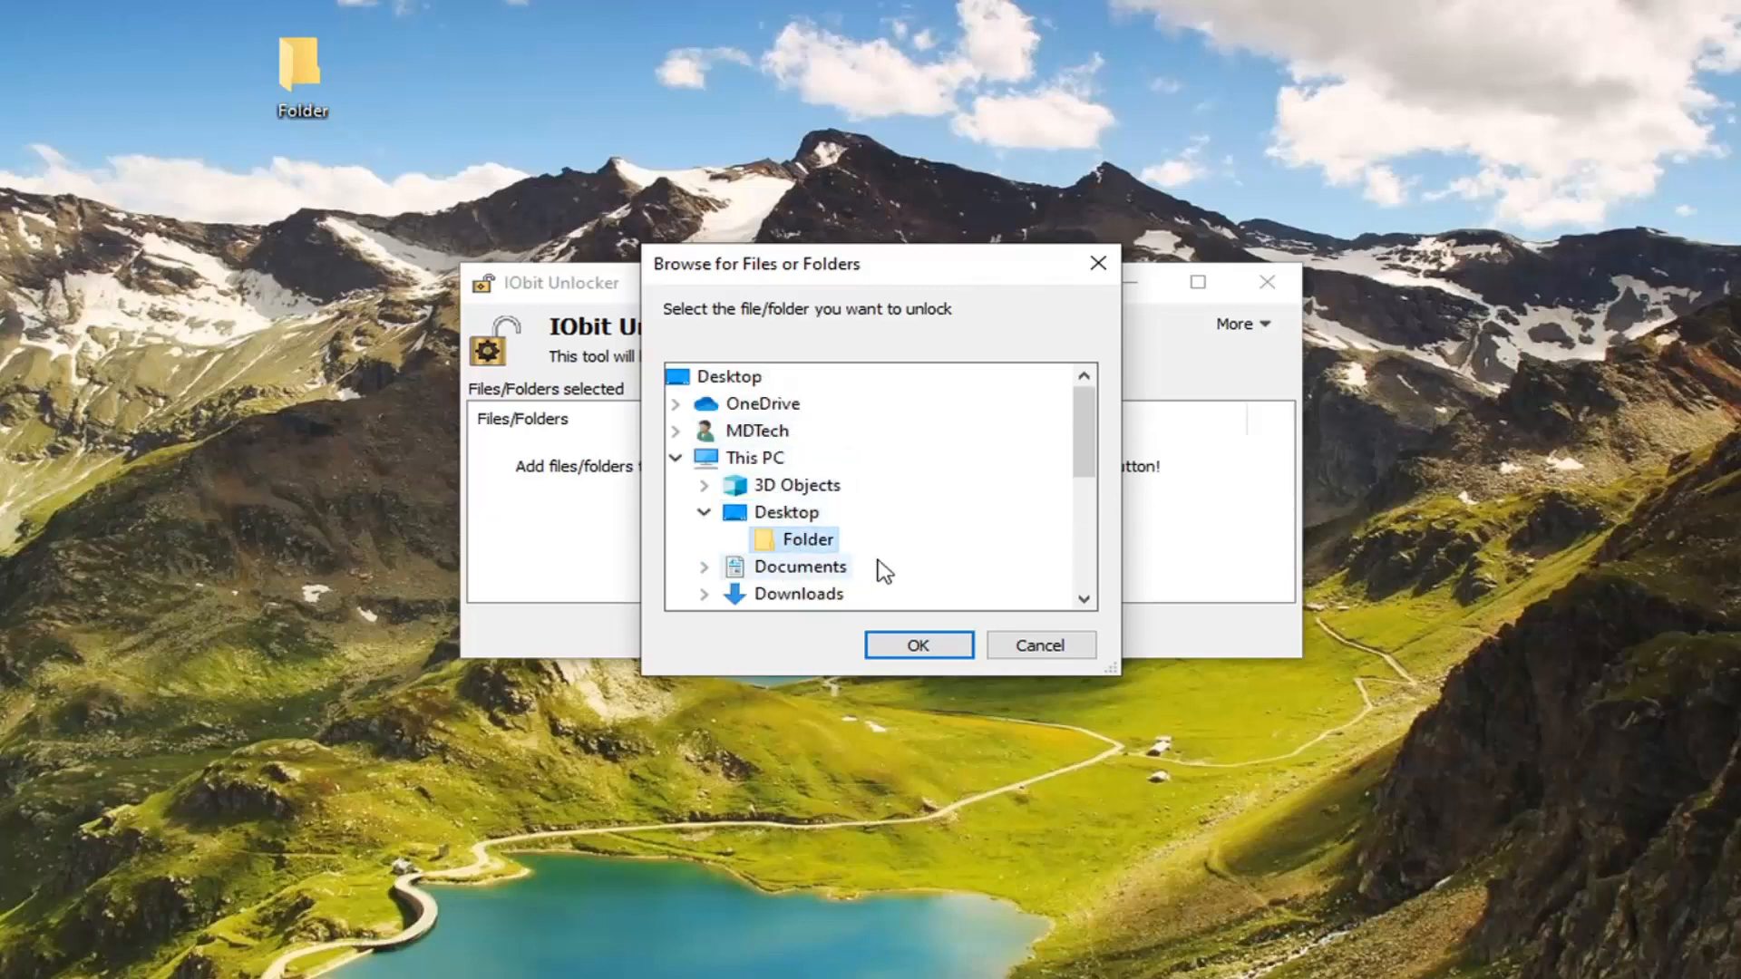
mouse_move(912, 675)
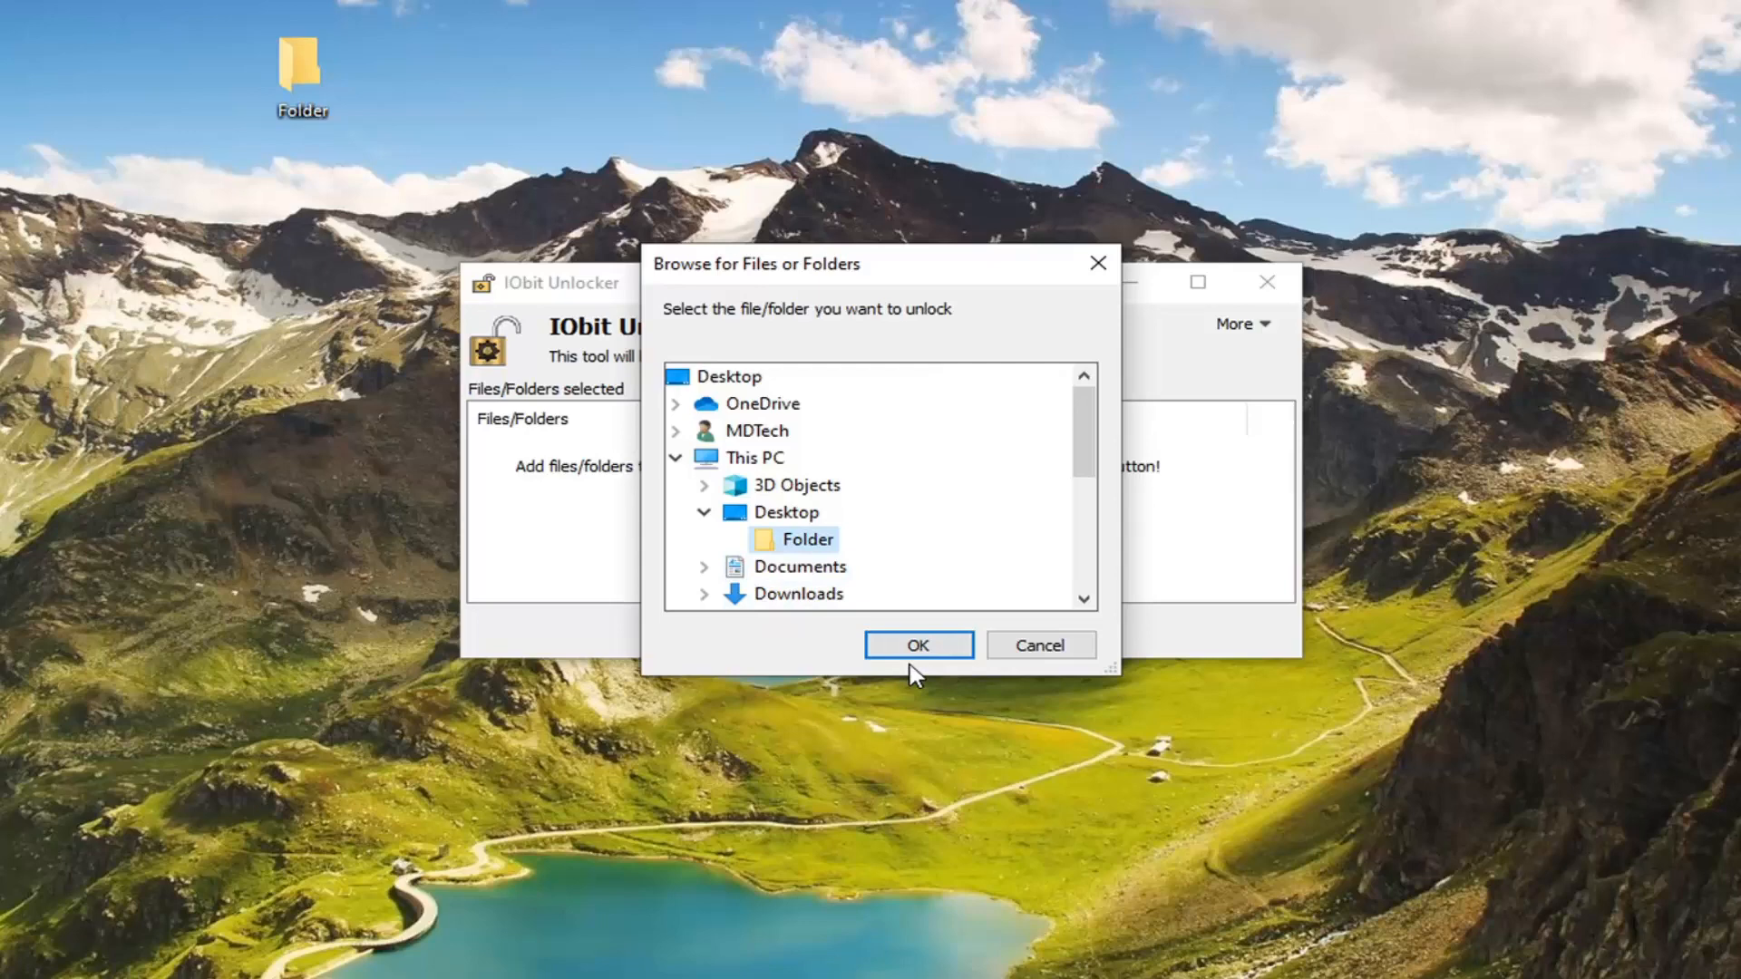
left_click(915, 646)
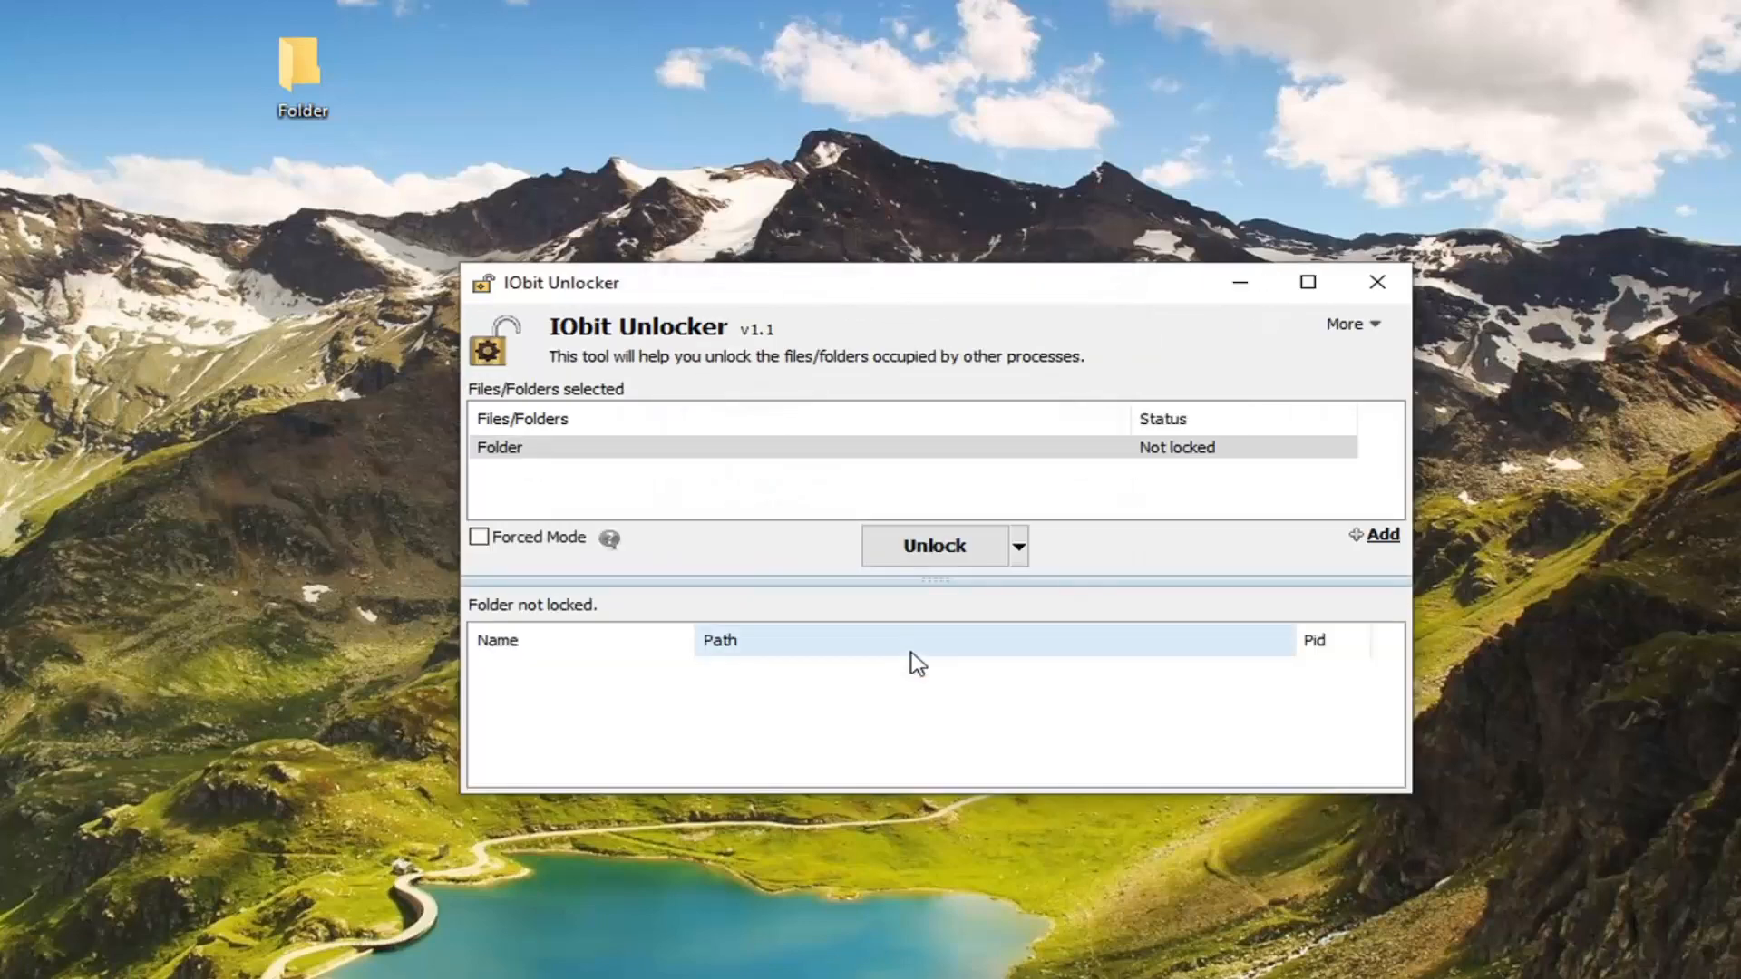
mouse_move(933, 546)
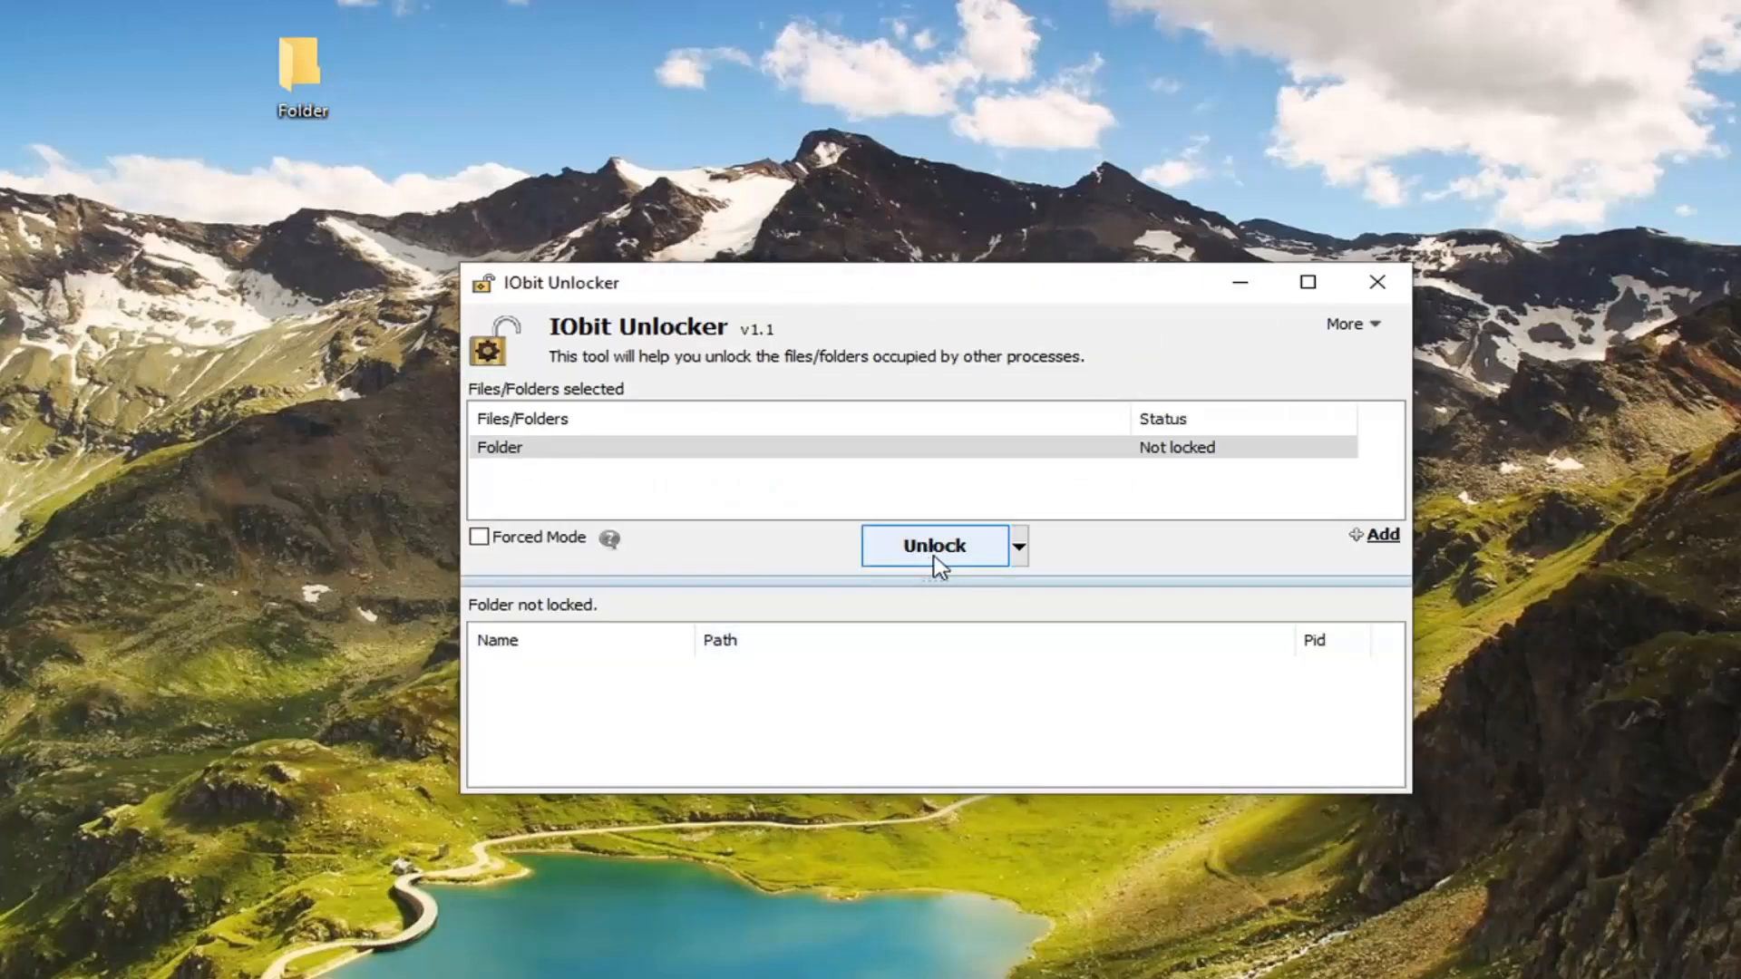
left_click(932, 545)
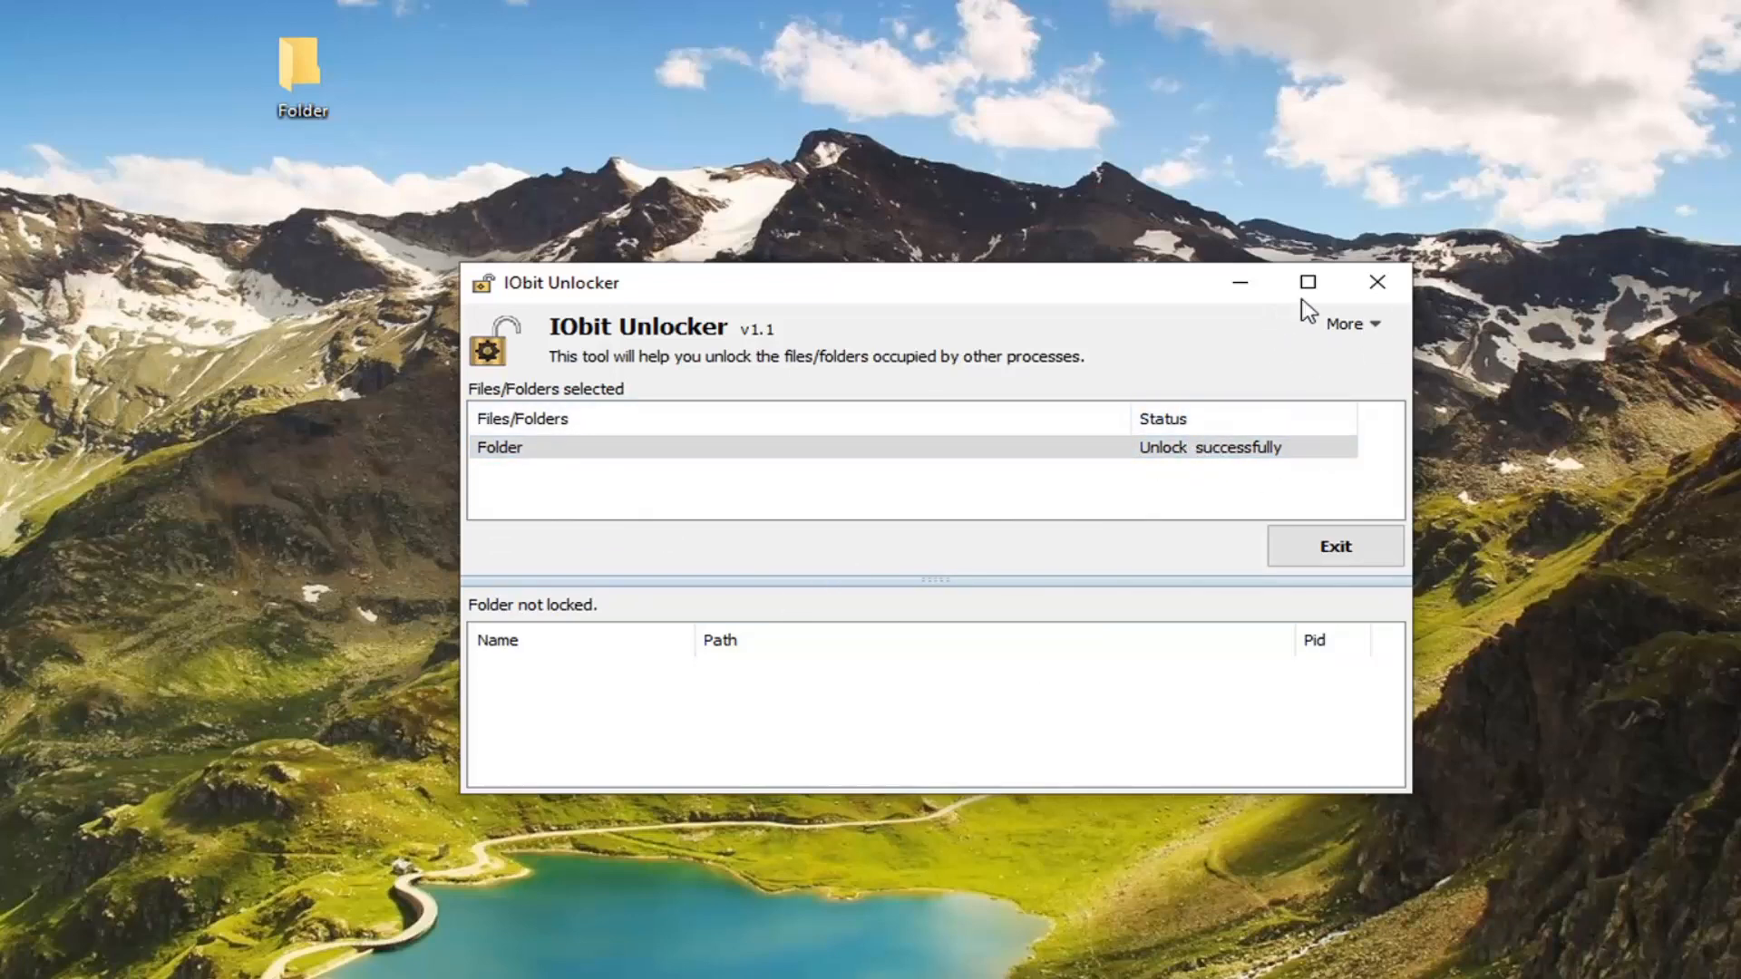
Exit the unlock result and close the empty Folder's Explorer window
left_click(1335, 546)
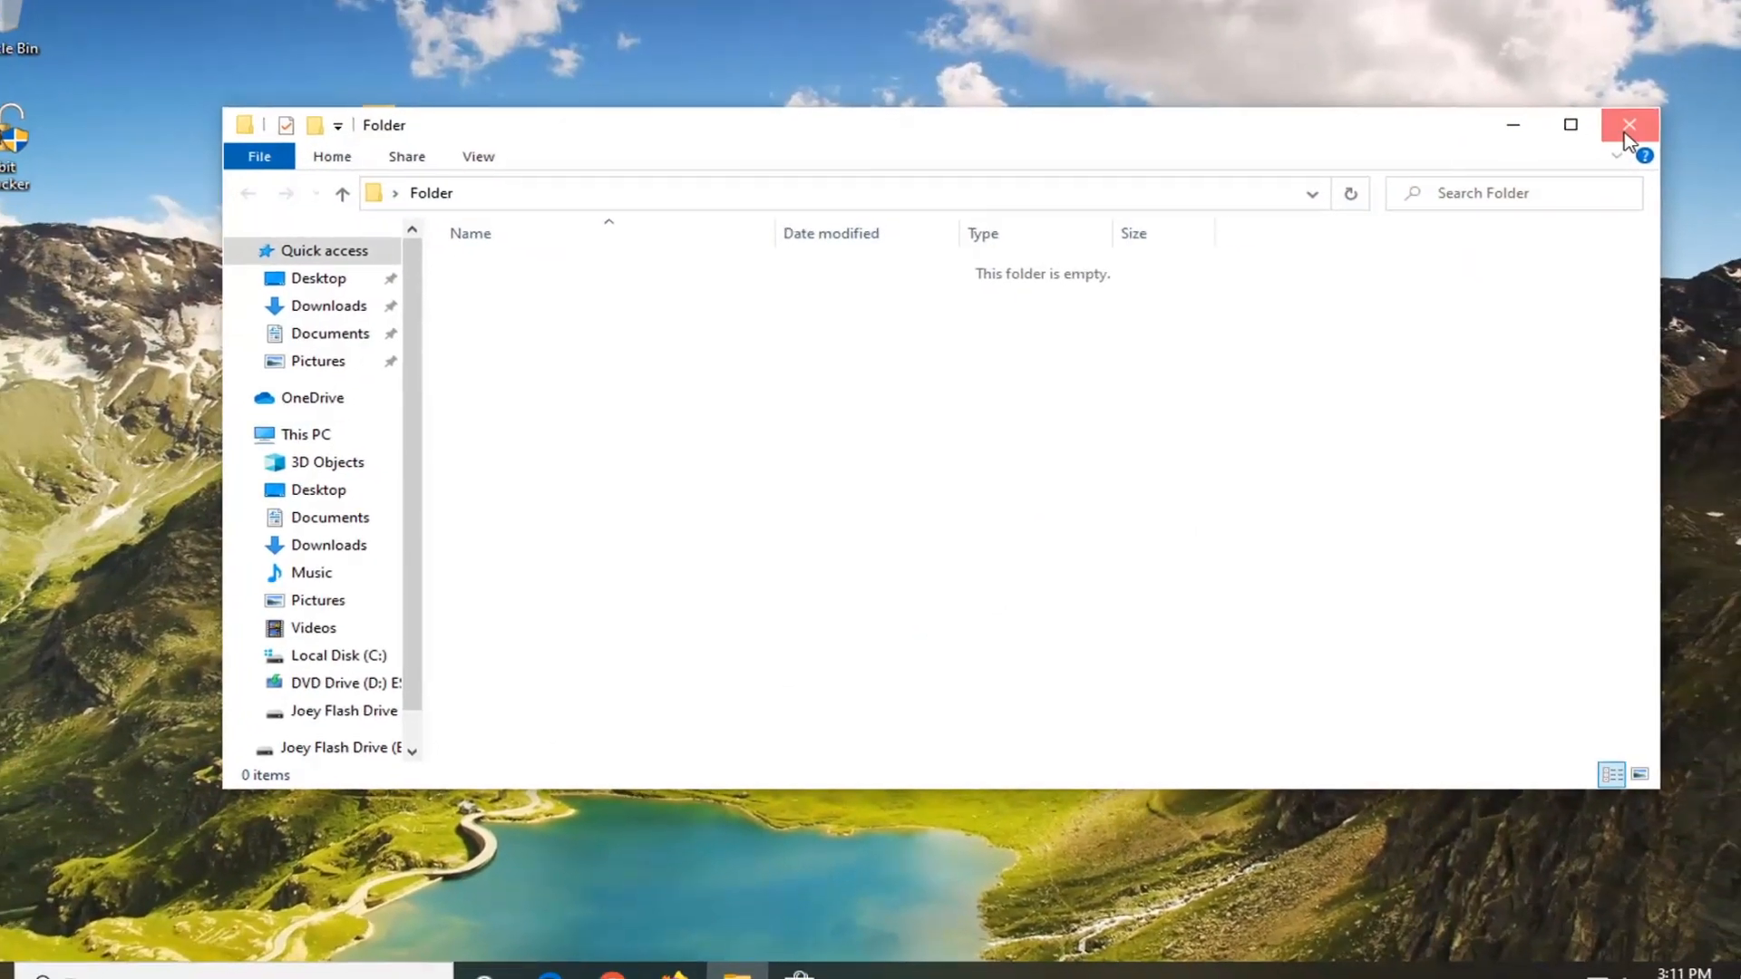
left_click(1628, 125)
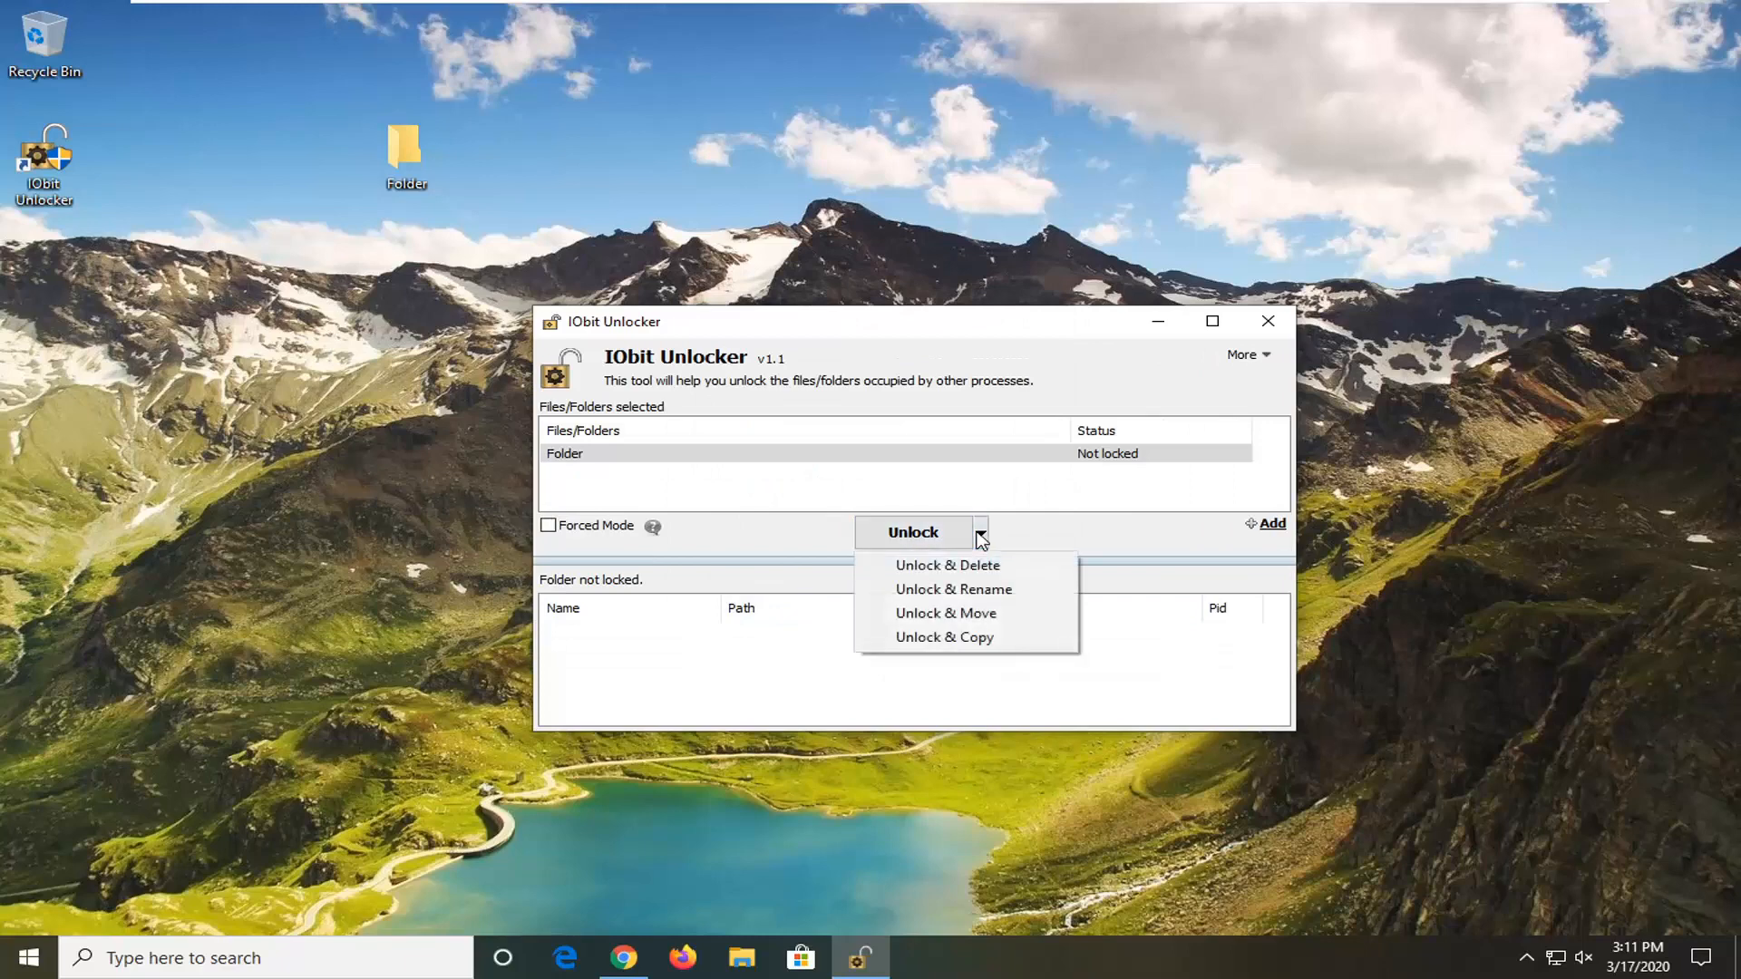
mouse_move(945, 589)
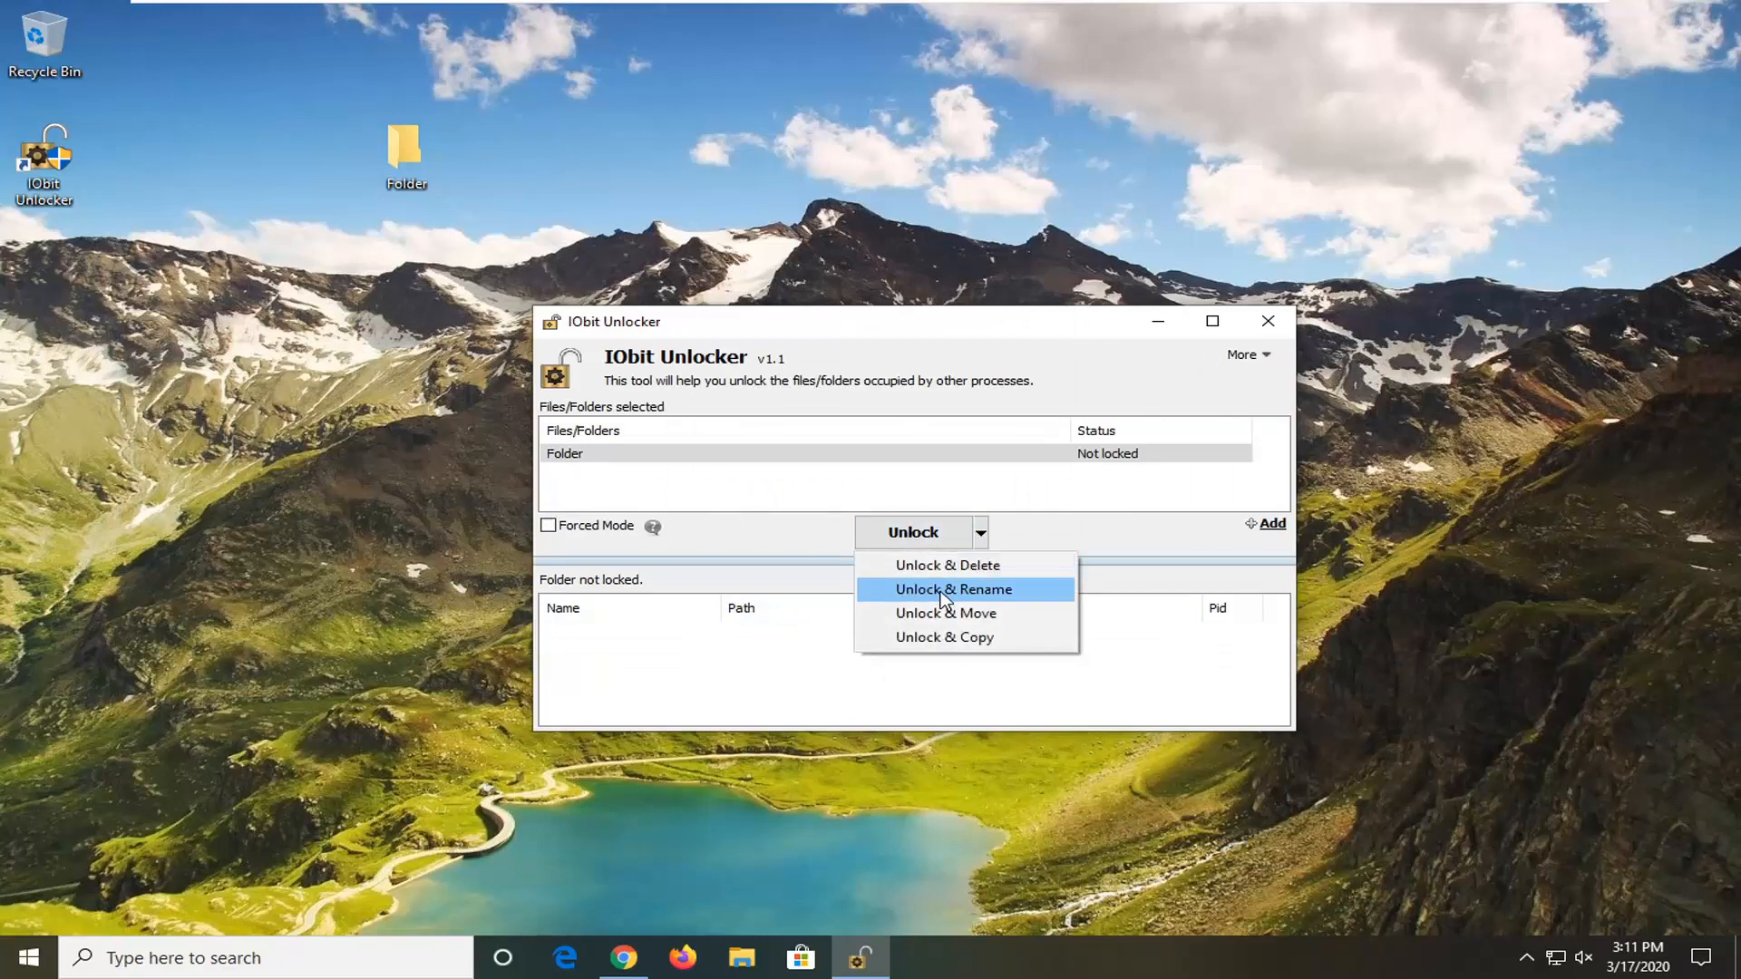
mouse_move(959, 651)
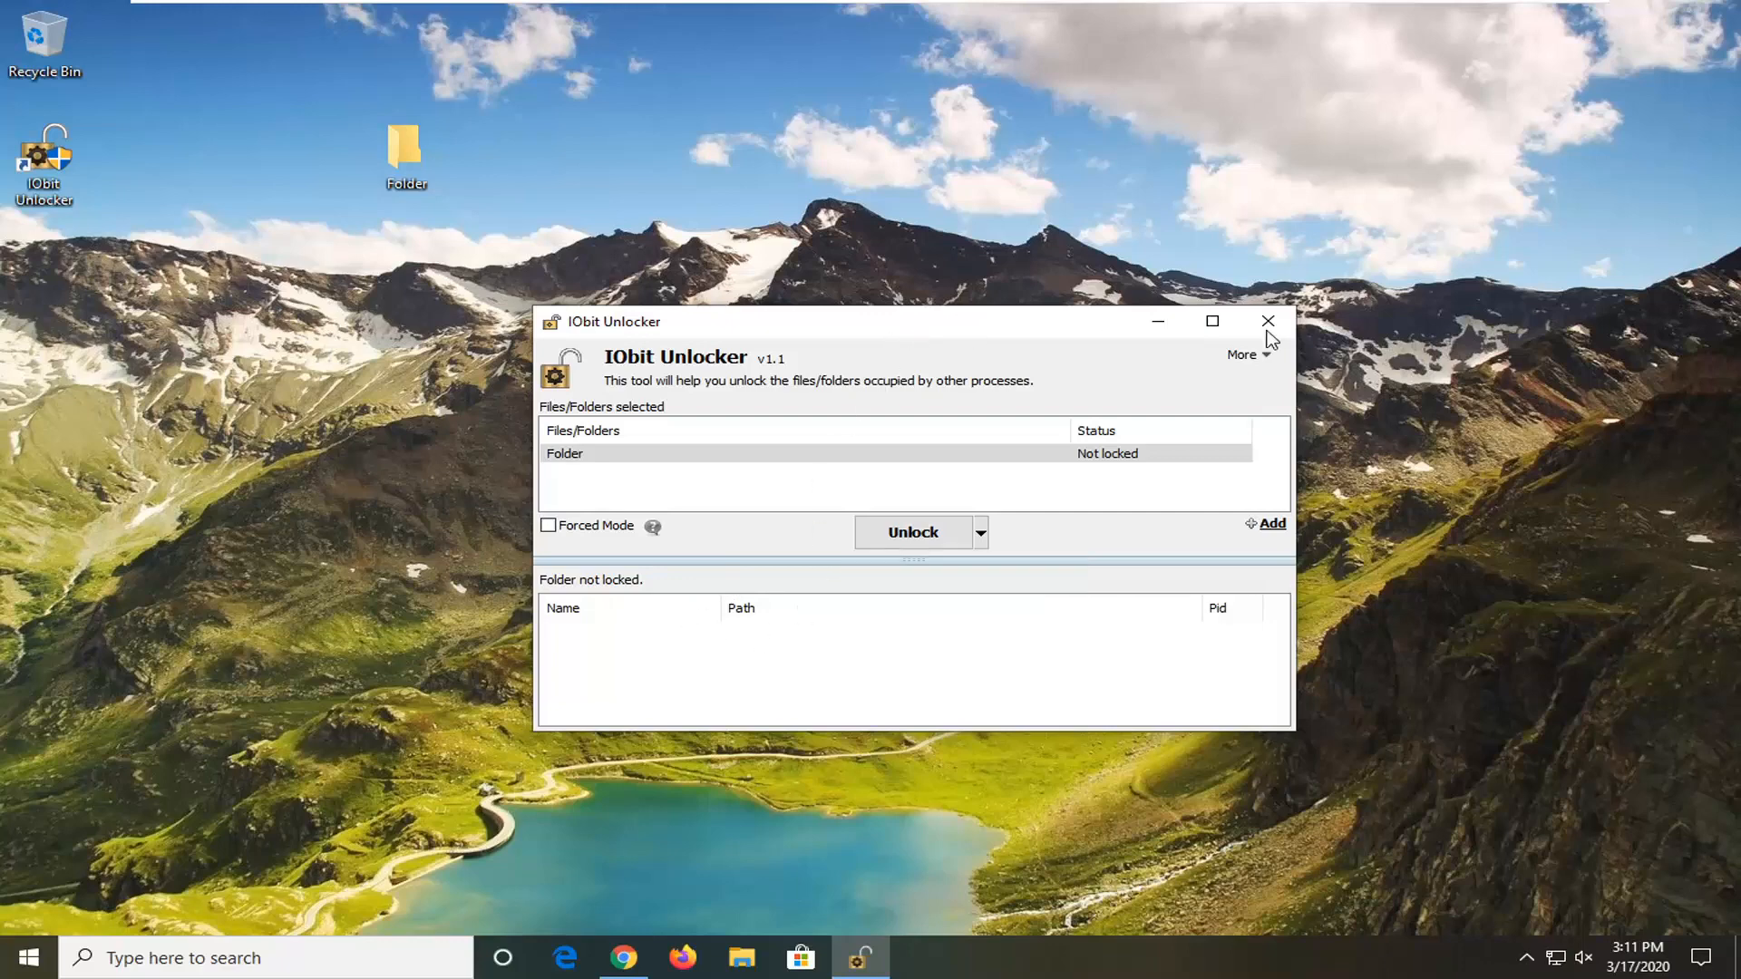
Close IObit Unlocker, leaving the desktop showing
left_click(1267, 323)
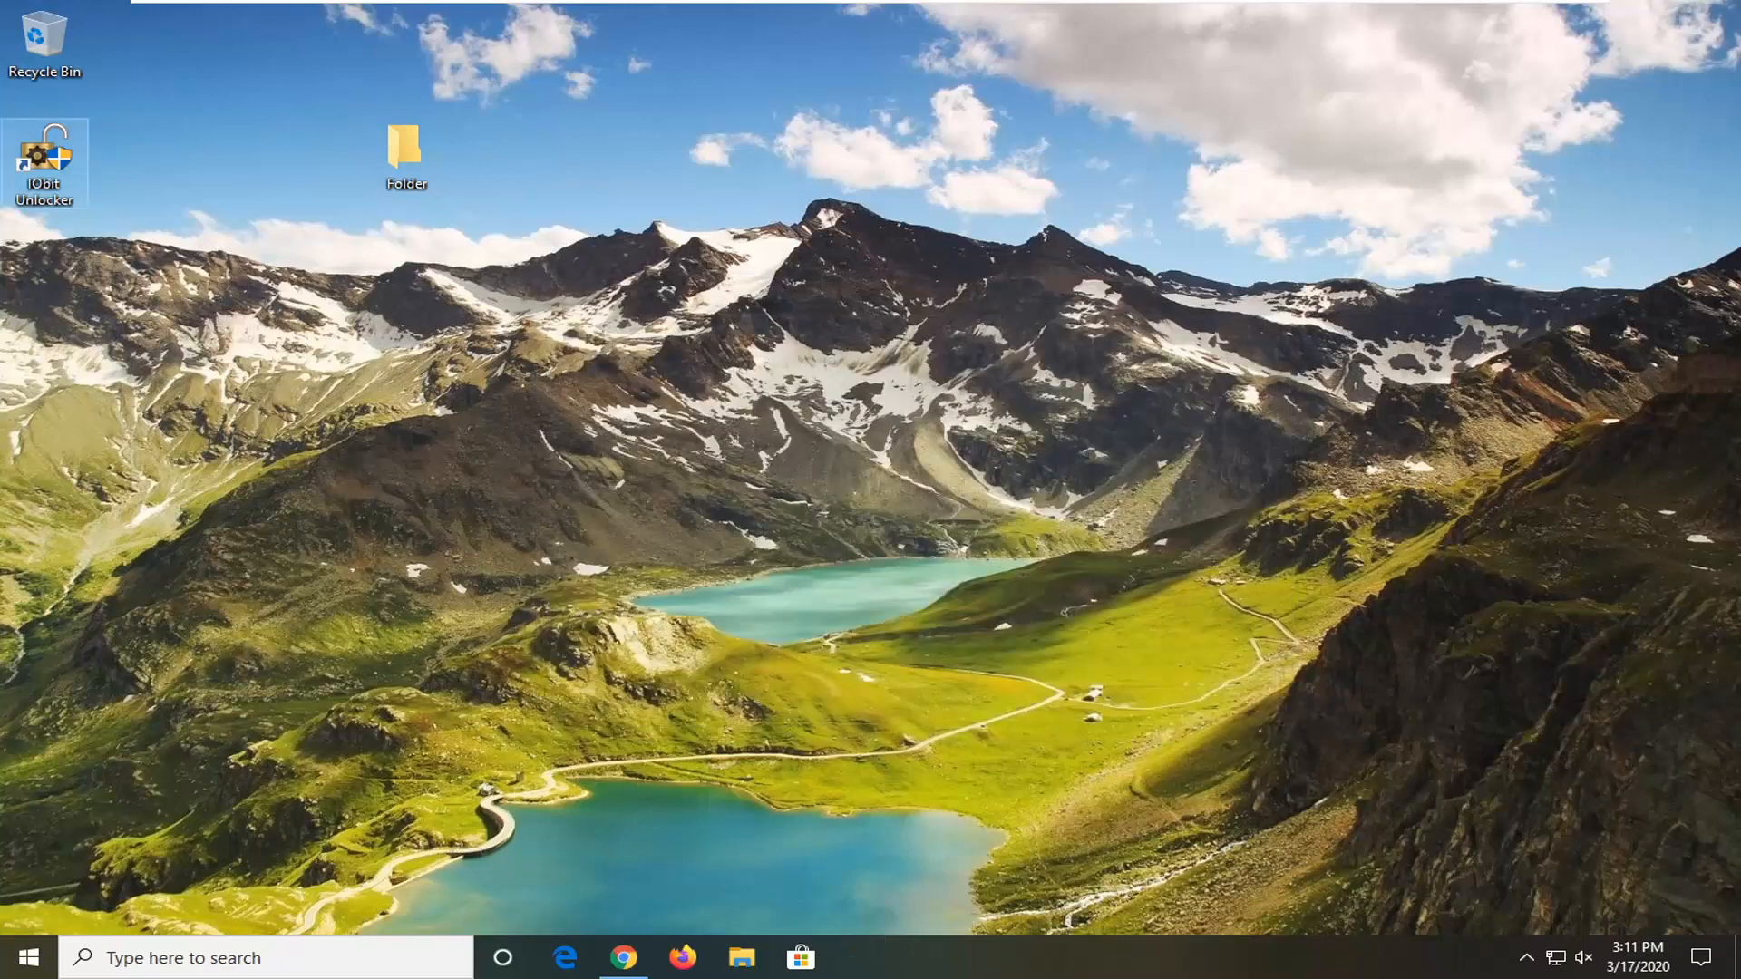